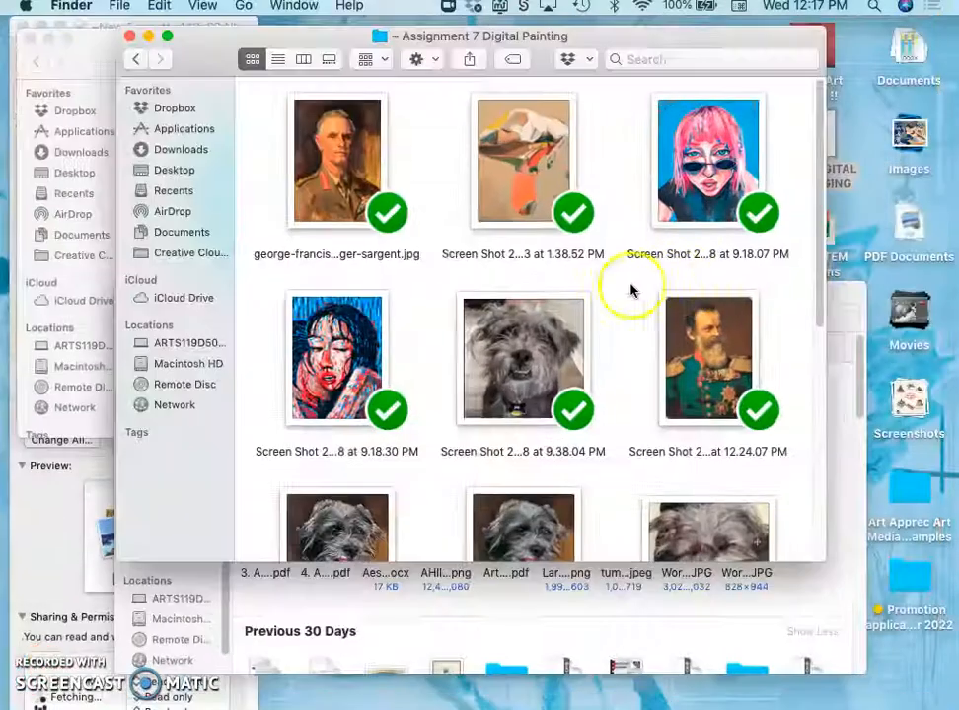
- Bring the Assignment 7 Digital Painting folder forward to reach the dog screenshot .psd
scroll(down, 3)
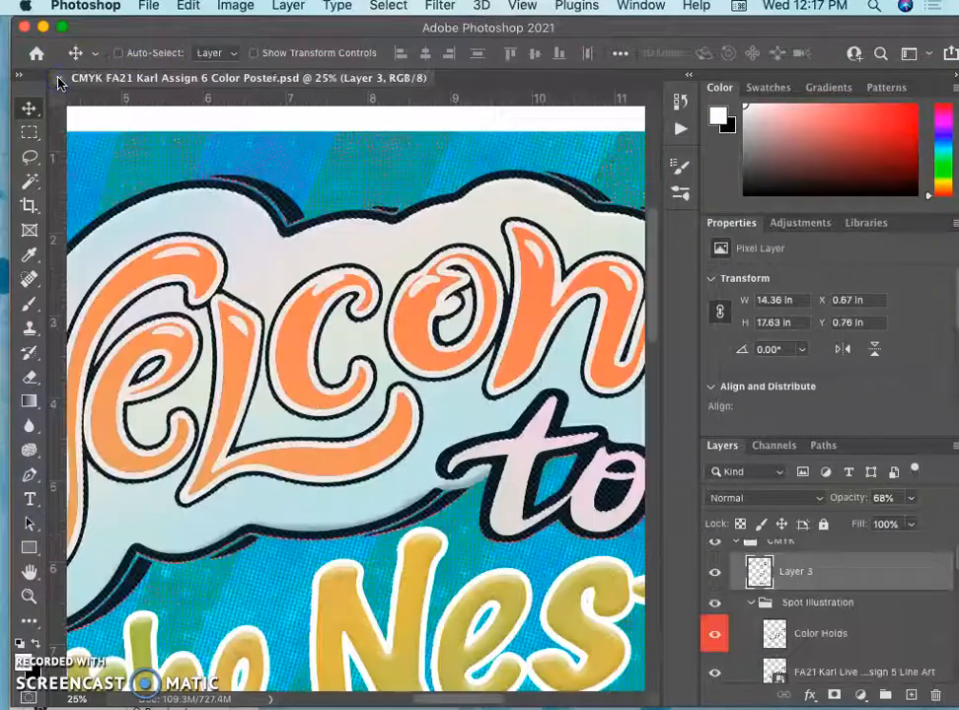
click(48, 67)
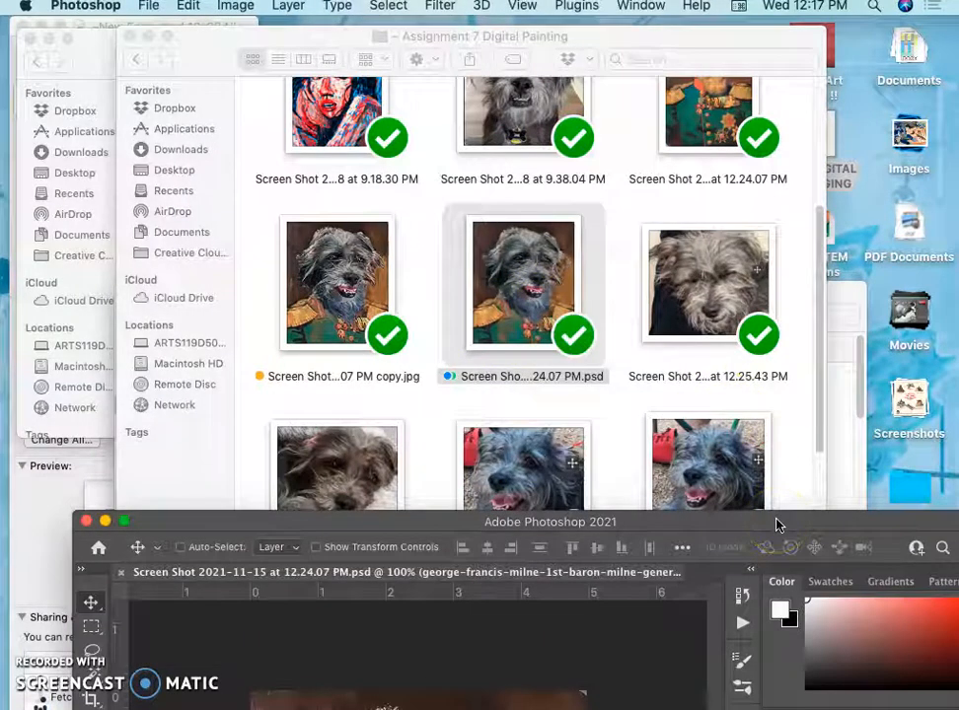
- Toggle layer visibility to compare the dog composite against the original general portraits
click(699, 40)
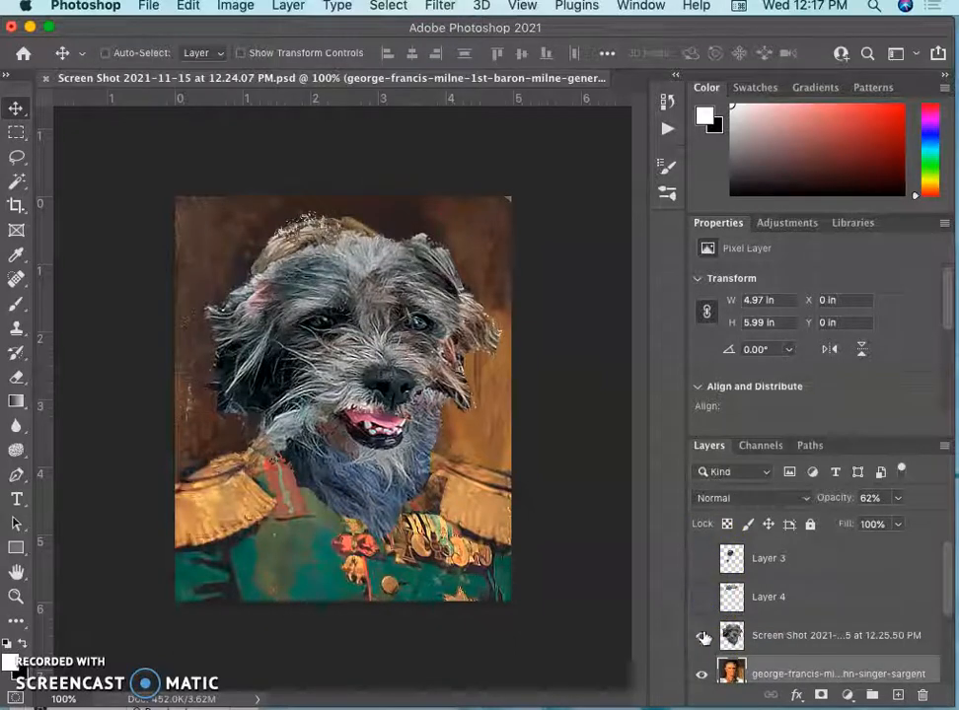
click(702, 557)
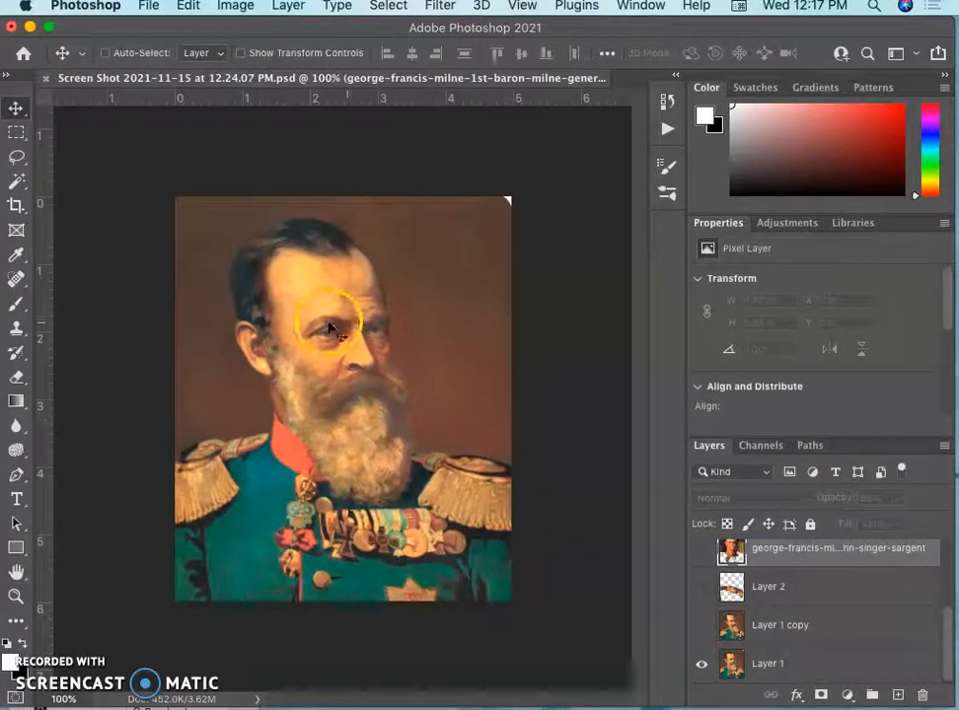
mouse_move(484, 562)
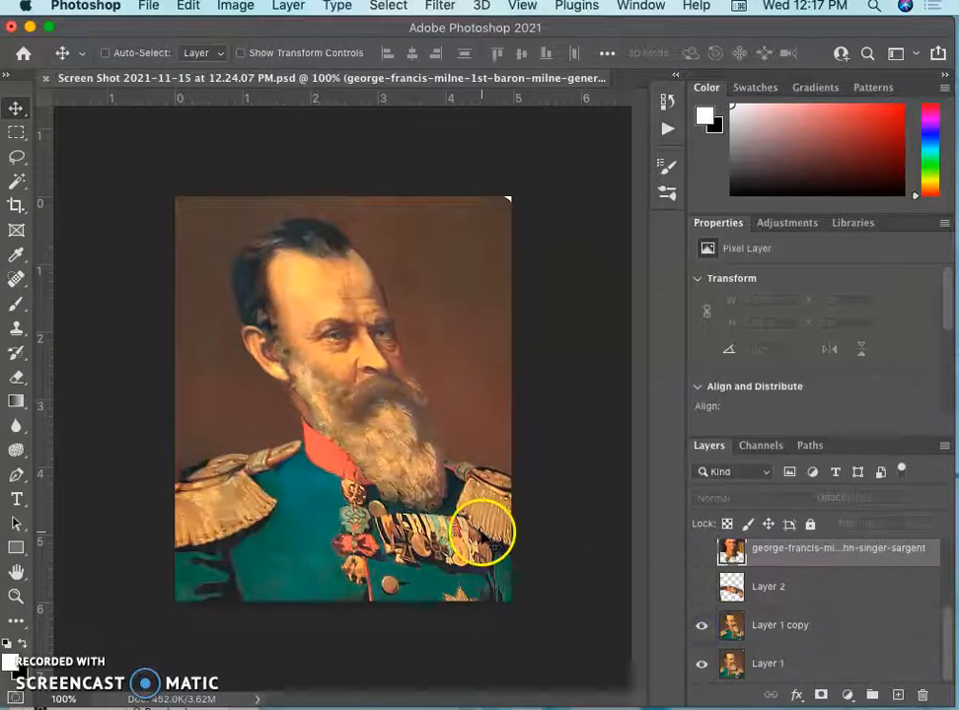
click(702, 590)
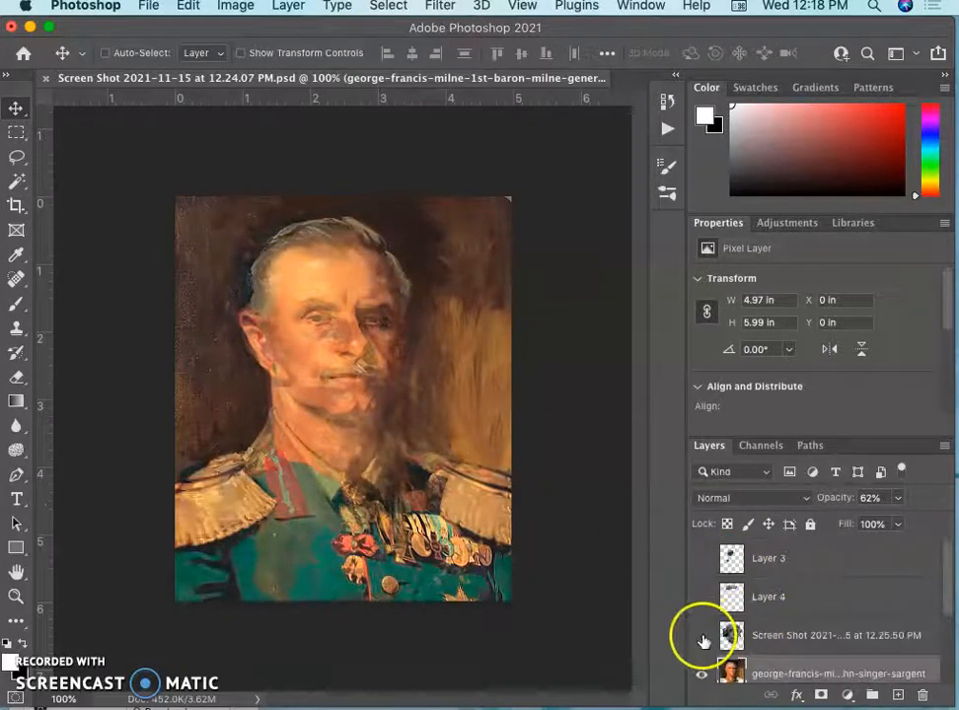
click(703, 636)
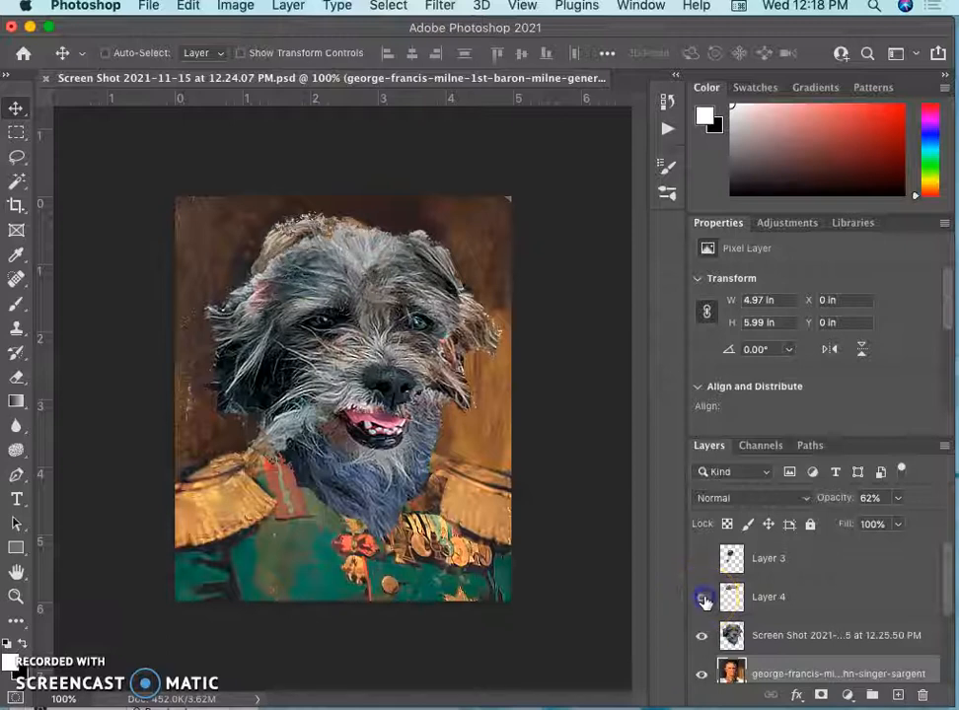
click(702, 596)
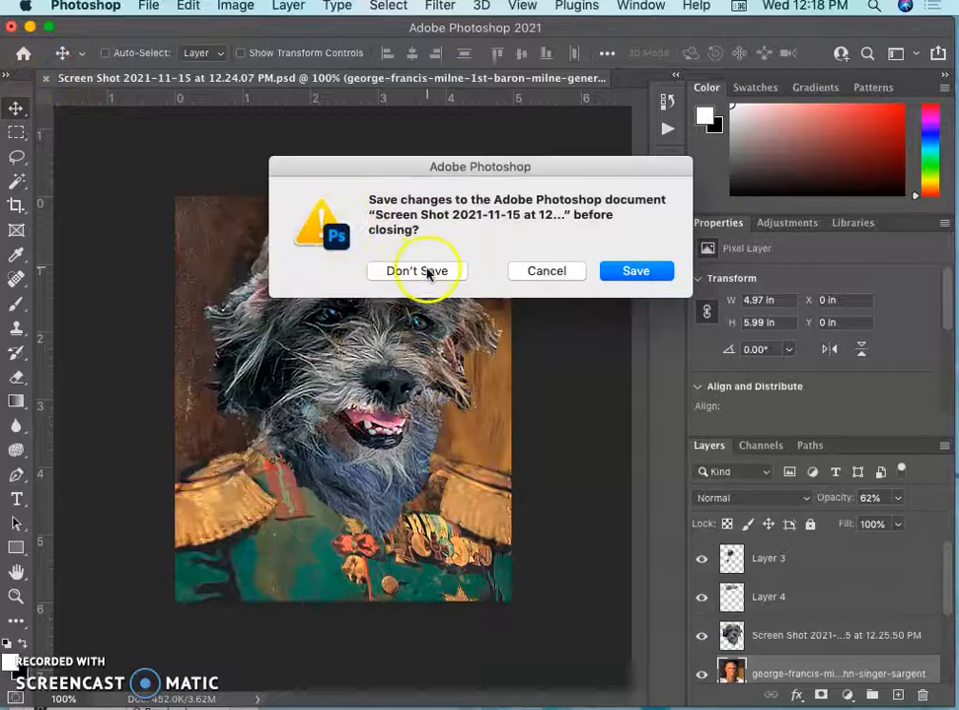
- Close the dog composite without saving changes
click(422, 271)
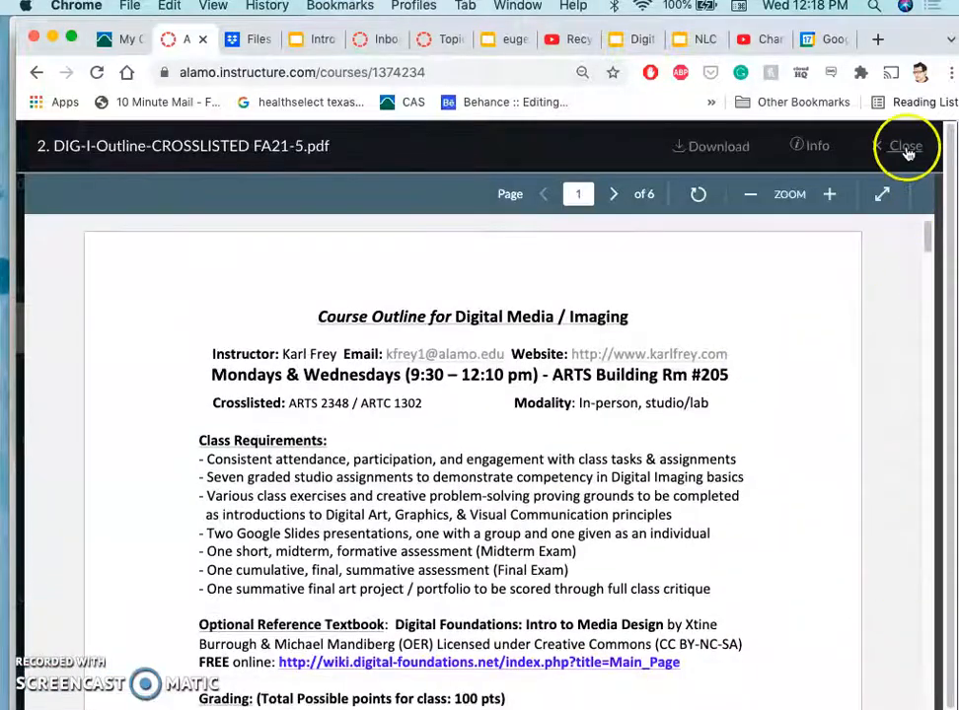
- Reach Assignment #7 on the Assignment Sheets page and show options for its POST HERE! link
click(903, 146)
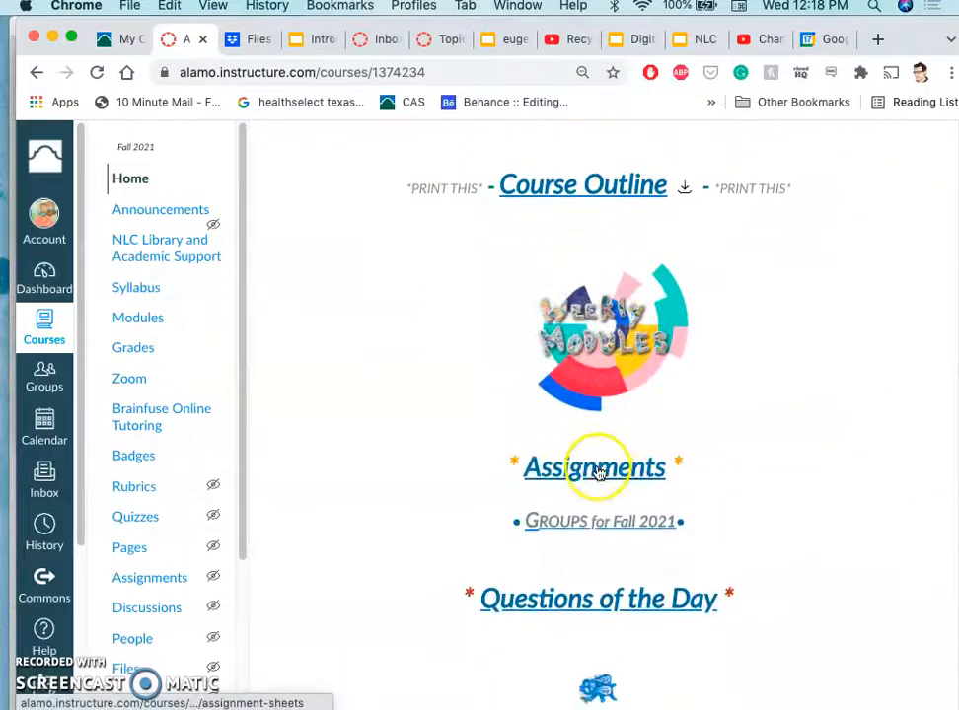
click(594, 466)
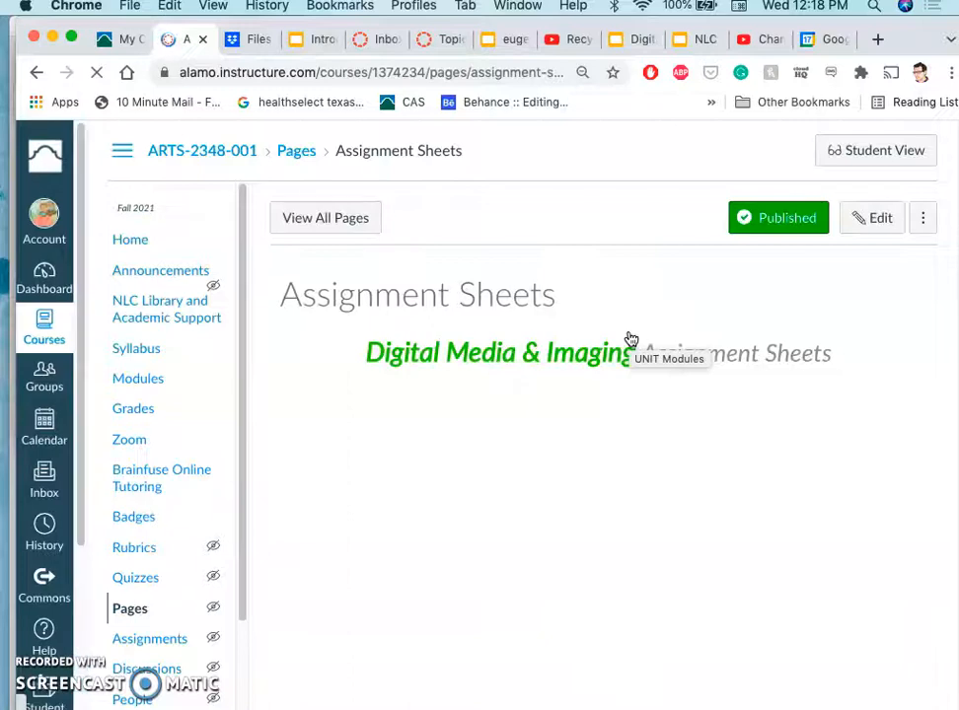
scroll(down, 3)
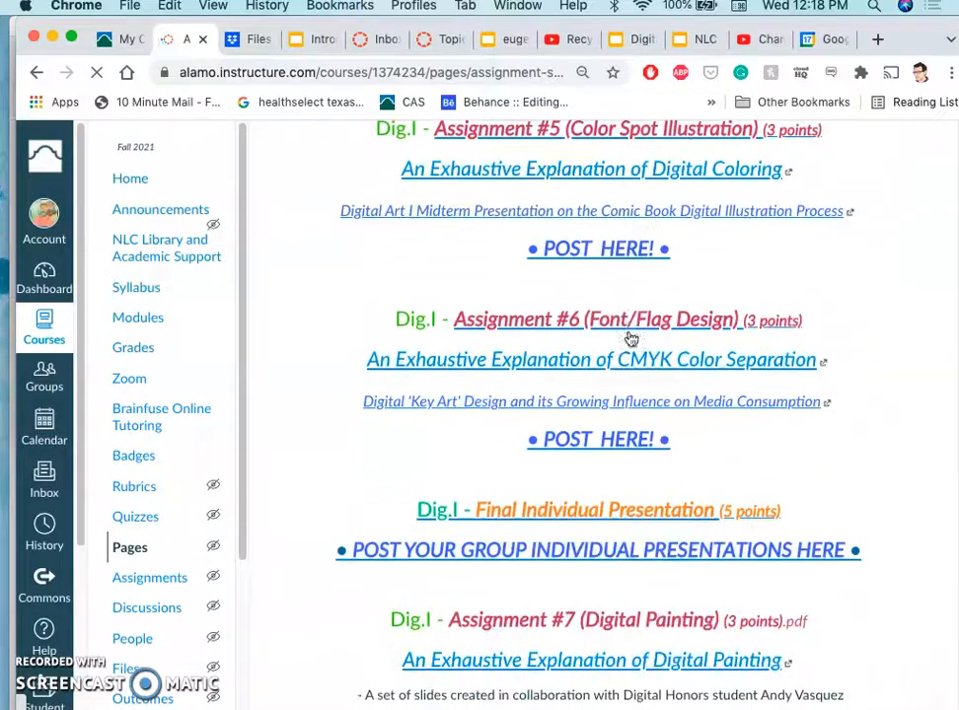
scroll(down, 3)
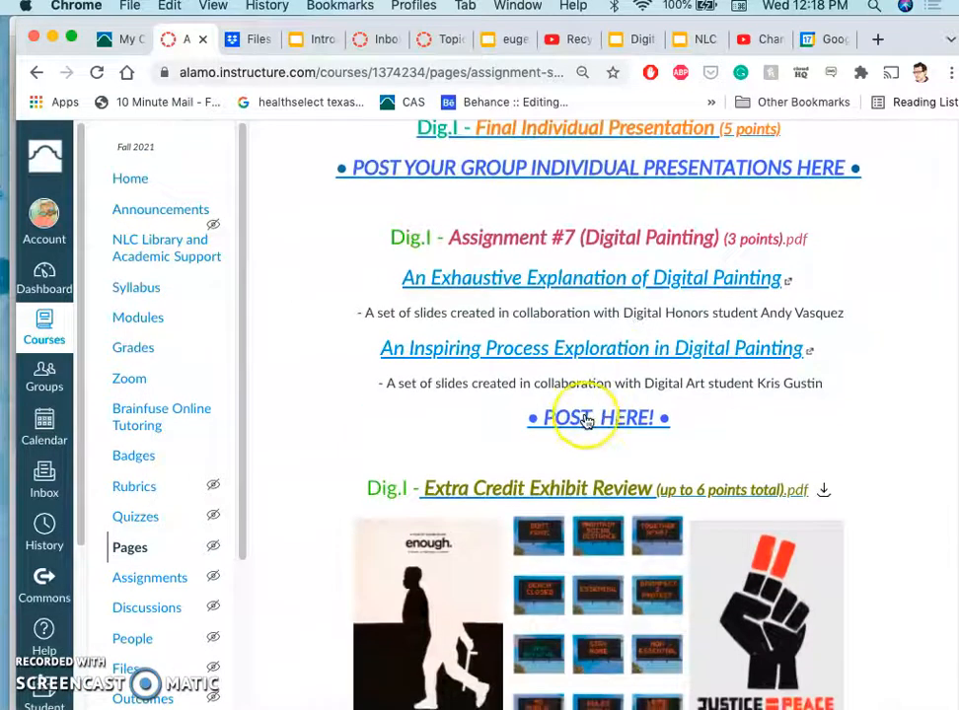
mouse_move(588, 407)
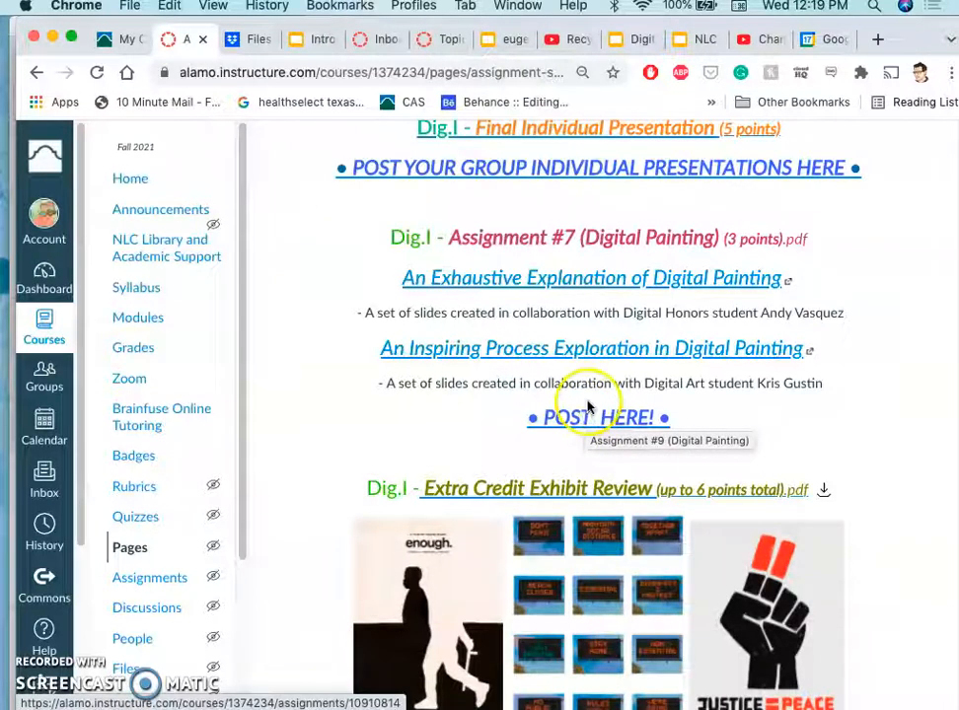
right_click(595, 418)
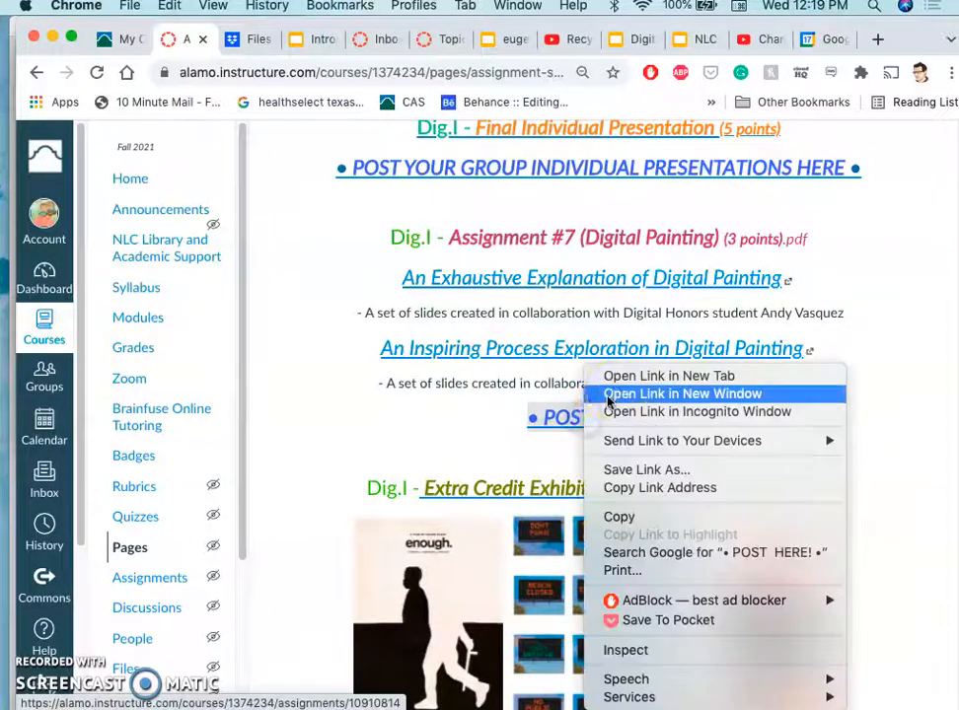
click(682, 395)
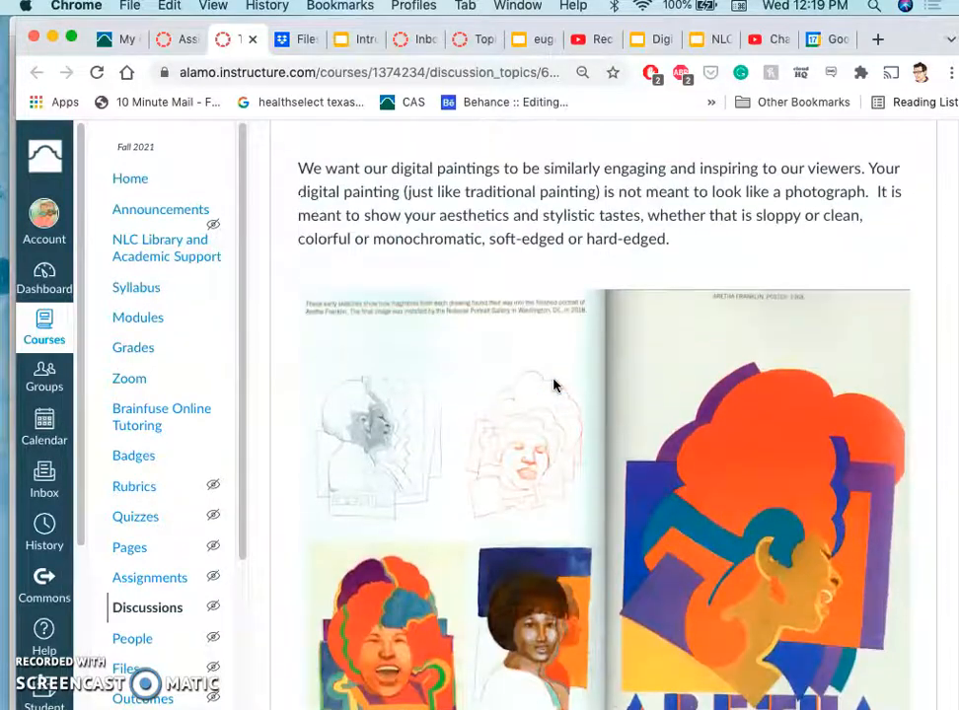
scroll(down, 3)
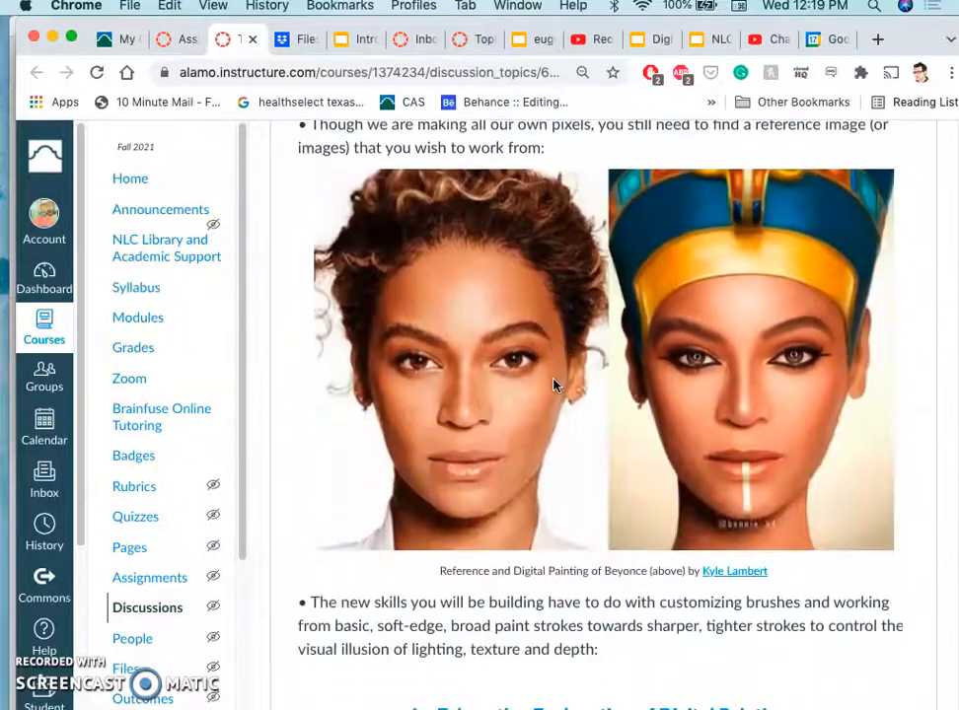
scroll(down, 3)
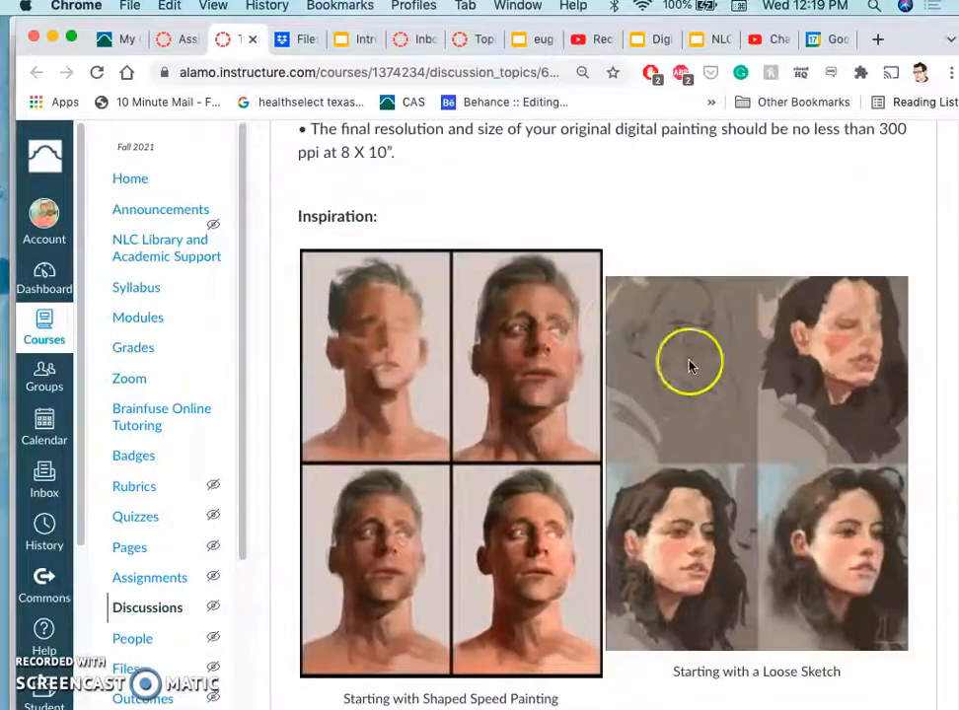
mouse_move(698, 418)
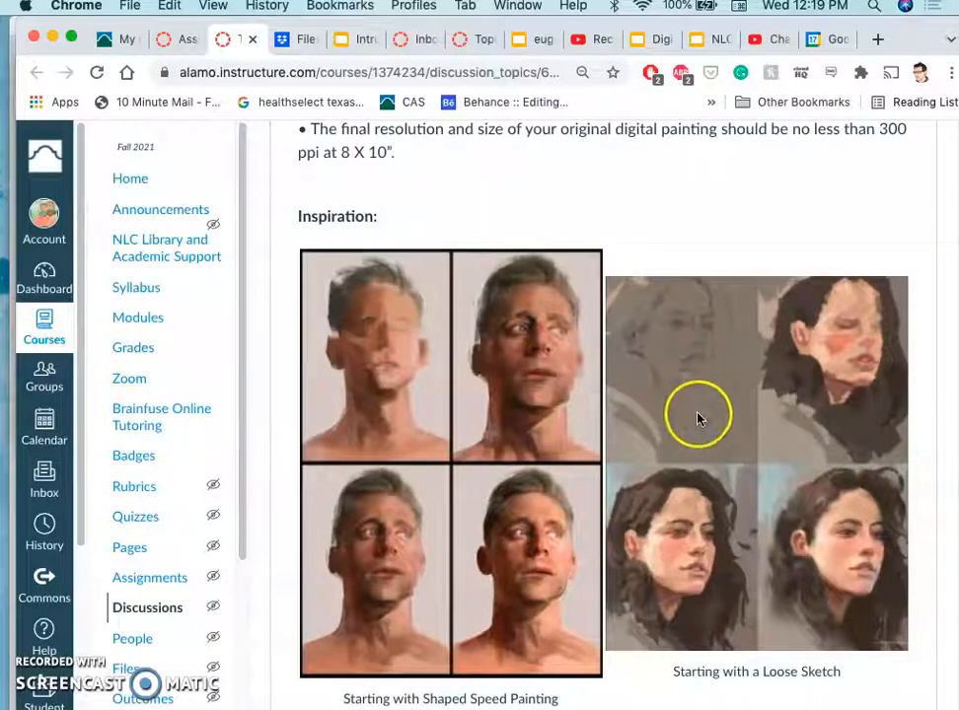
scroll(down, 3)
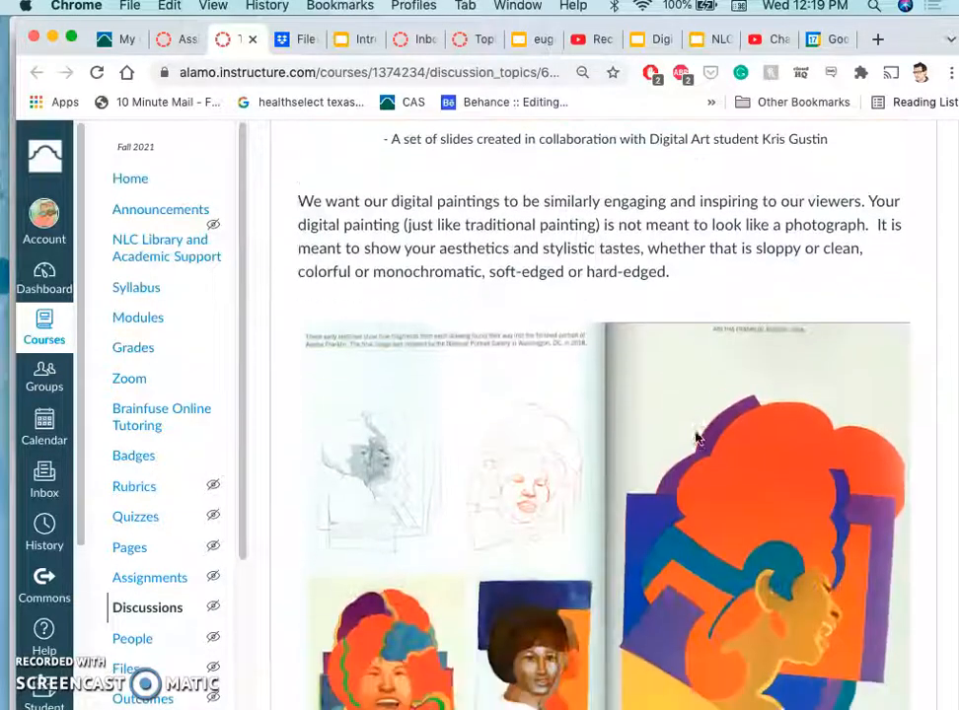
scroll(down, 3)
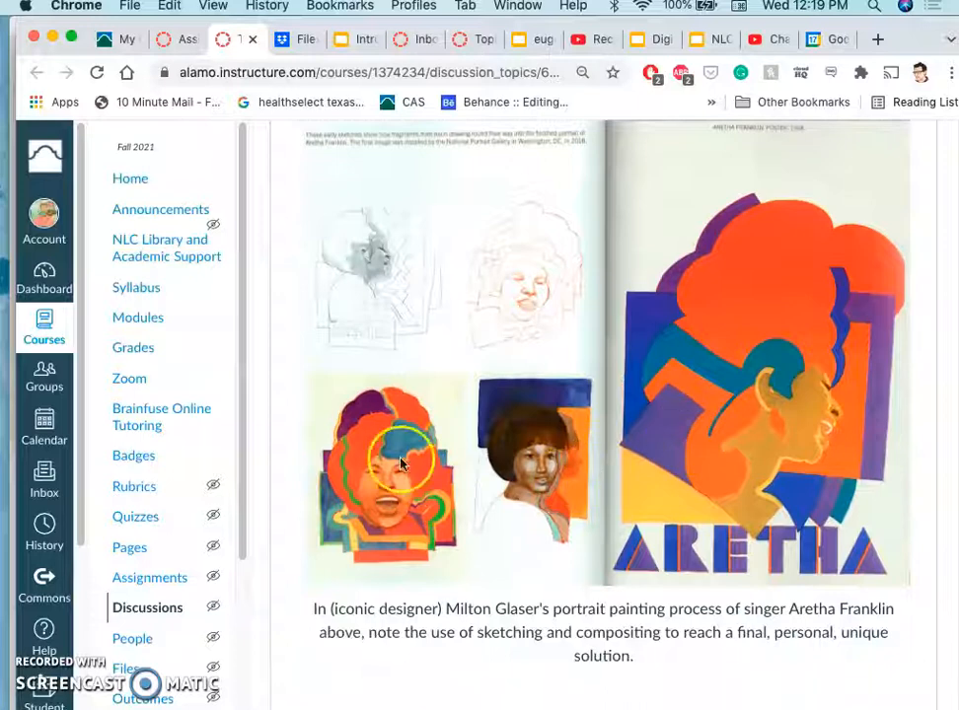
scroll(down, 3)
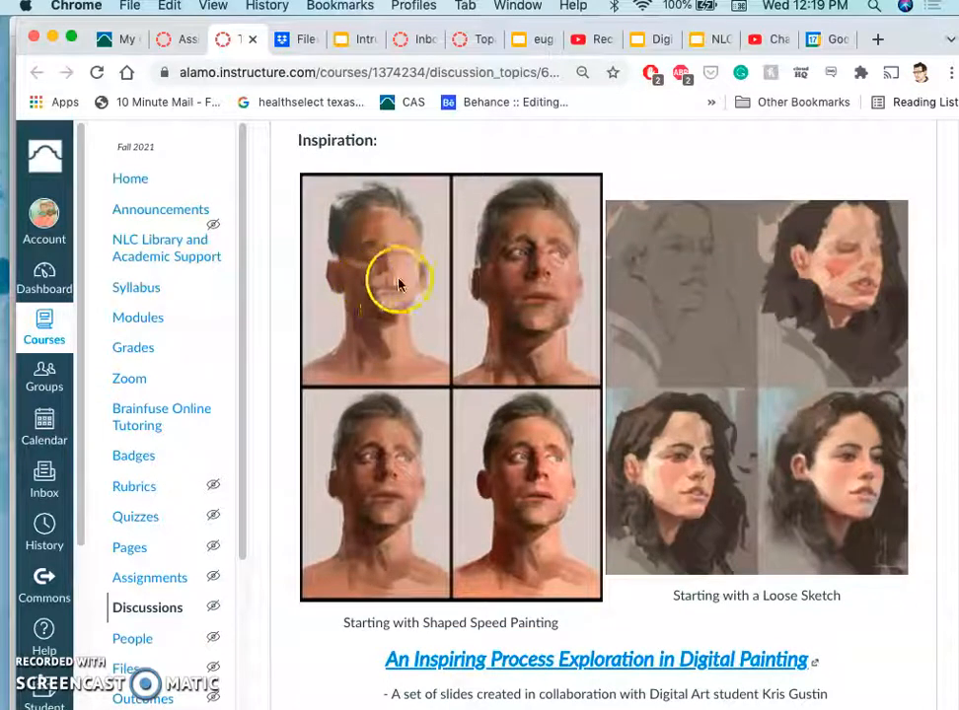
mouse_move(414, 352)
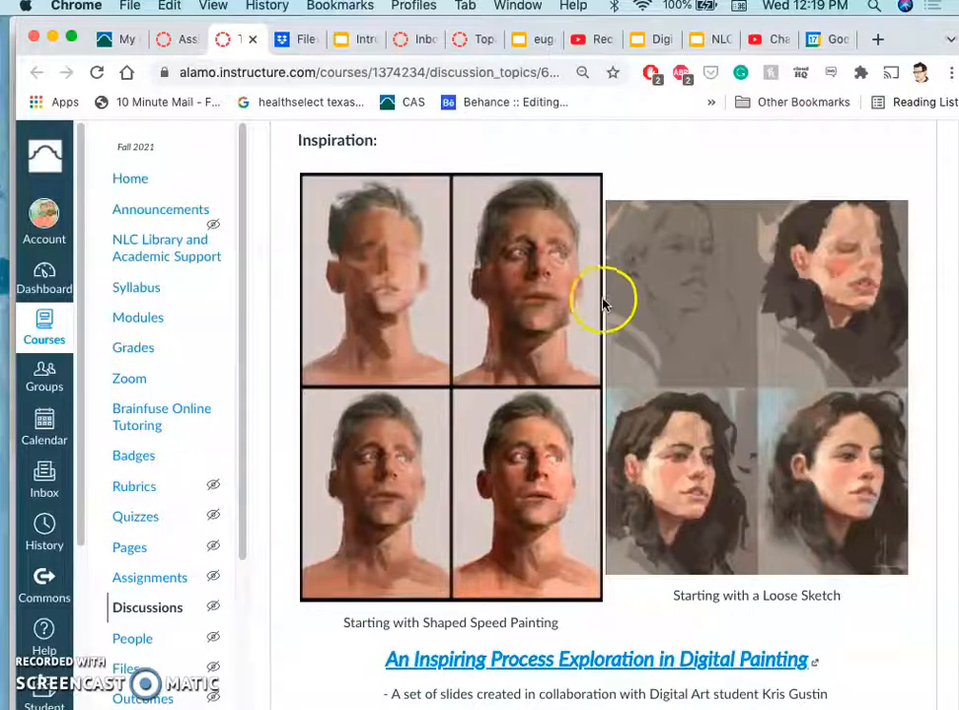
mouse_move(387, 296)
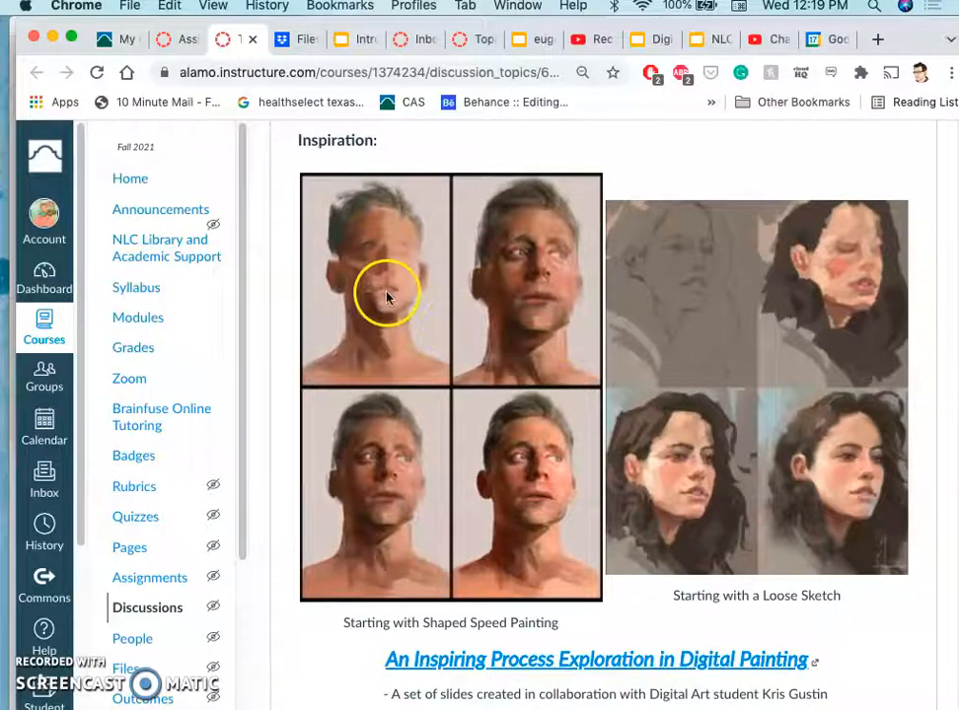
mouse_move(381, 272)
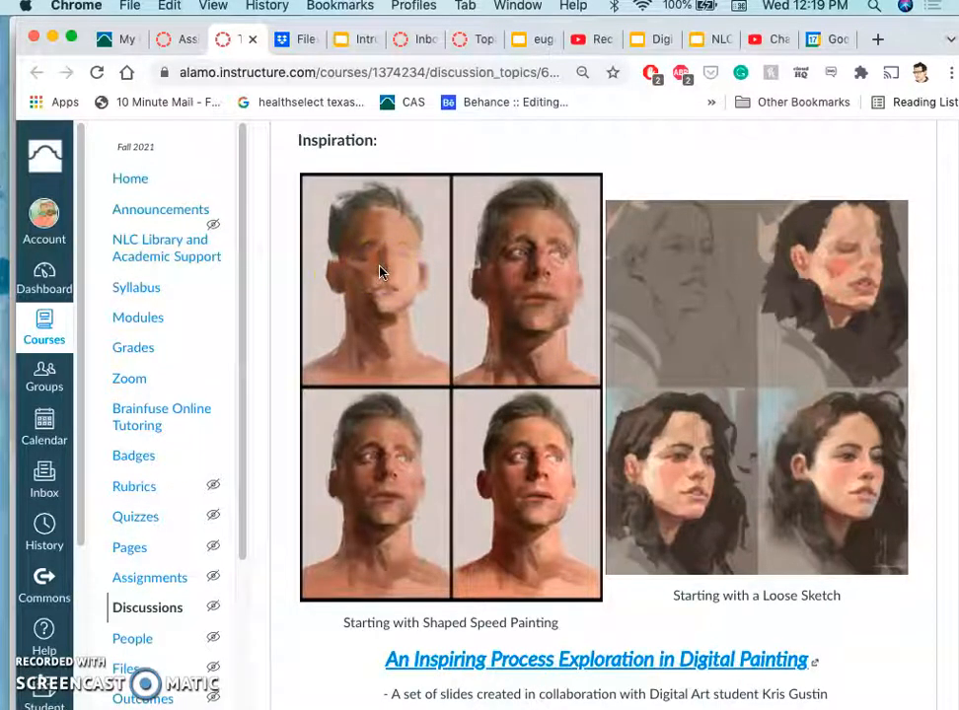
scroll(down, 3)
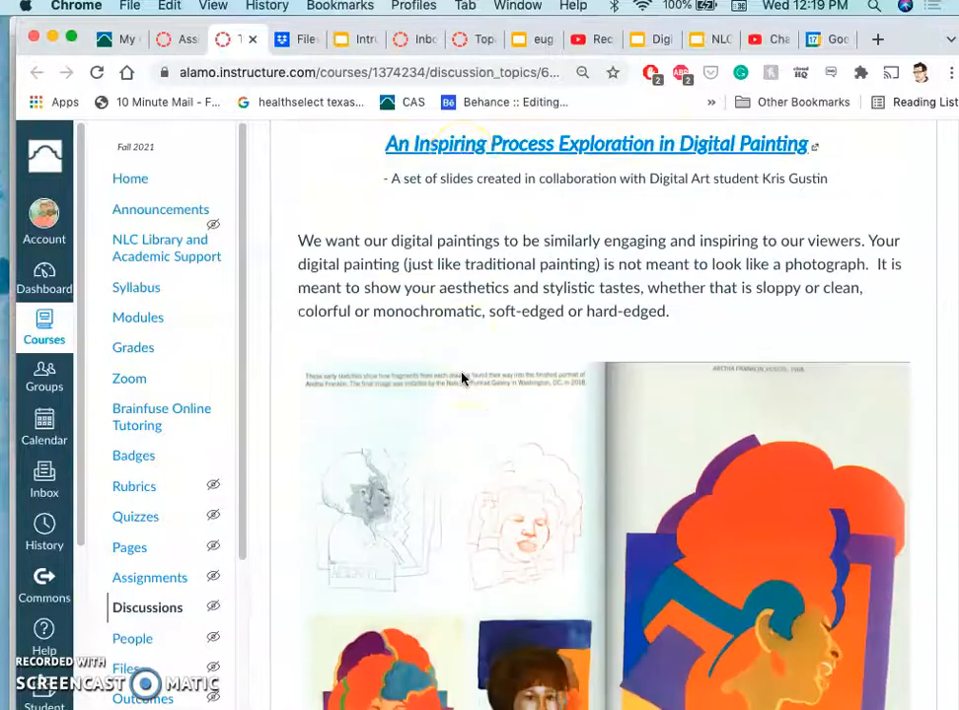
scroll(down, 3)
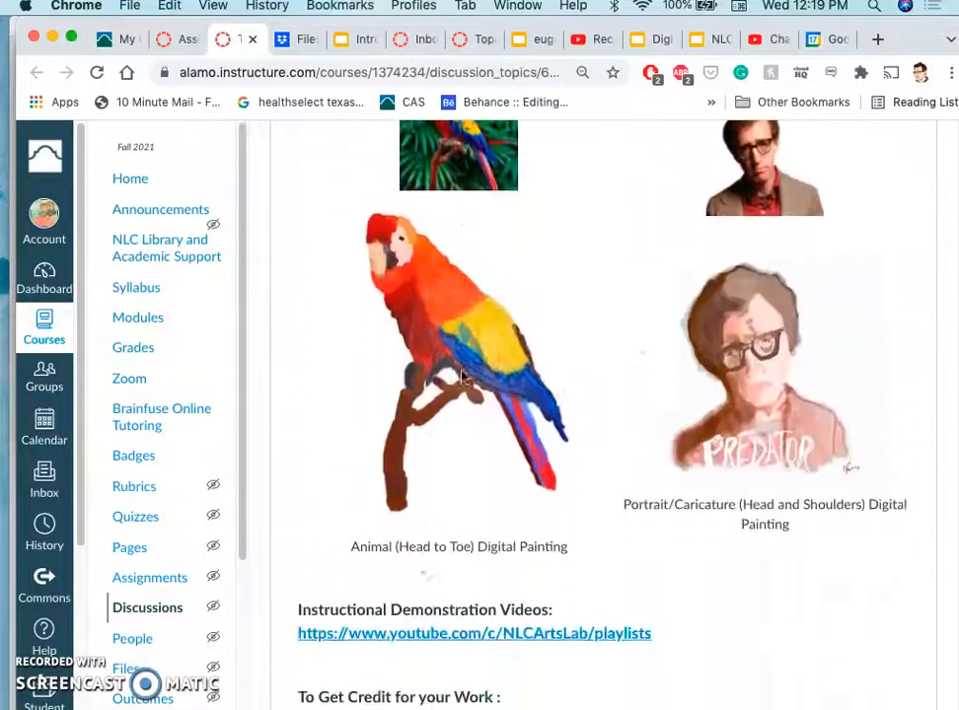
scroll(down, 3)
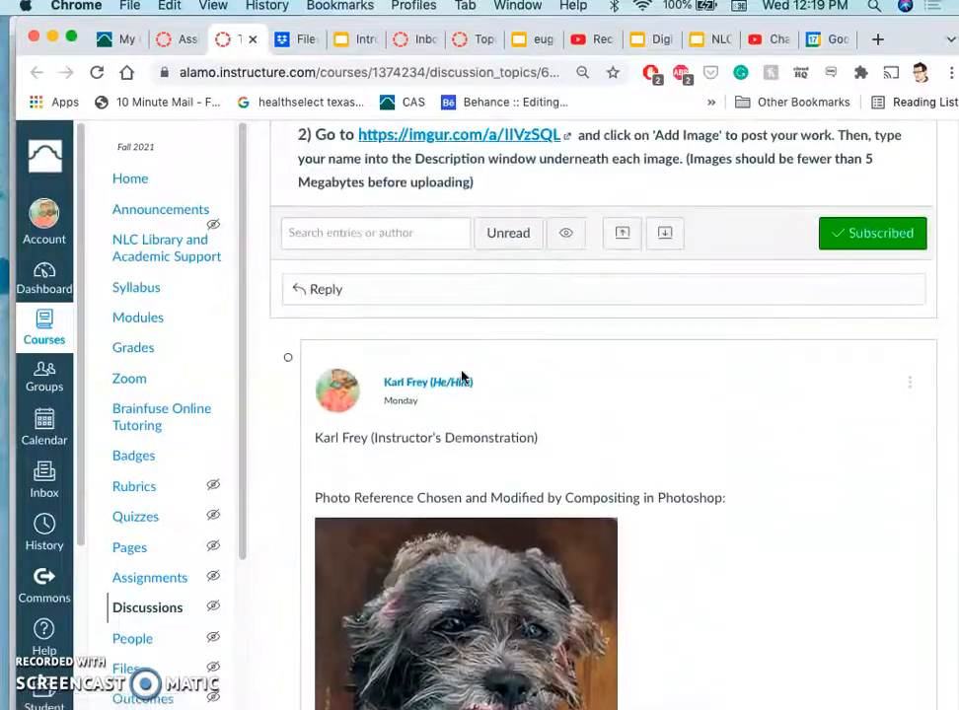
scroll(down, 3)
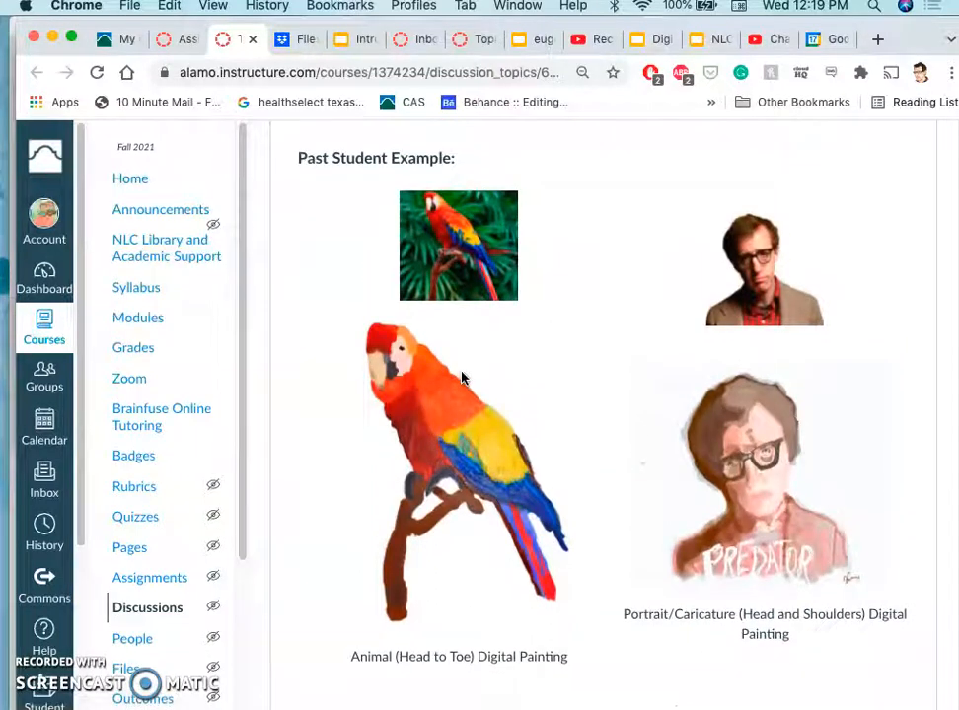
mouse_move(809, 306)
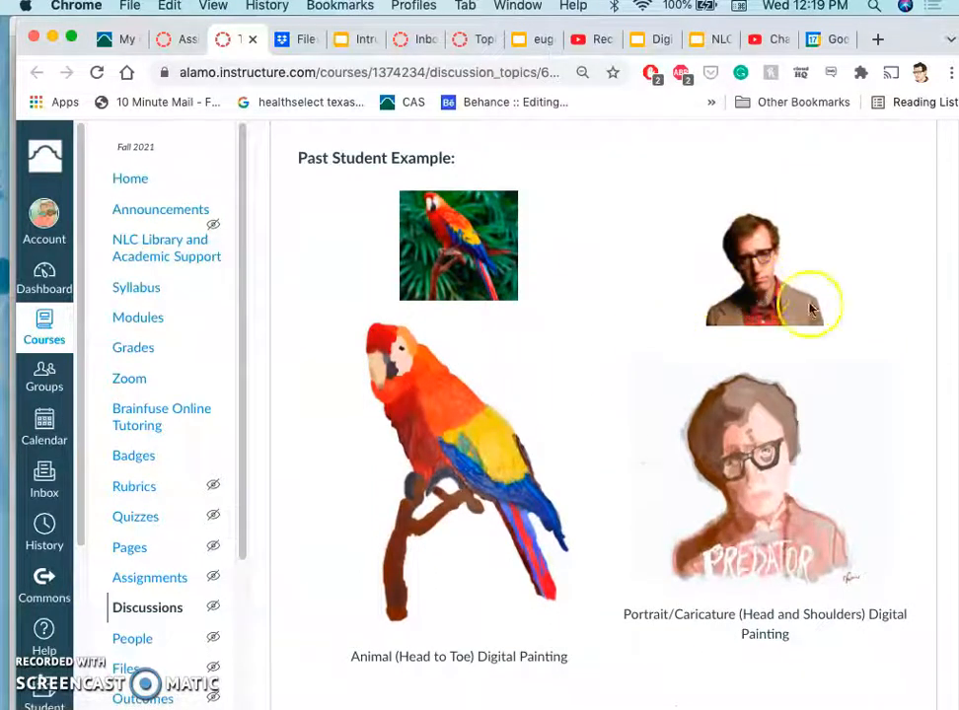
mouse_move(469, 395)
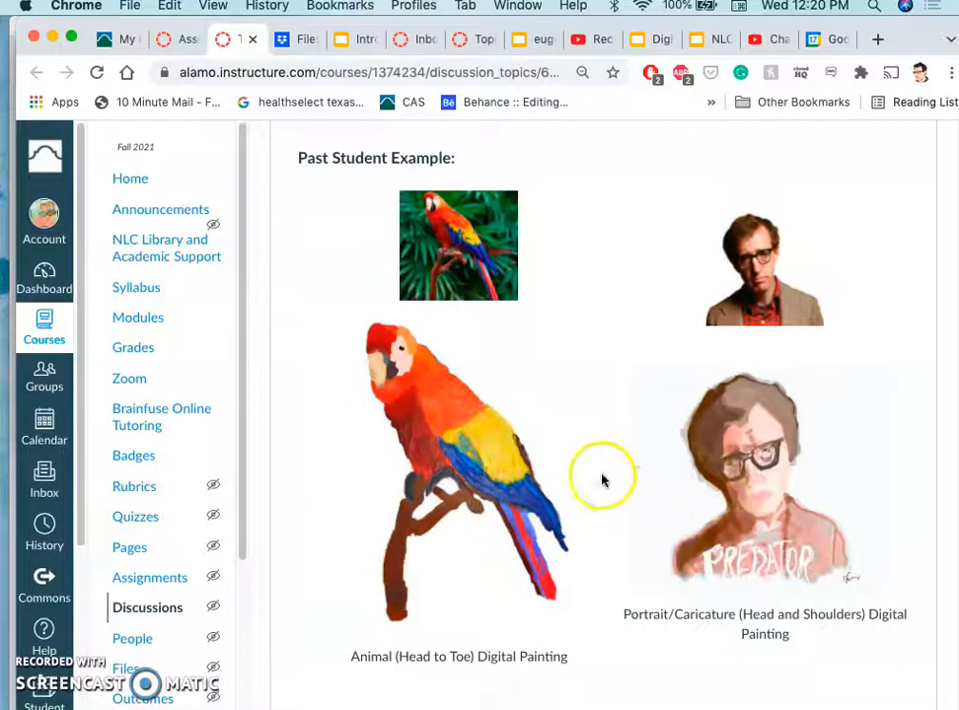
mouse_move(470, 385)
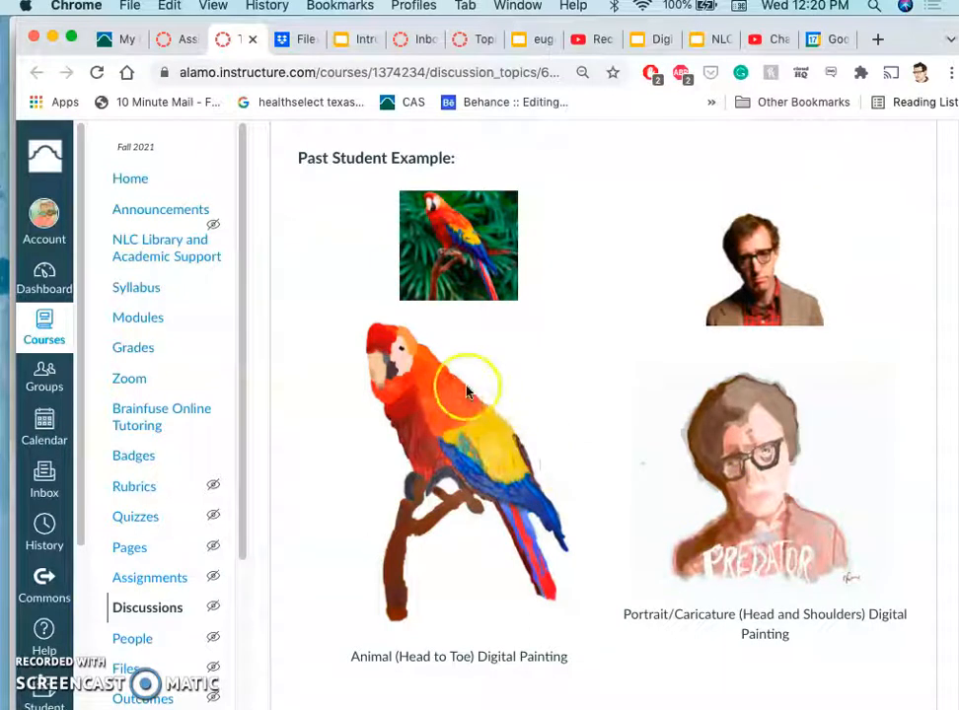
mouse_move(872, 572)
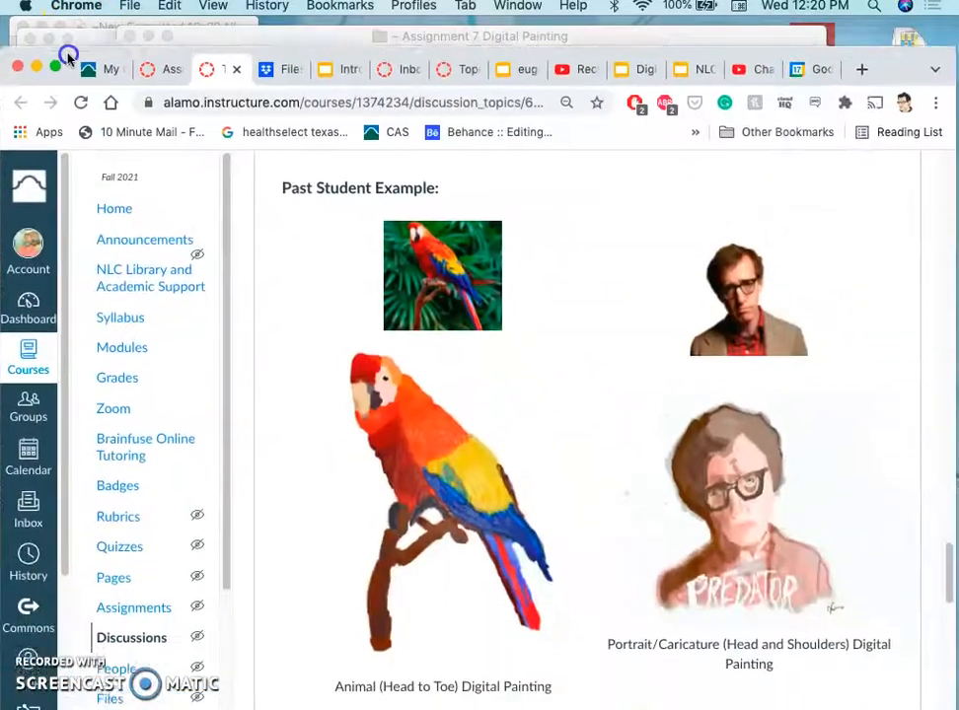
- Open the dog portrait copy JPG from Finder in Photoshop
scroll(down, 3)
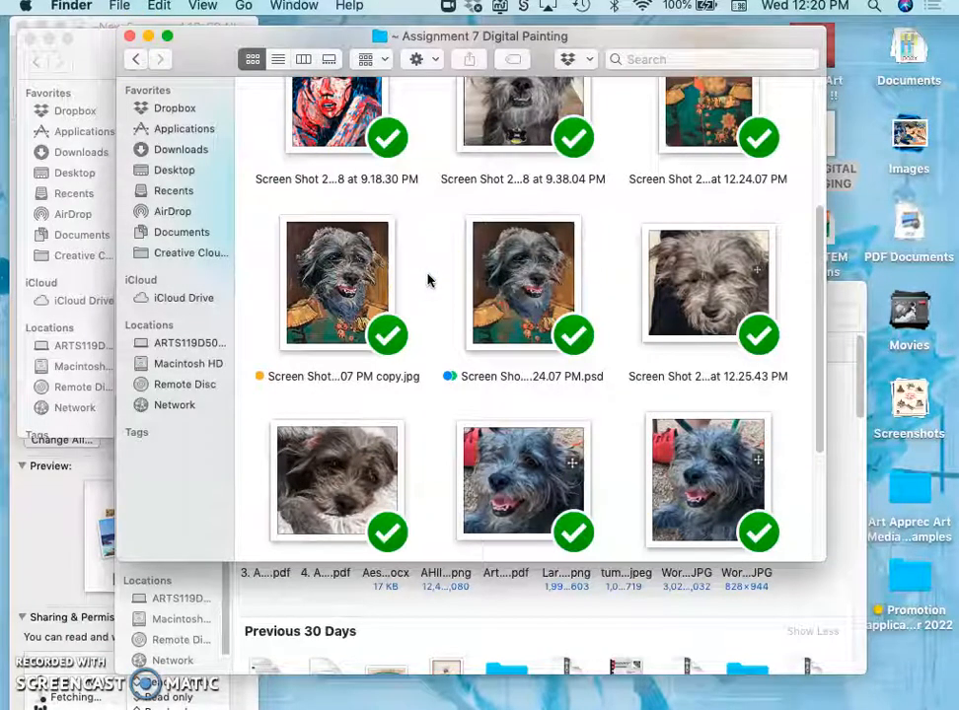
mouse_move(355, 280)
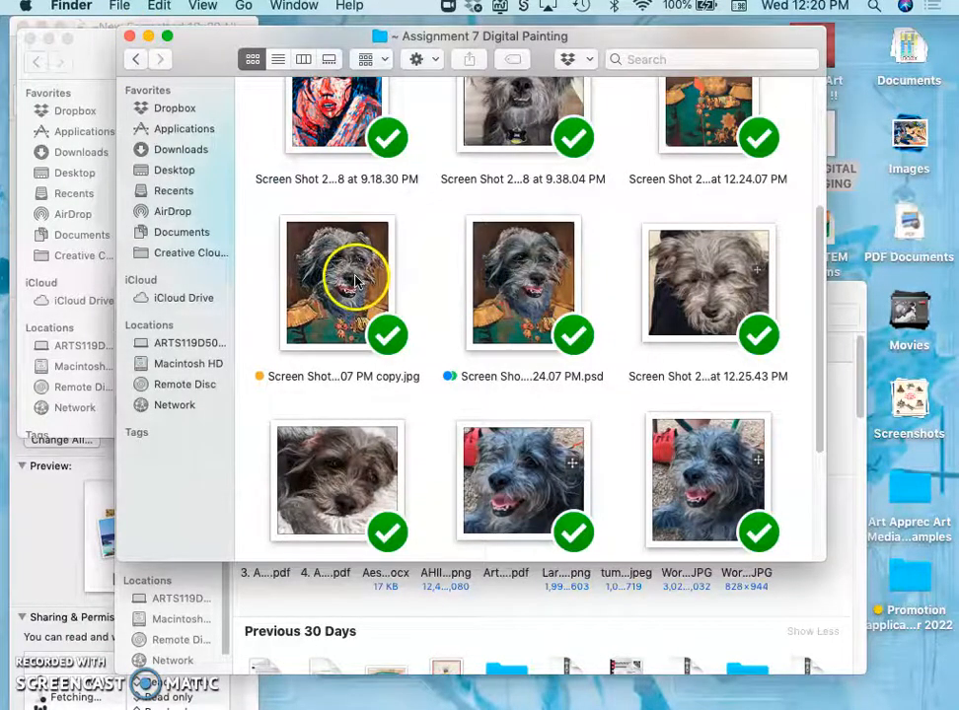
right_click(338, 284)
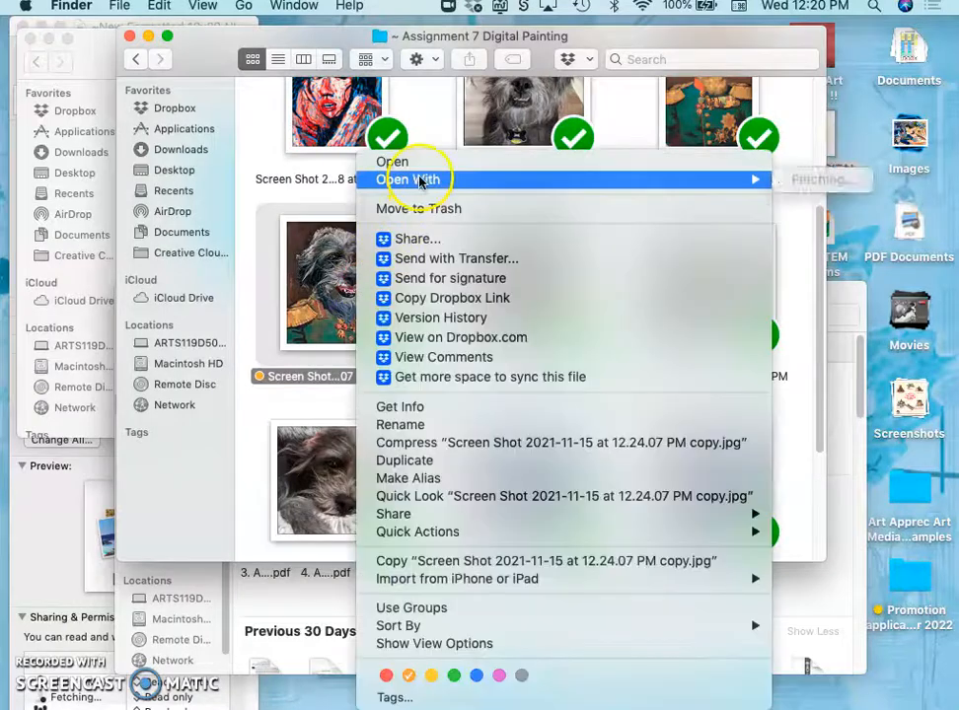
click(393, 178)
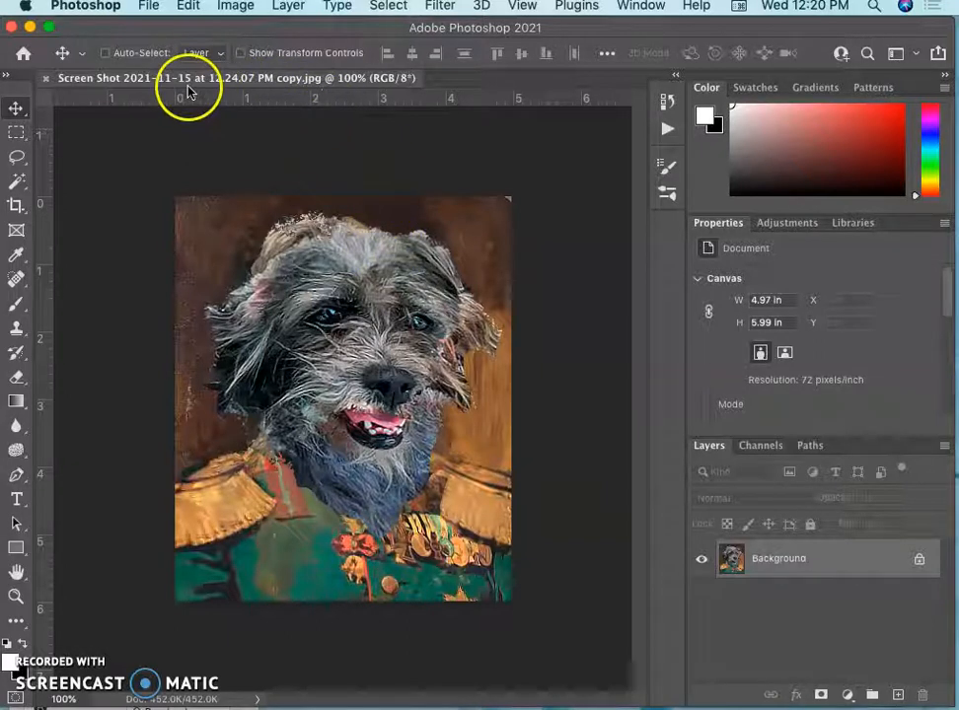
mouse_move(148, 8)
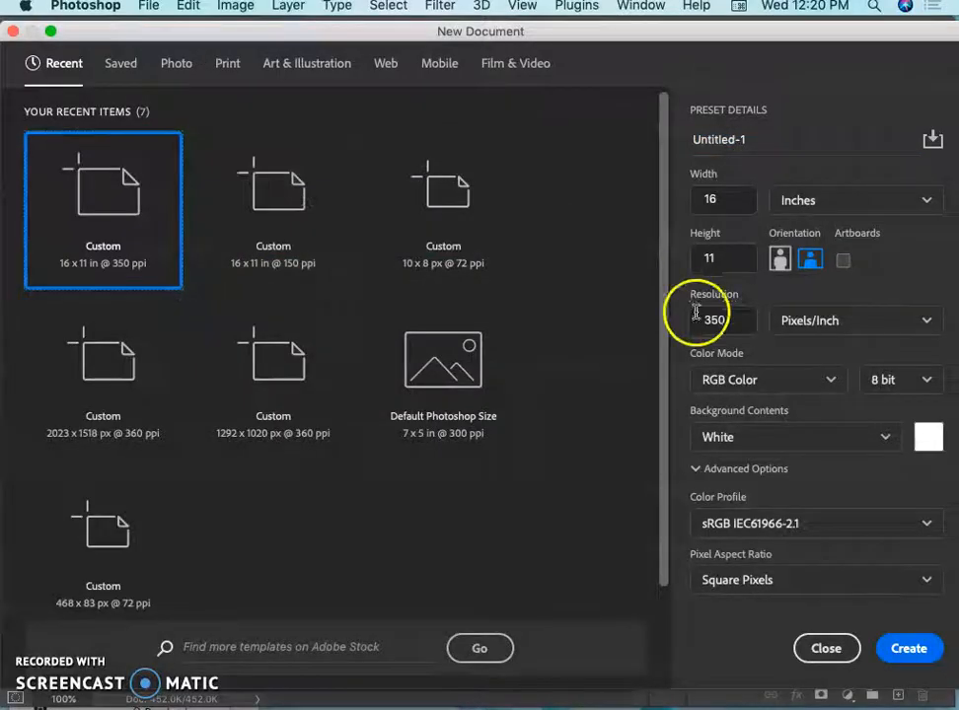
- Create a new 11 × 14 inch document at 350 pixels/inch
click(722, 199)
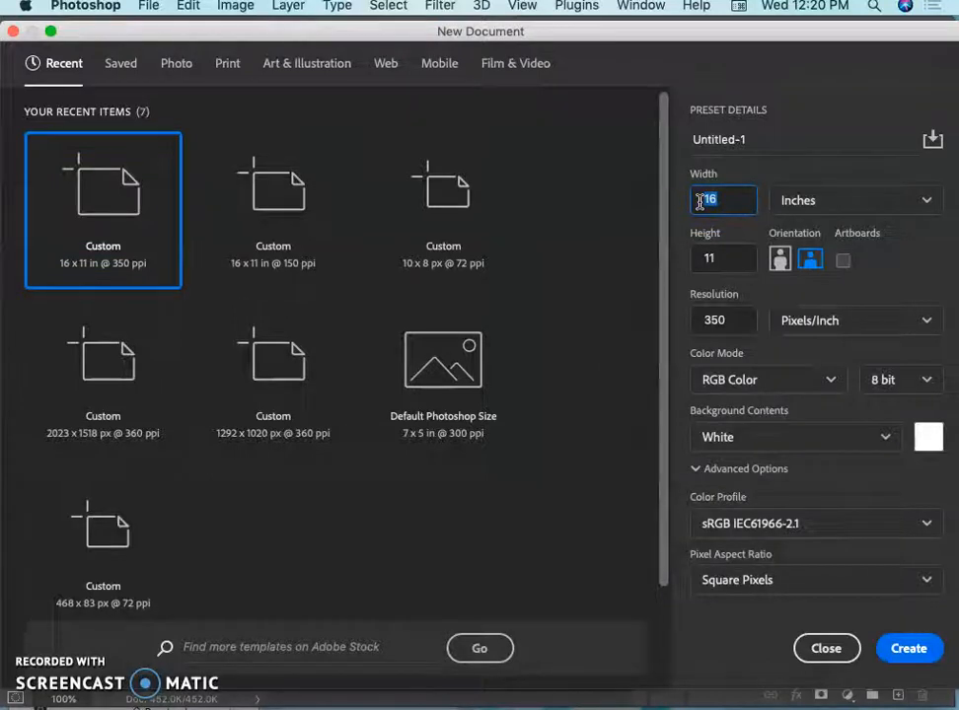
click(708, 257)
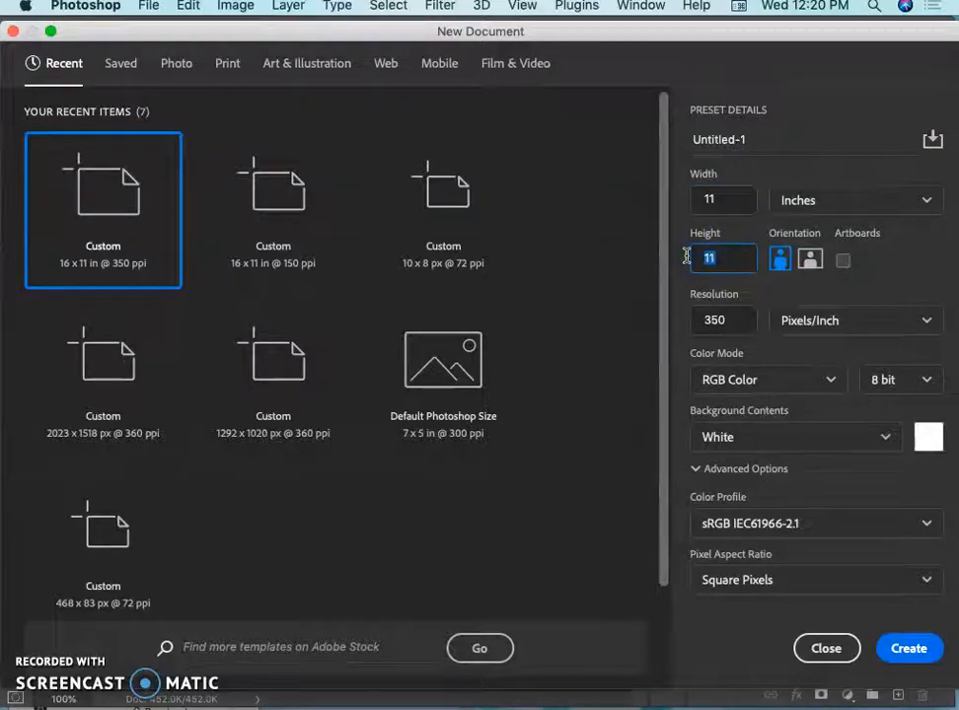
text(14)
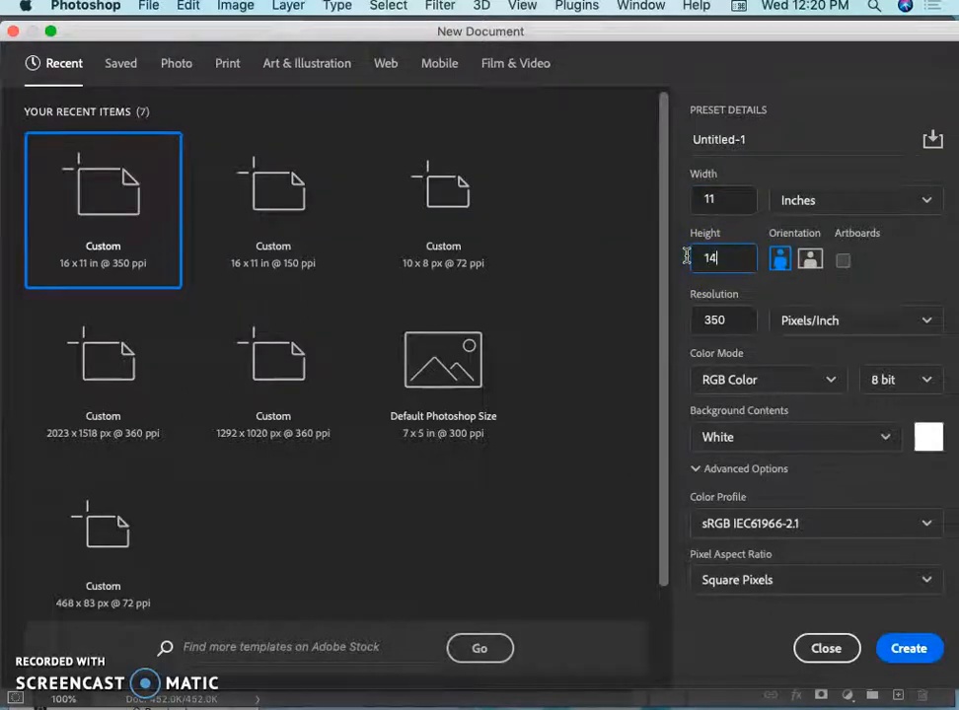
click(723, 319)
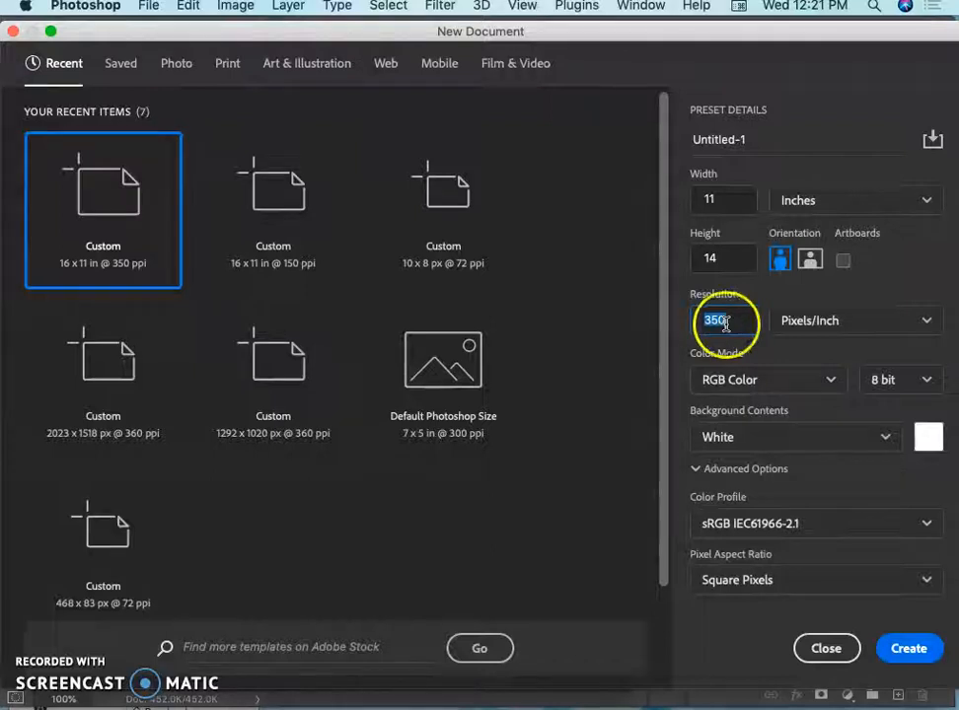
mouse_move(833, 548)
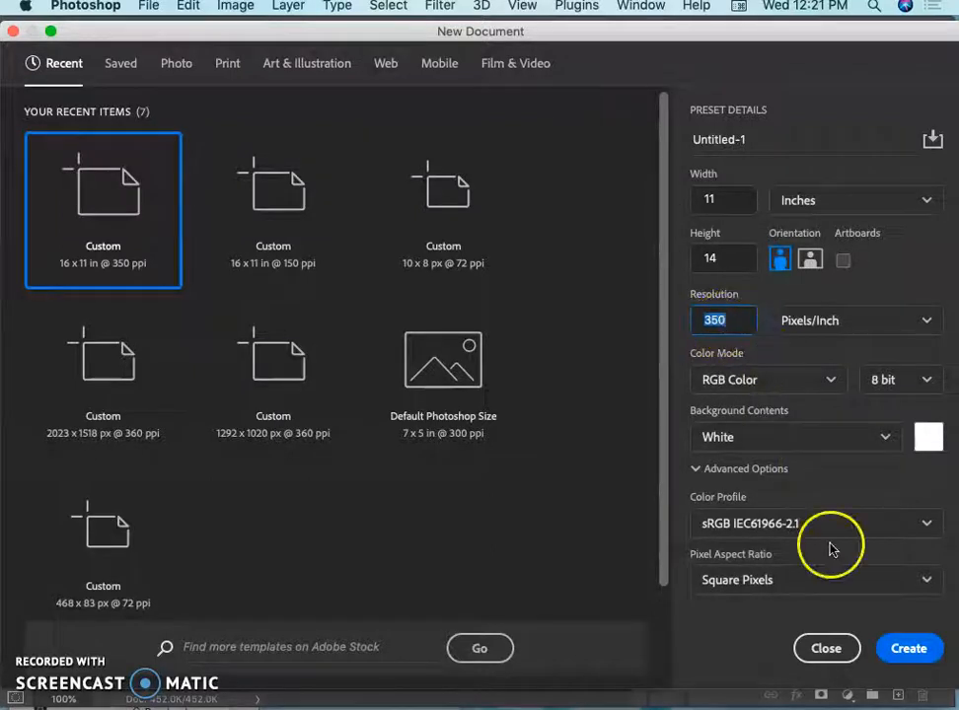
mouse_move(765, 444)
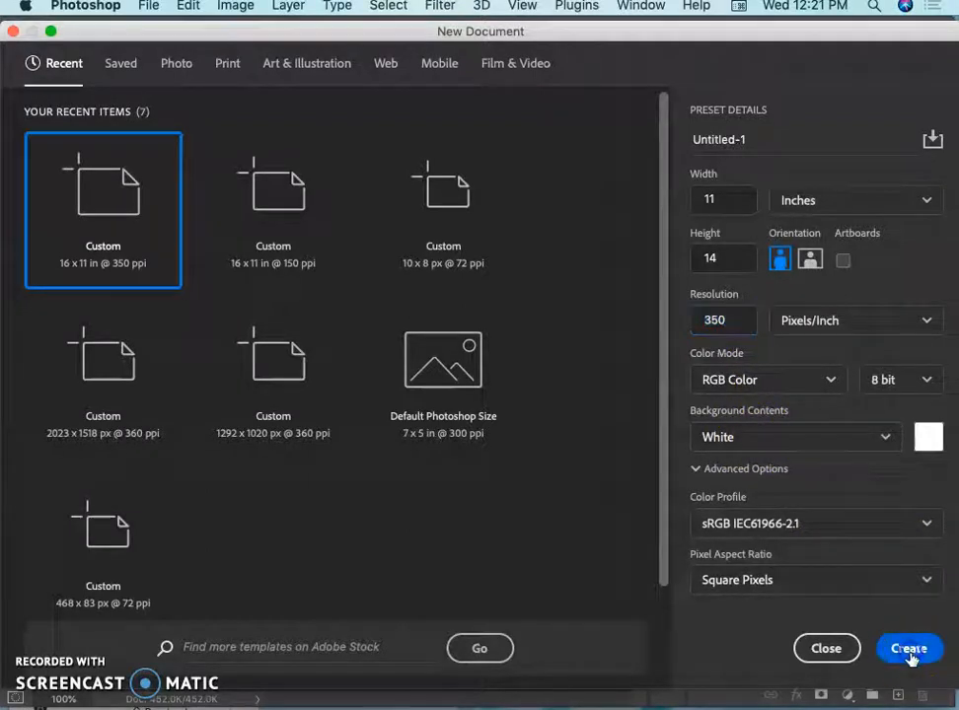
click(908, 647)
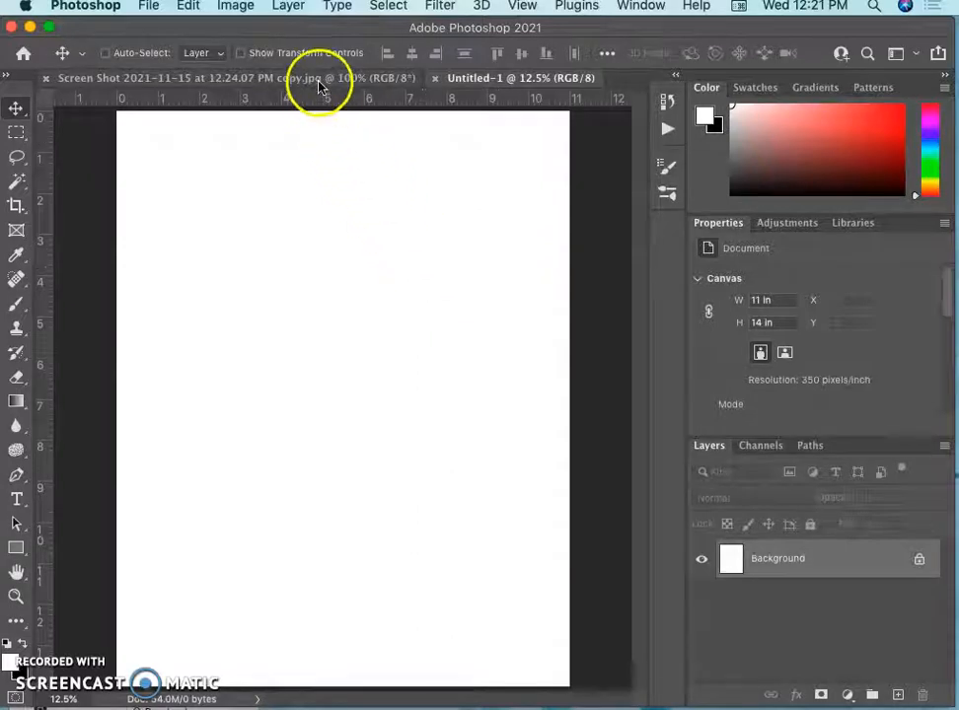
mouse_move(360, 36)
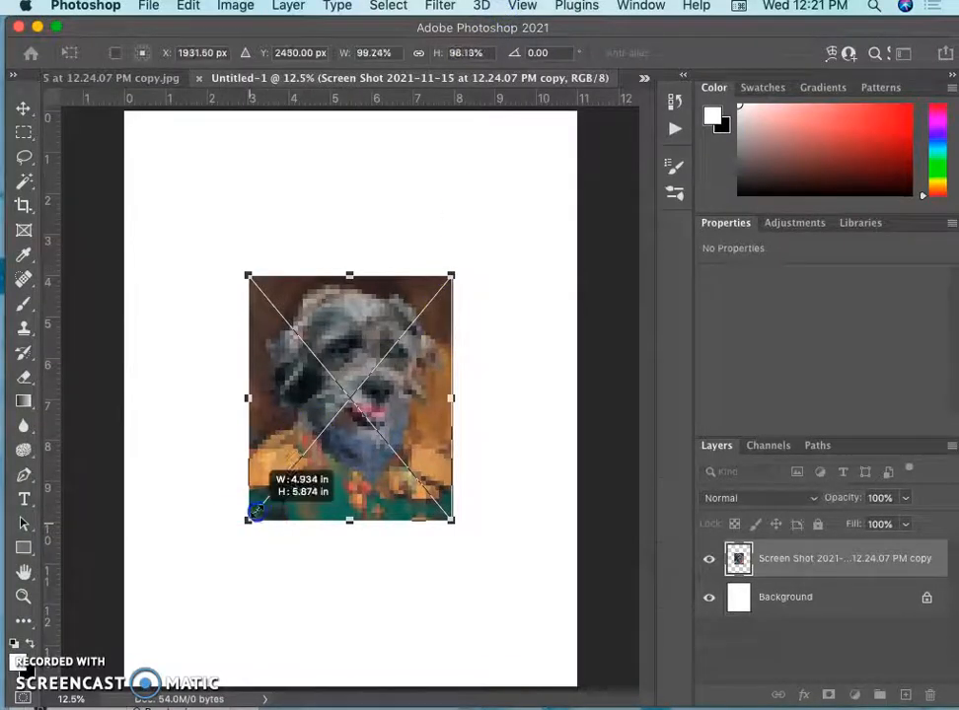
- Scale the placed dog portrait down into a small top-right reference image
drag(252, 521, 332, 436)
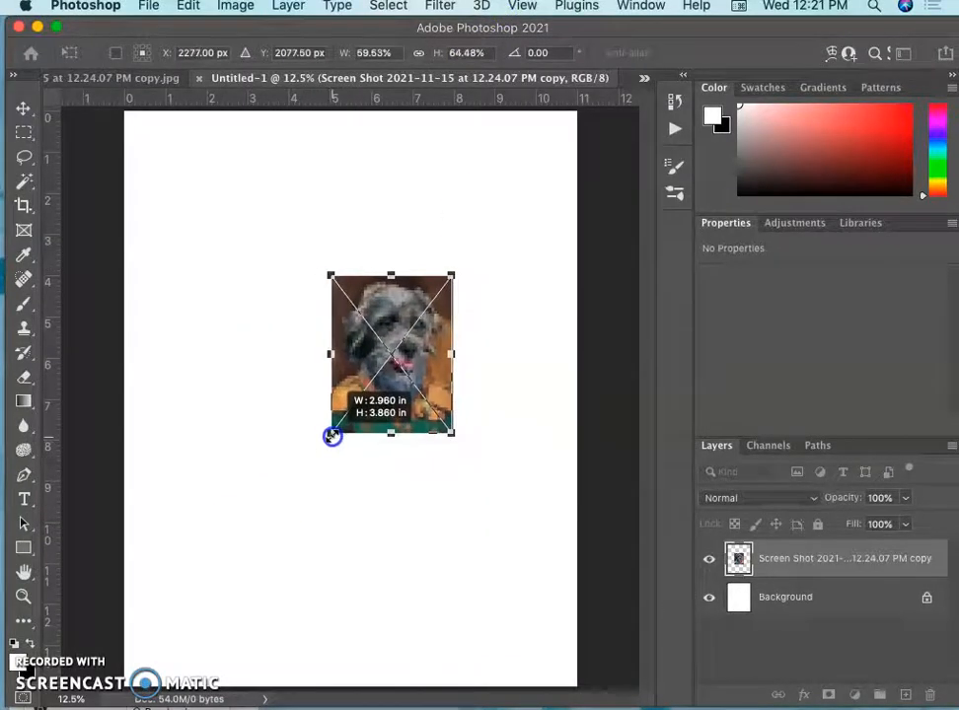
drag(332, 438, 343, 415)
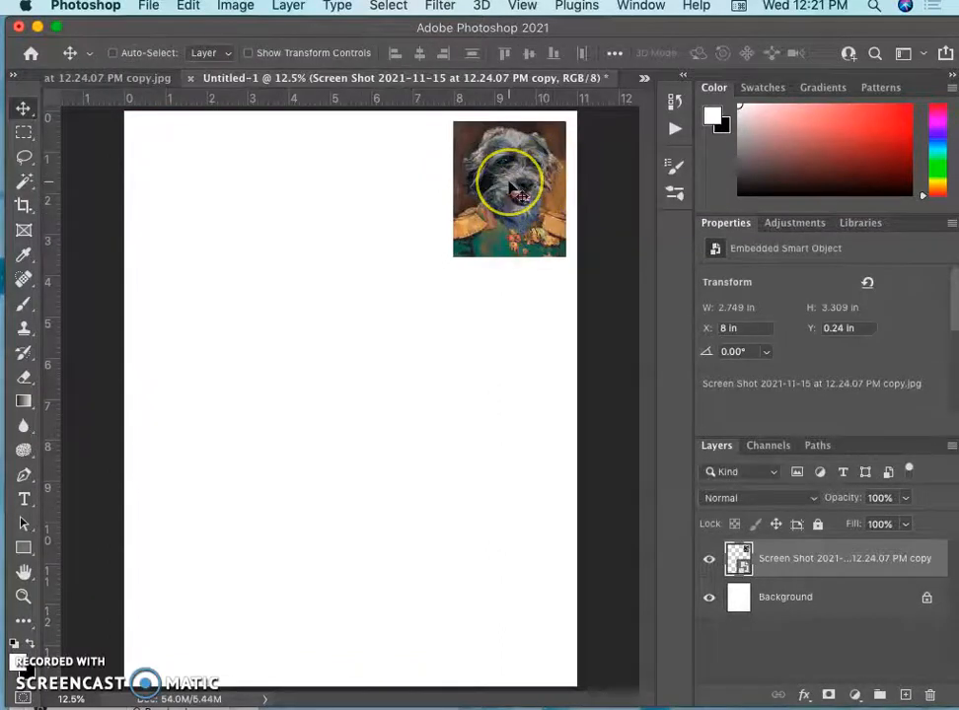
mouse_move(414, 385)
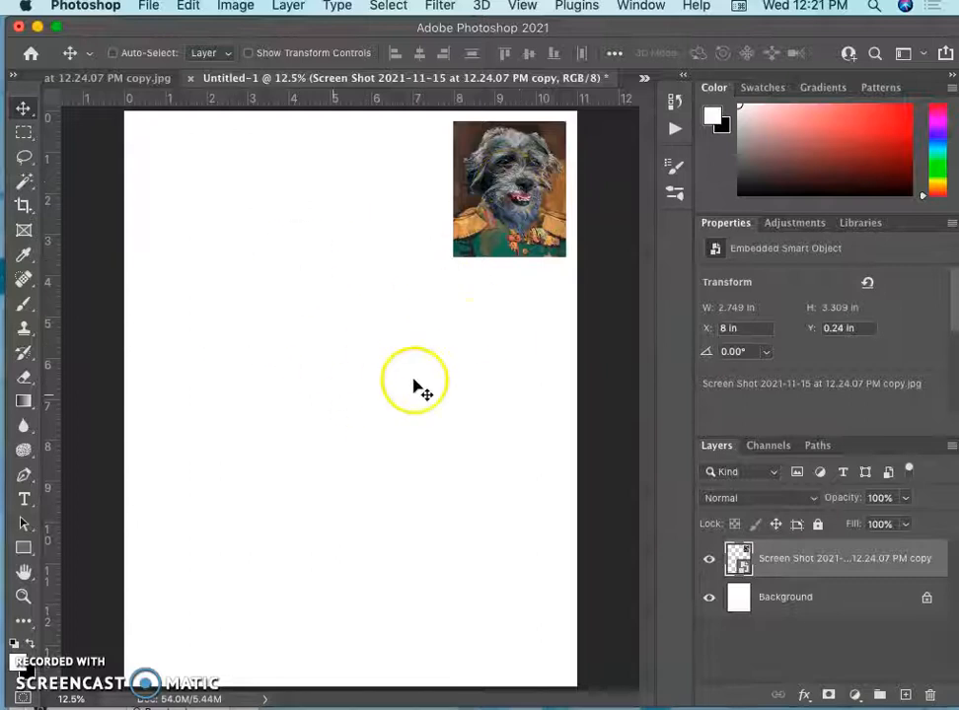
mouse_move(438, 517)
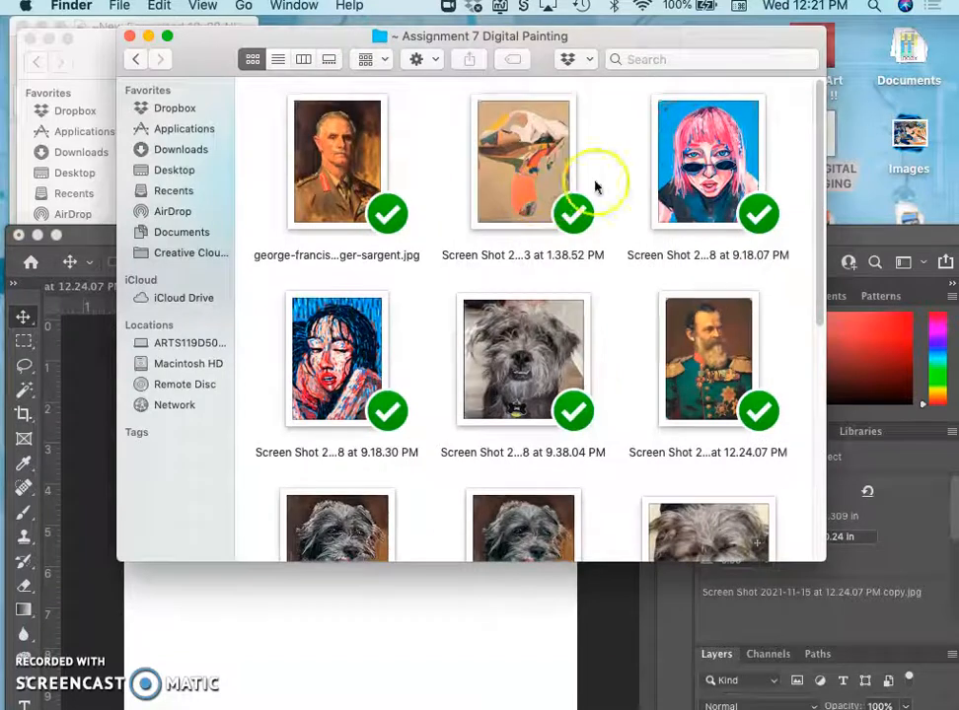
mouse_move(537, 148)
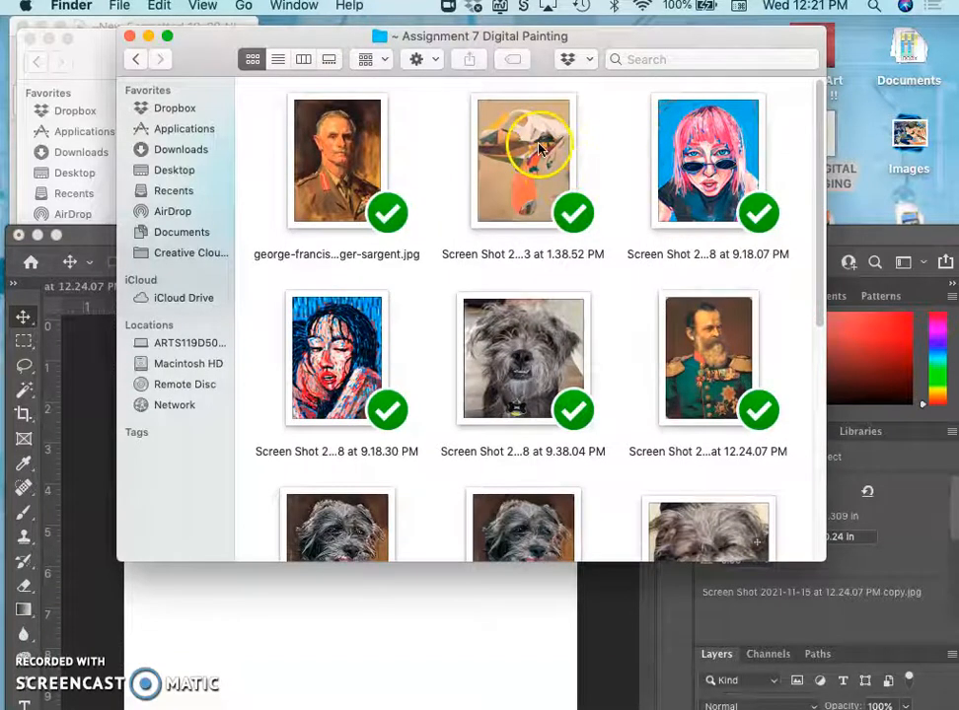
- Place the orange figure screenshot into the document and resize it along the right edge
drag(523, 160, 403, 607)
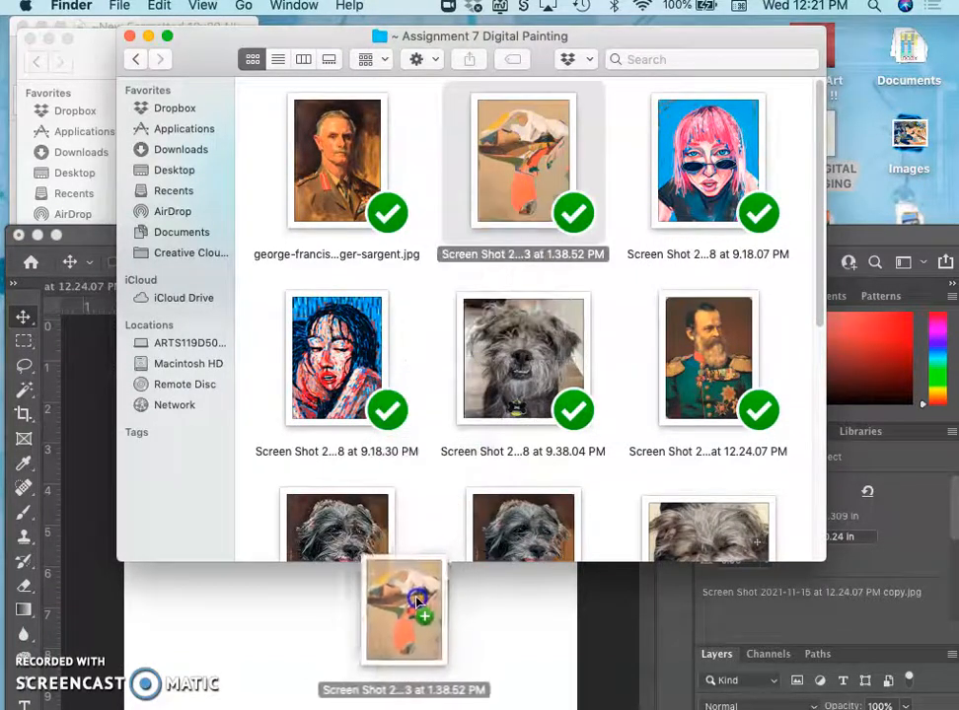
drag(403, 607, 480, 541)
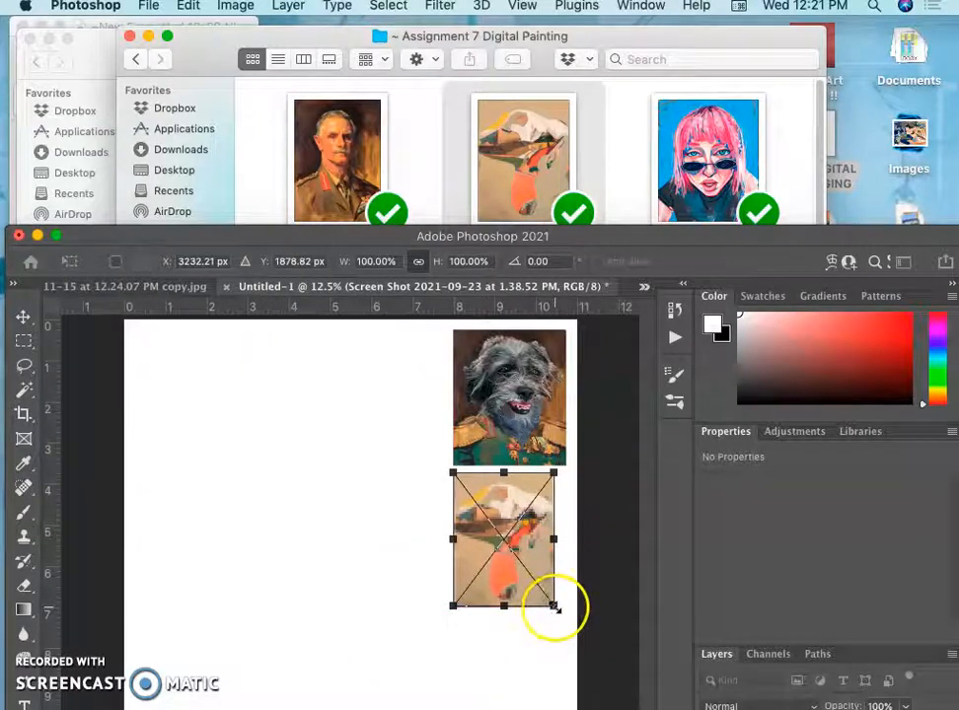
drag(554, 606, 572, 620)
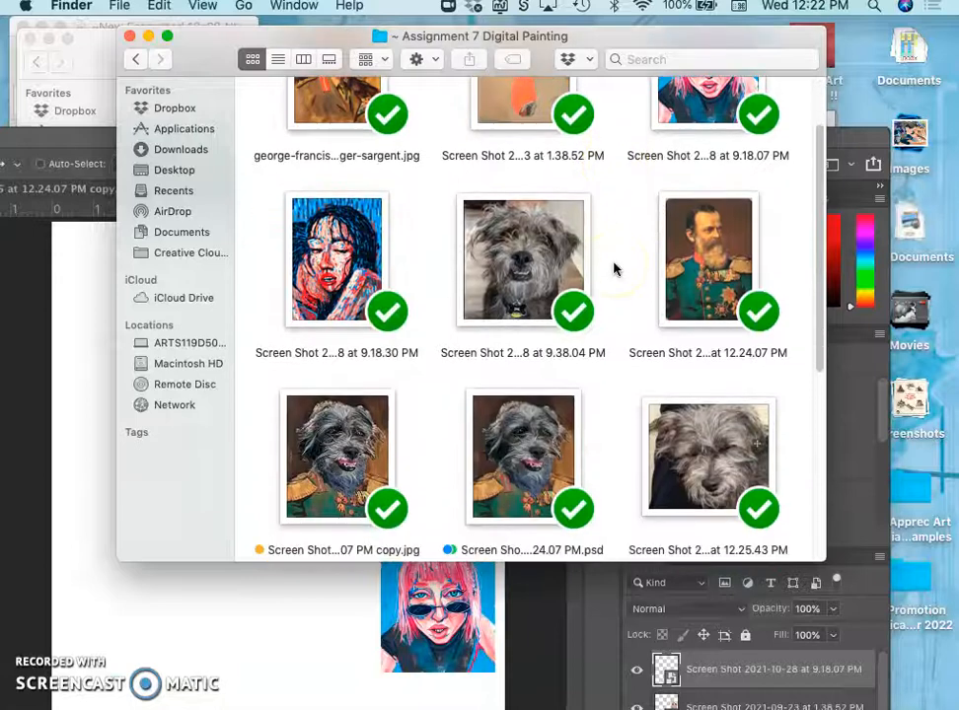
scroll(down, 3)
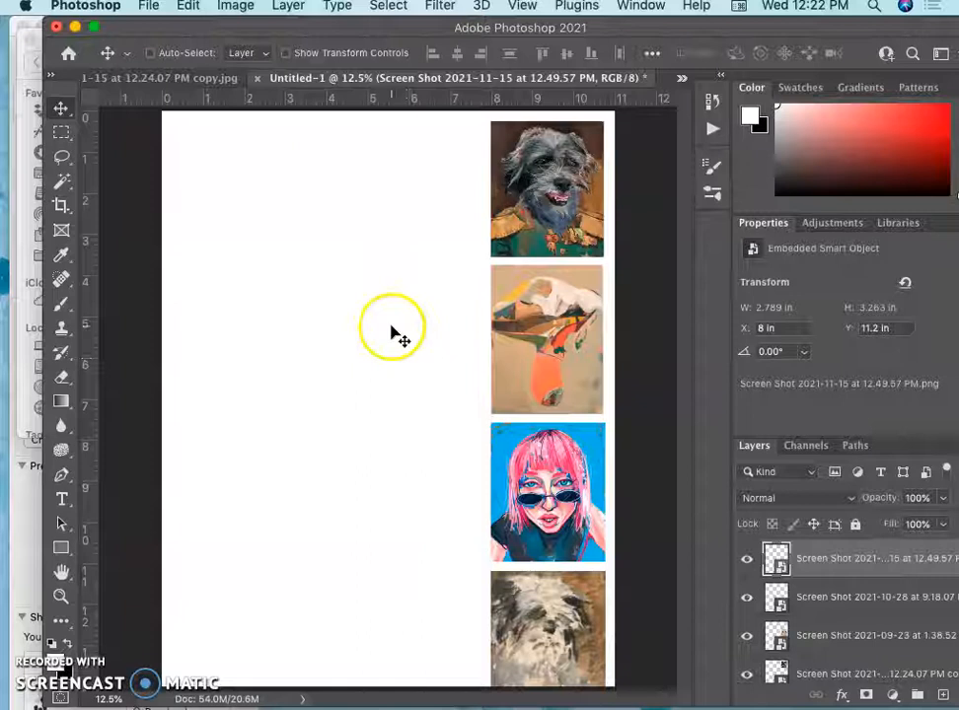
mouse_move(454, 138)
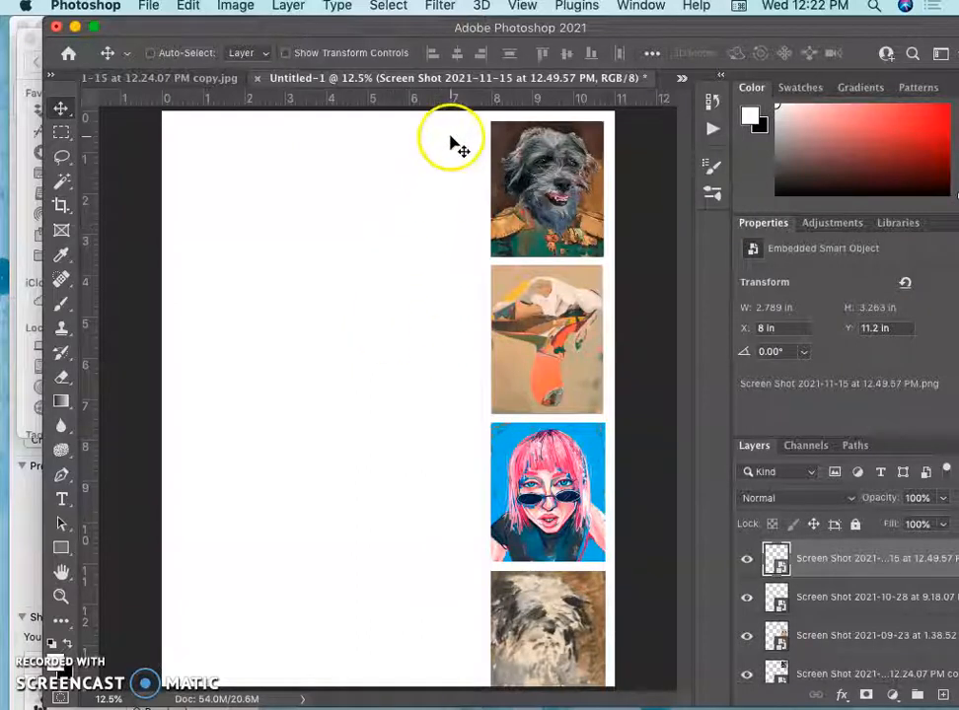
mouse_move(699, 402)
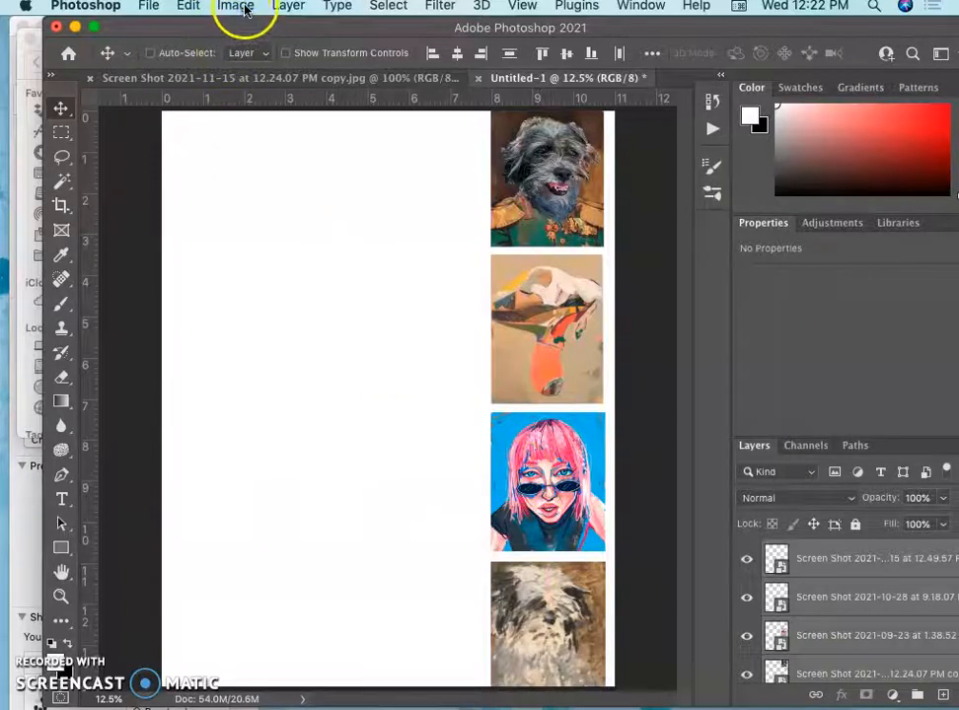
- Widen the canvas from 11 to 14 inches via Canvas Size, keeping the image anchored
click(235, 6)
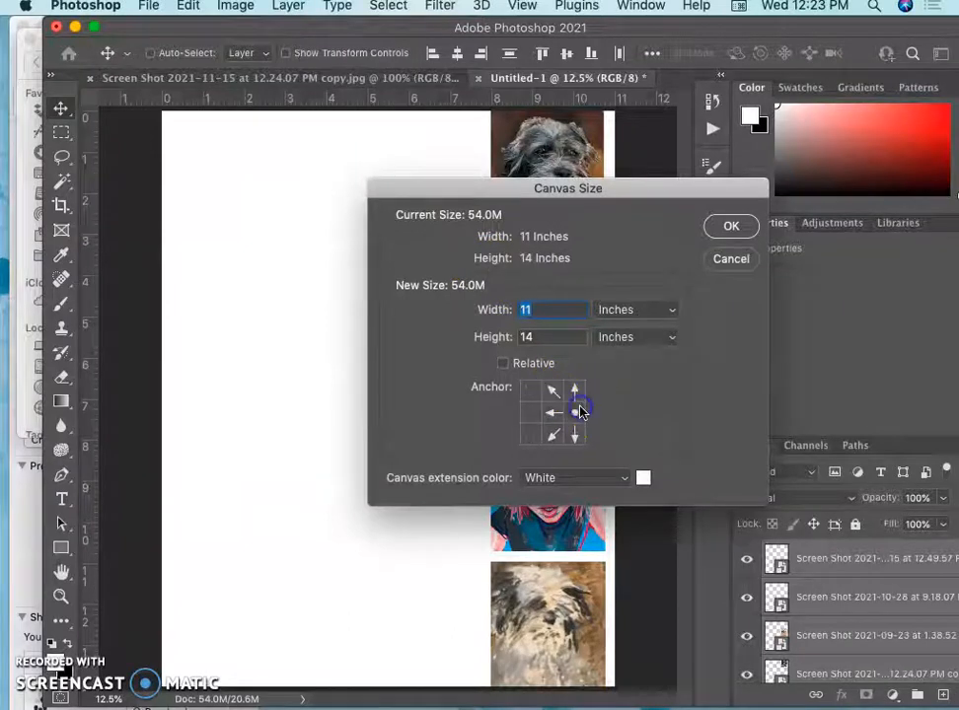
click(525, 308)
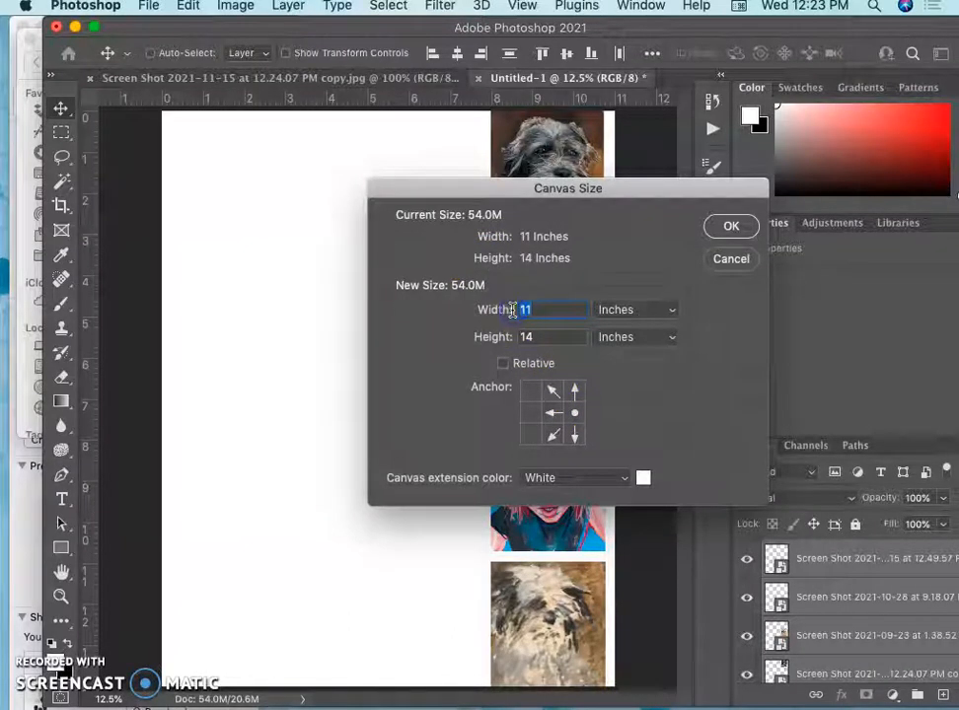
text(14)
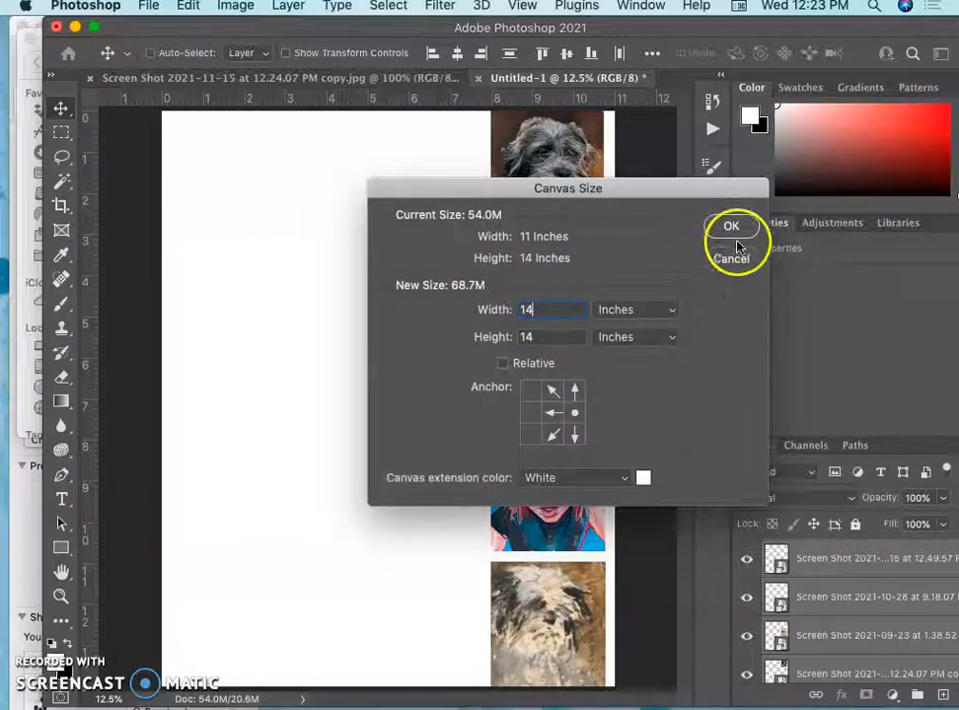
click(730, 225)
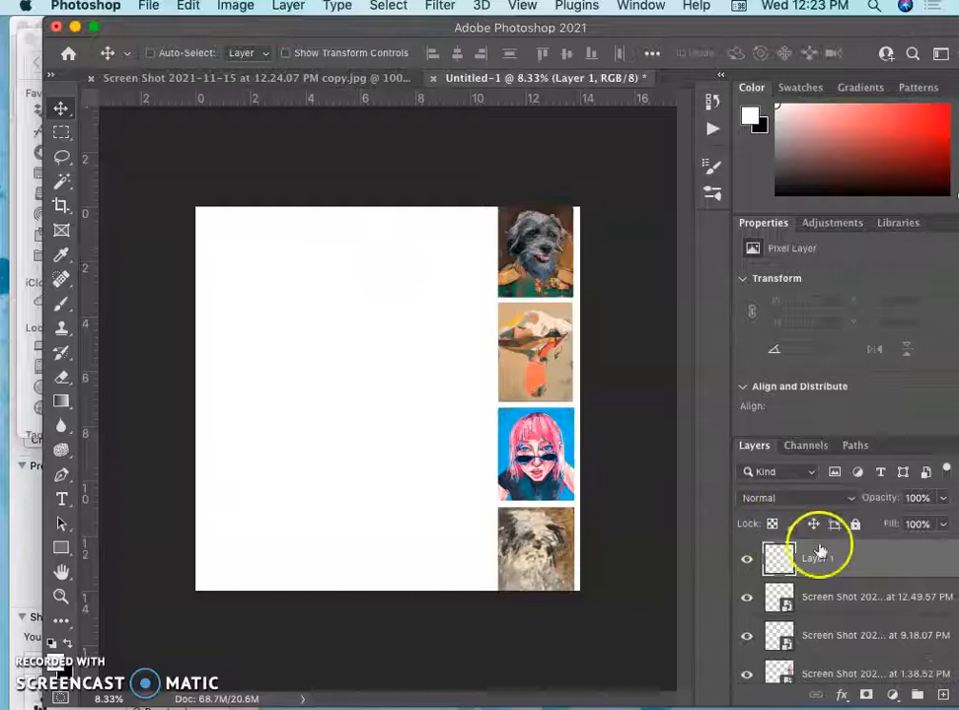
- Rename the new layer Sketch Underpainting and browse the Brush tool's presets
double_click(817, 559)
text(Sketch Underpainting)
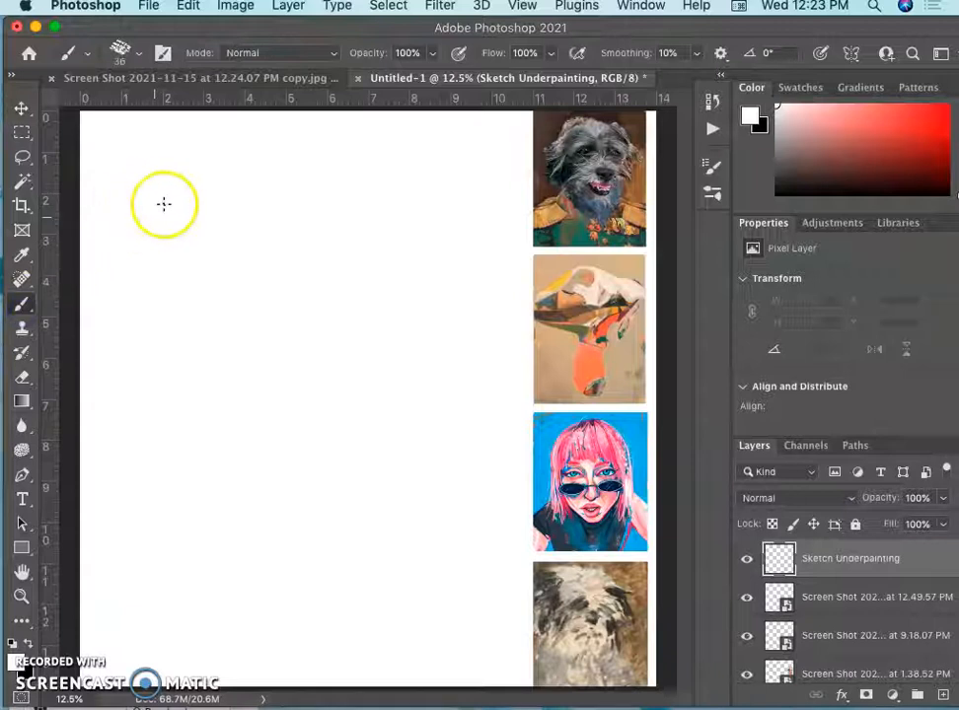
mouse_move(106, 294)
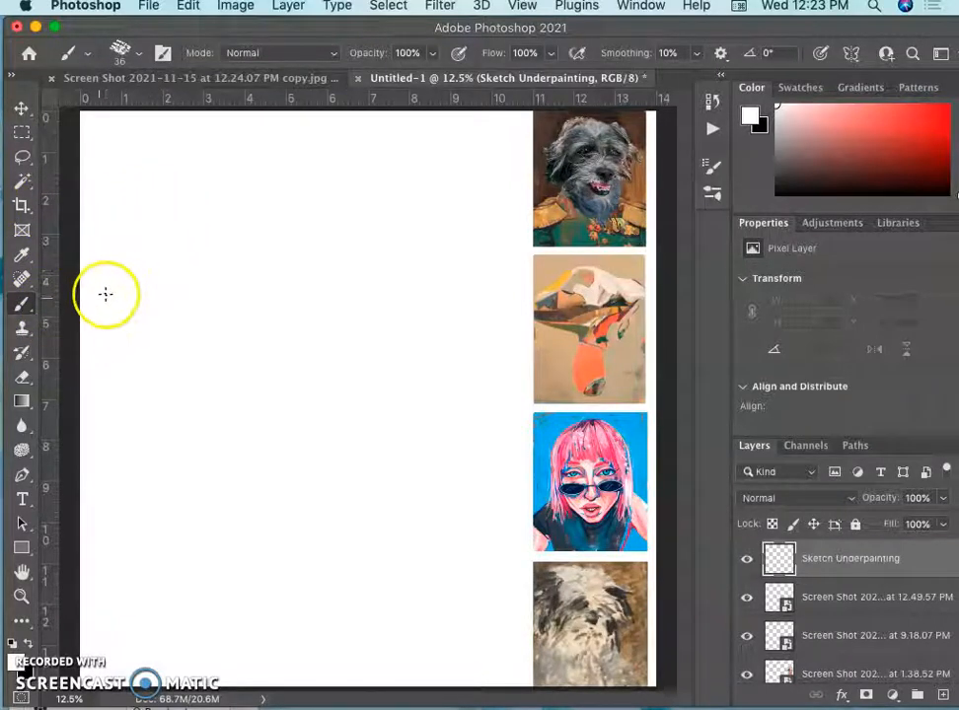
mouse_move(138, 225)
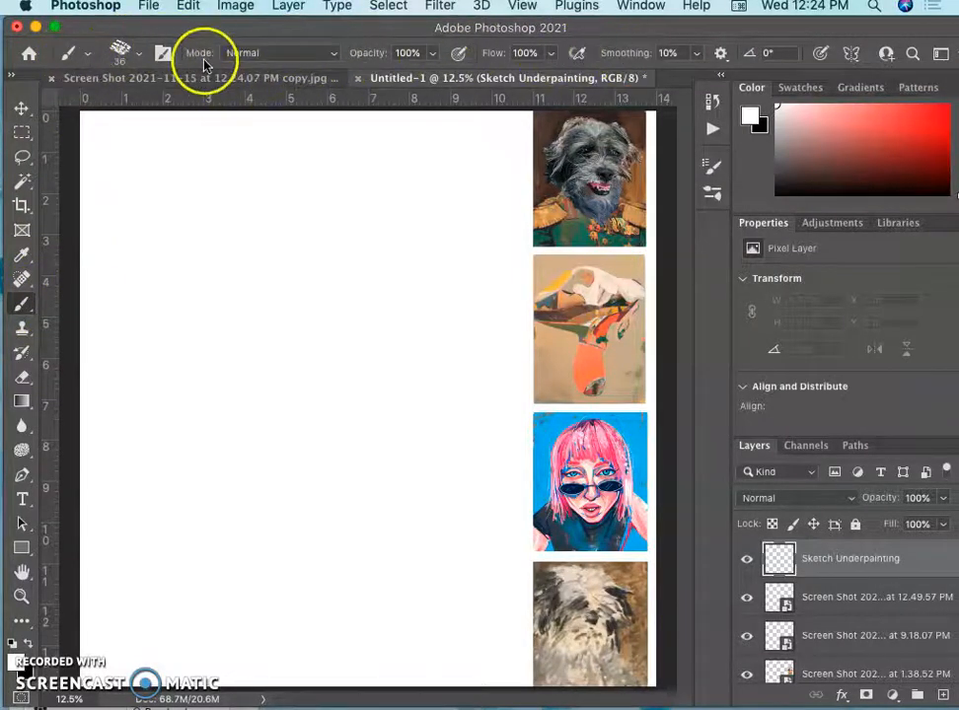
click(120, 53)
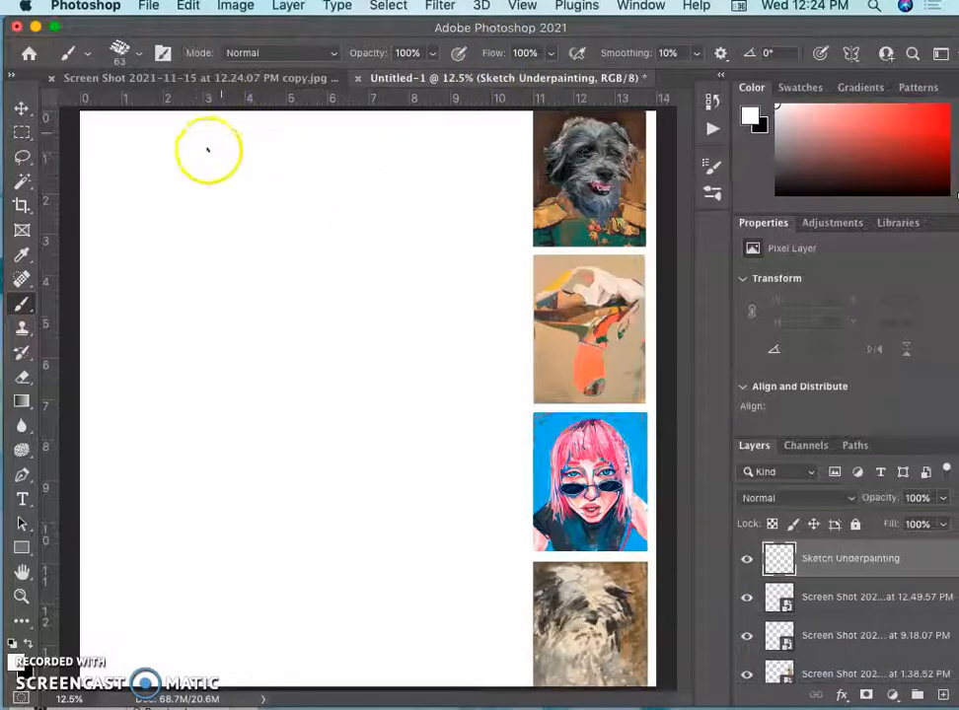
mouse_move(128, 179)
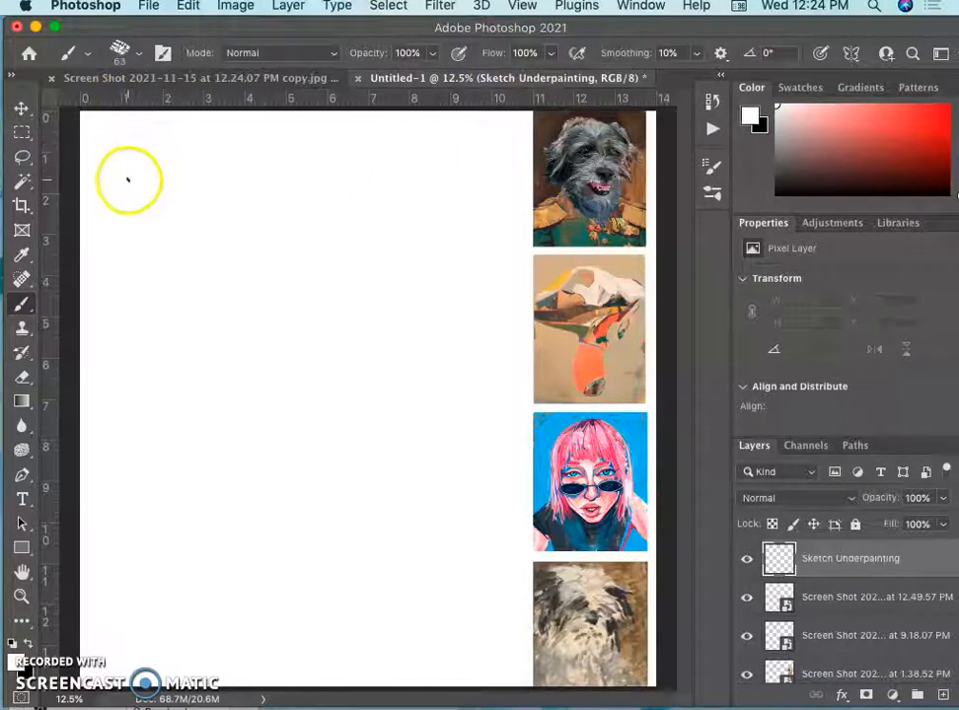
click(142, 51)
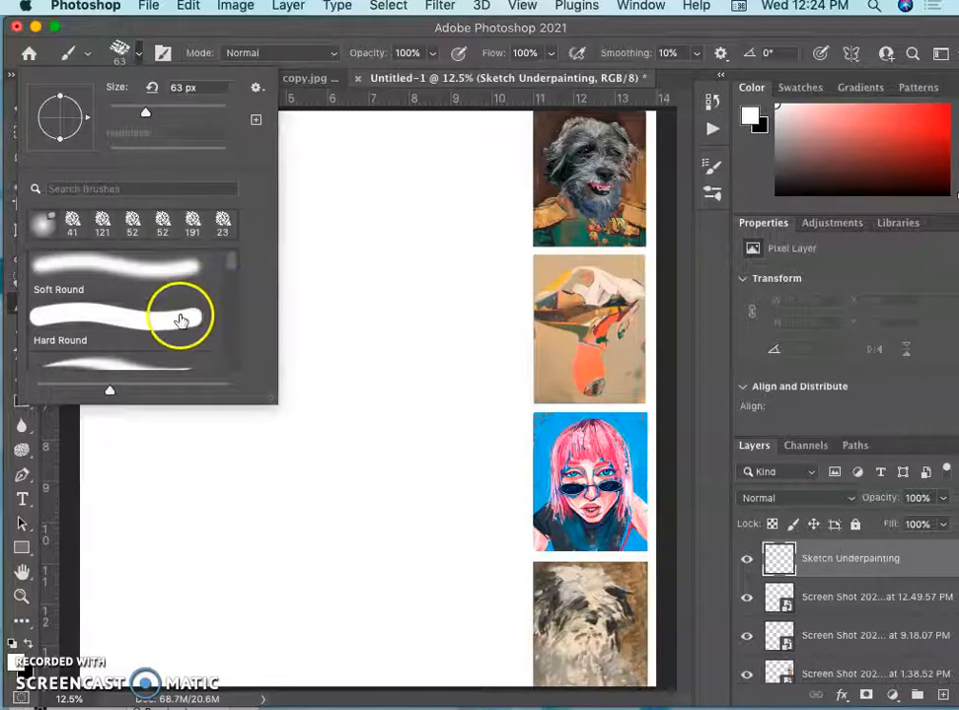
mouse_move(166, 331)
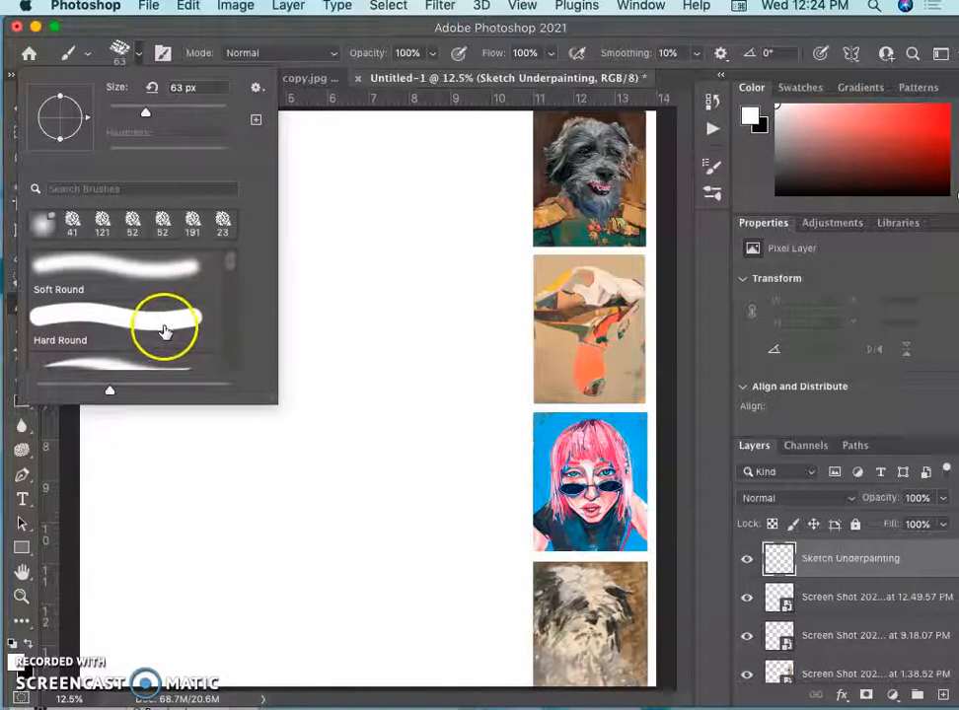
mouse_move(162, 308)
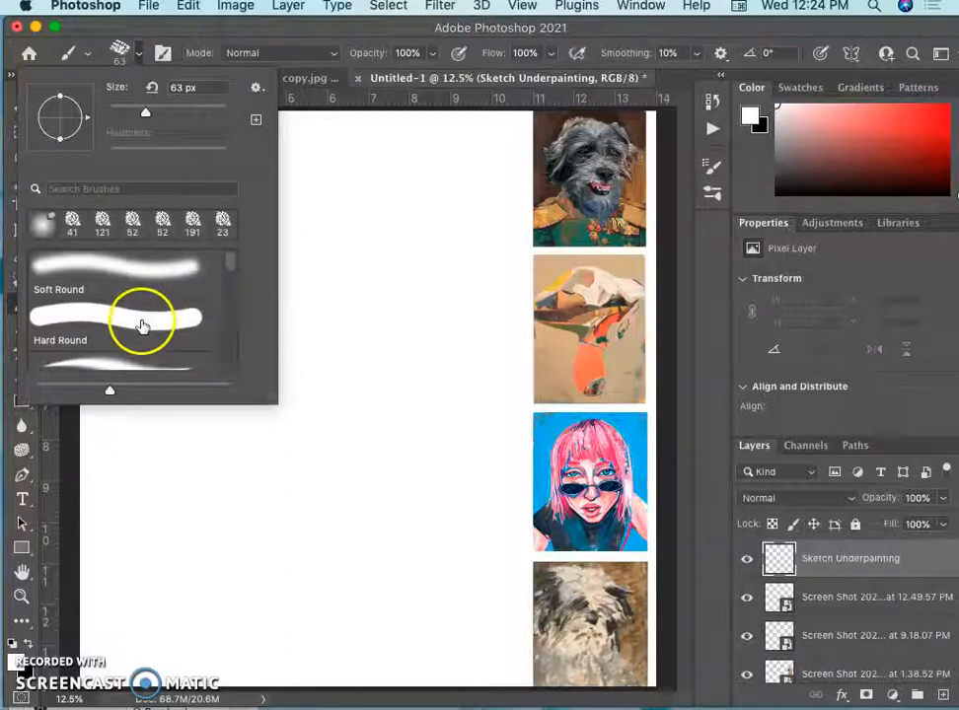
- Paint a Hard Round black test stroke, then a Soft Round stroke beside it
click(119, 325)
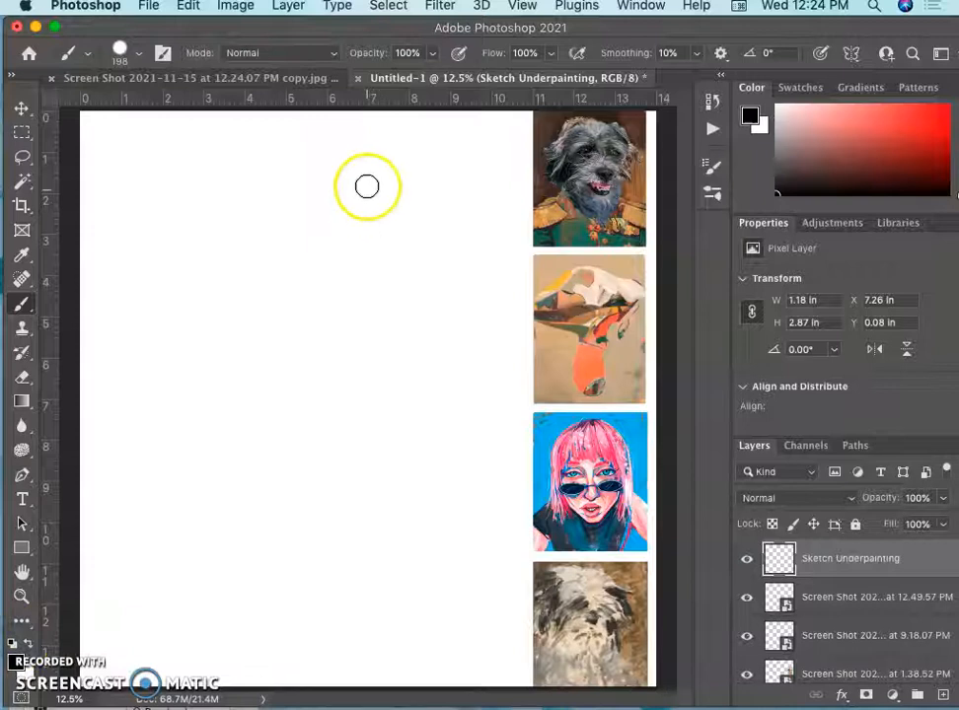
mouse_move(110, 214)
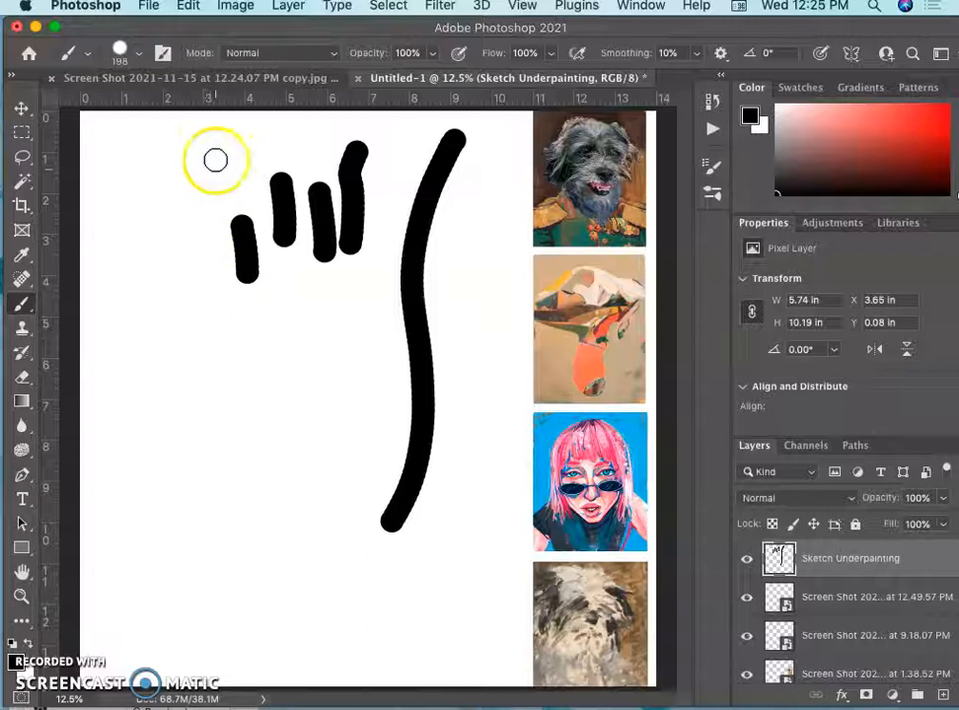
click(138, 53)
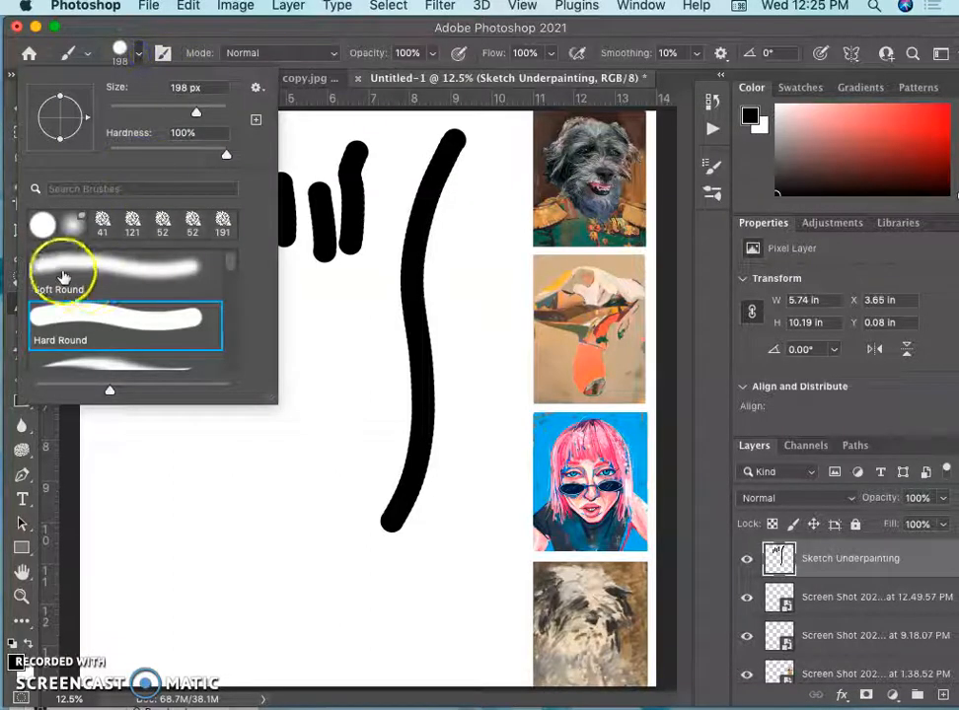
mouse_move(178, 326)
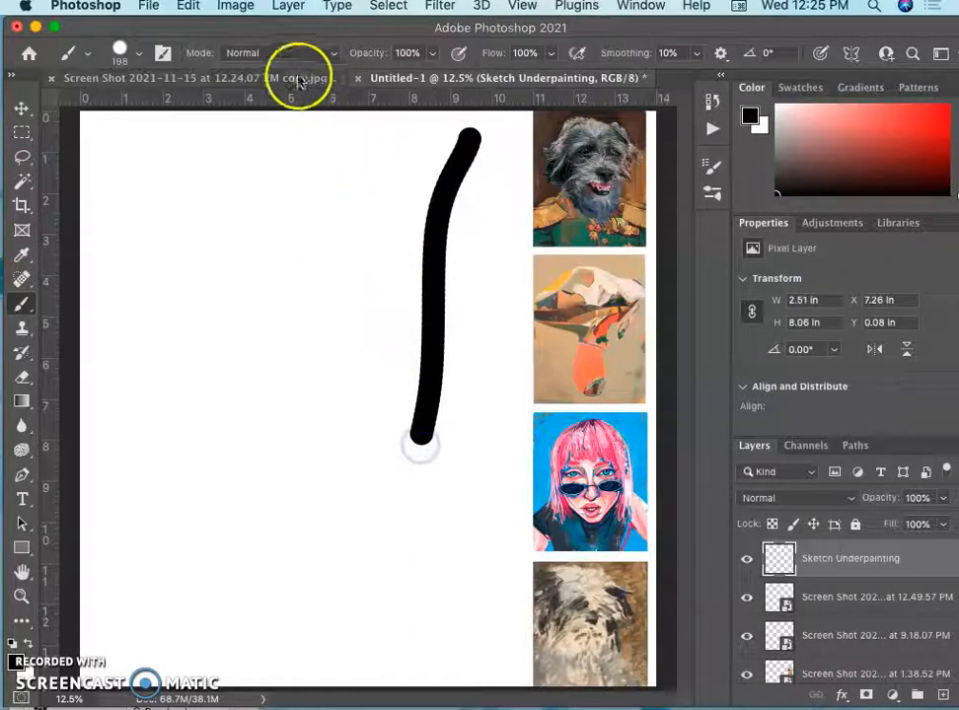
click(138, 53)
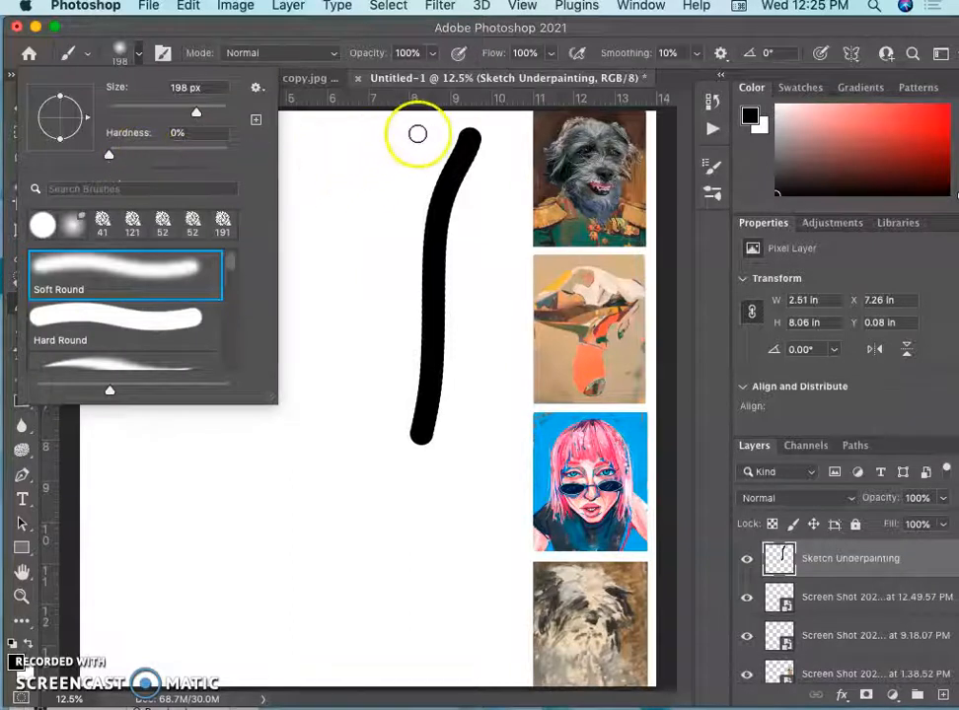
drag(419, 134, 359, 465)
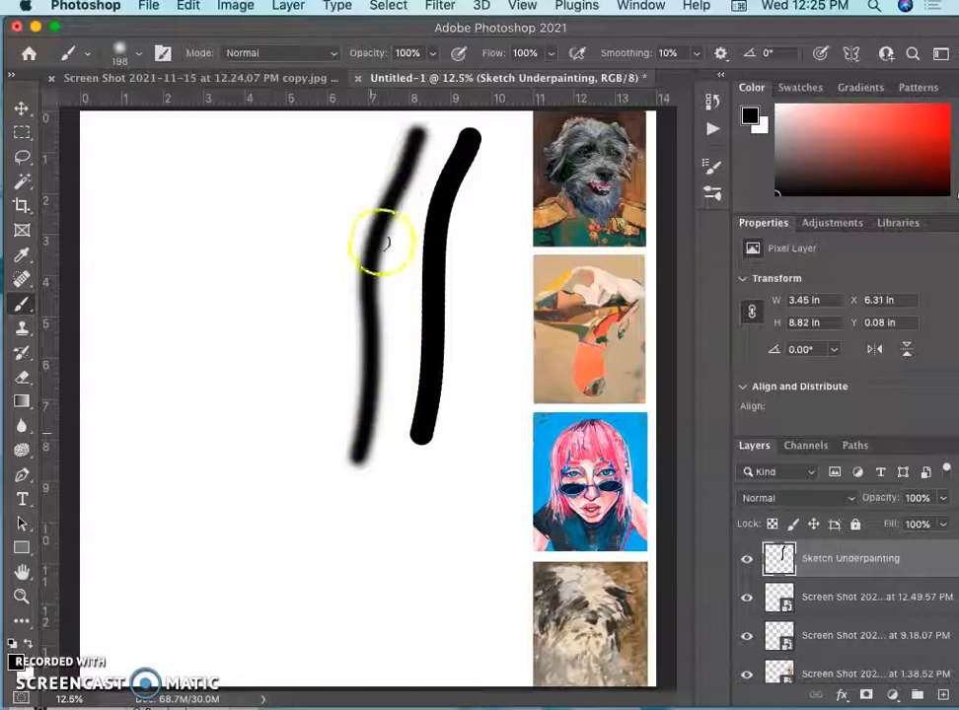
click(138, 53)
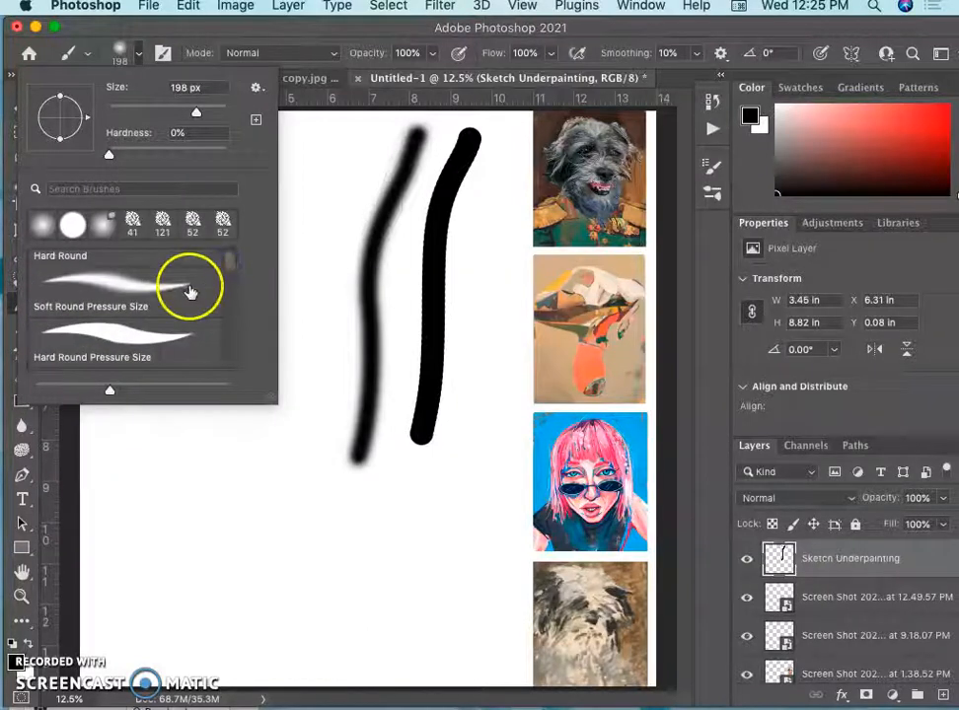
- Paint two tapered test strokes with the Soft Round Pressure Size brush
click(91, 292)
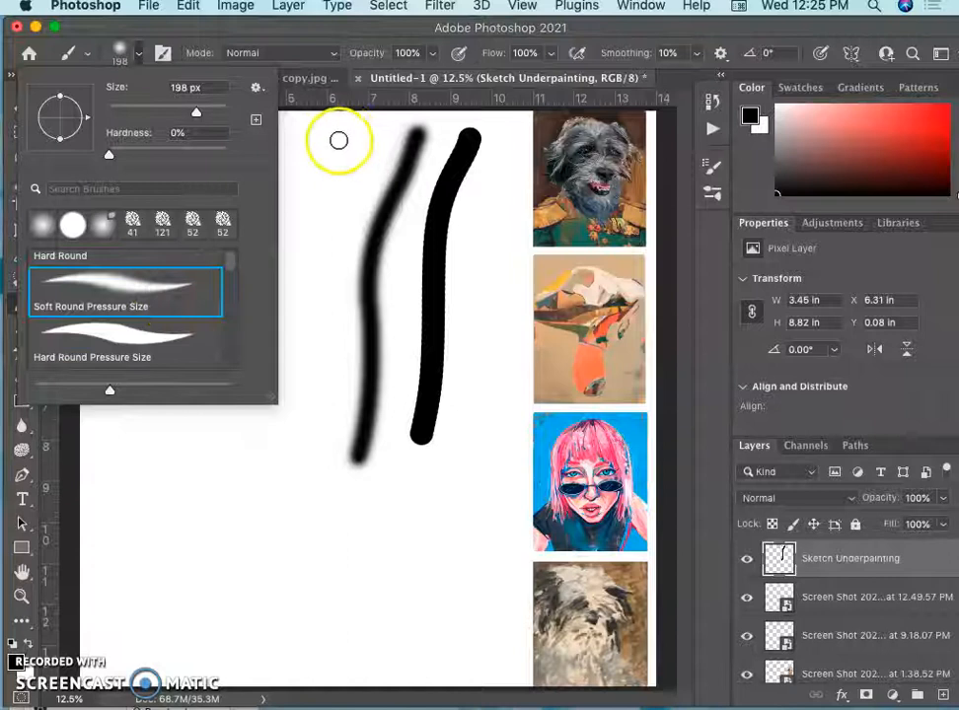
drag(339, 143, 275, 501)
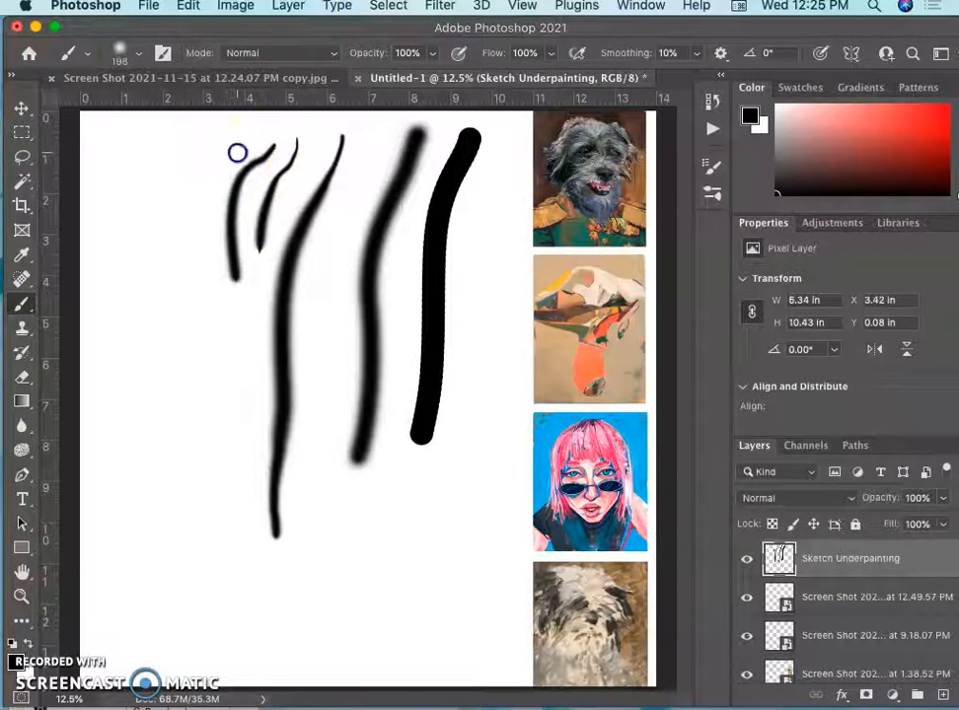
drag(237, 154, 207, 394)
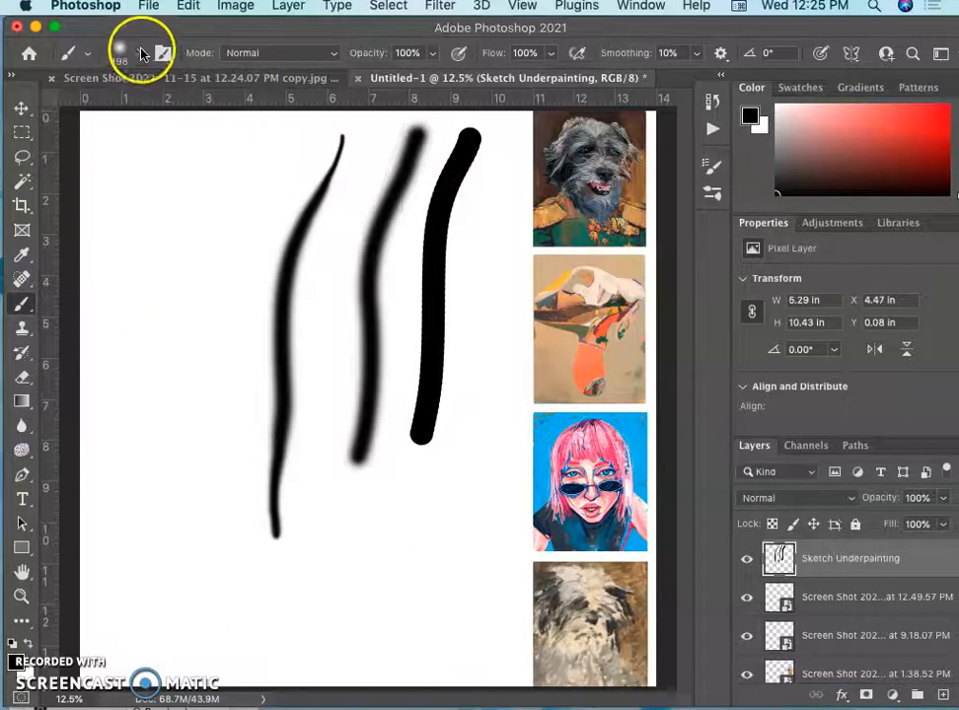
- Reduce the brush to about 184 px and lower its hardness to about 76%
click(120, 51)
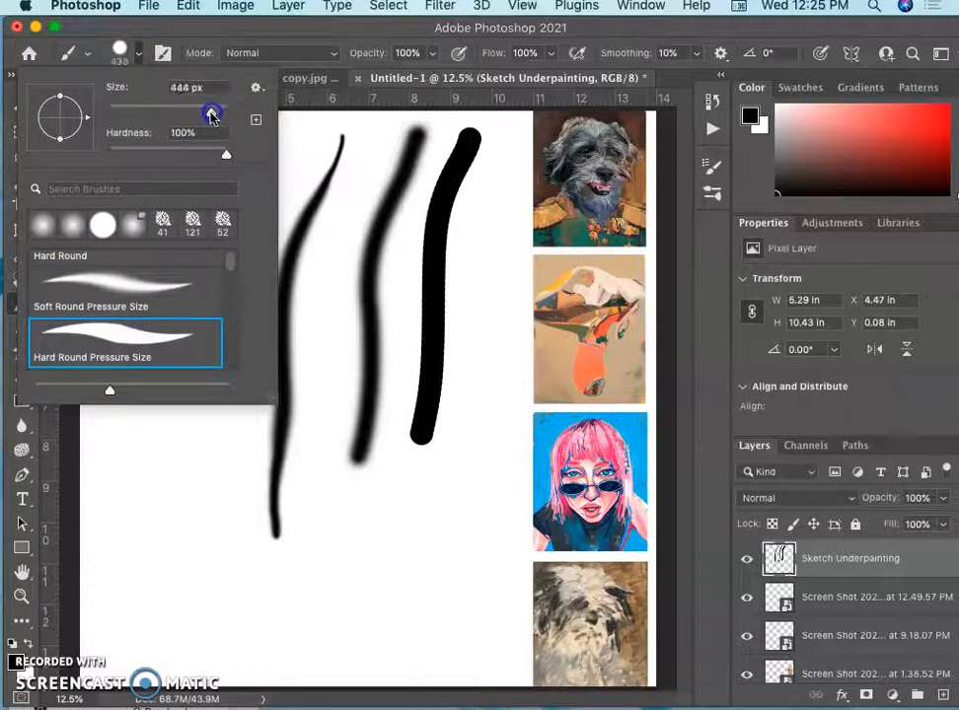
drag(213, 113, 215, 113)
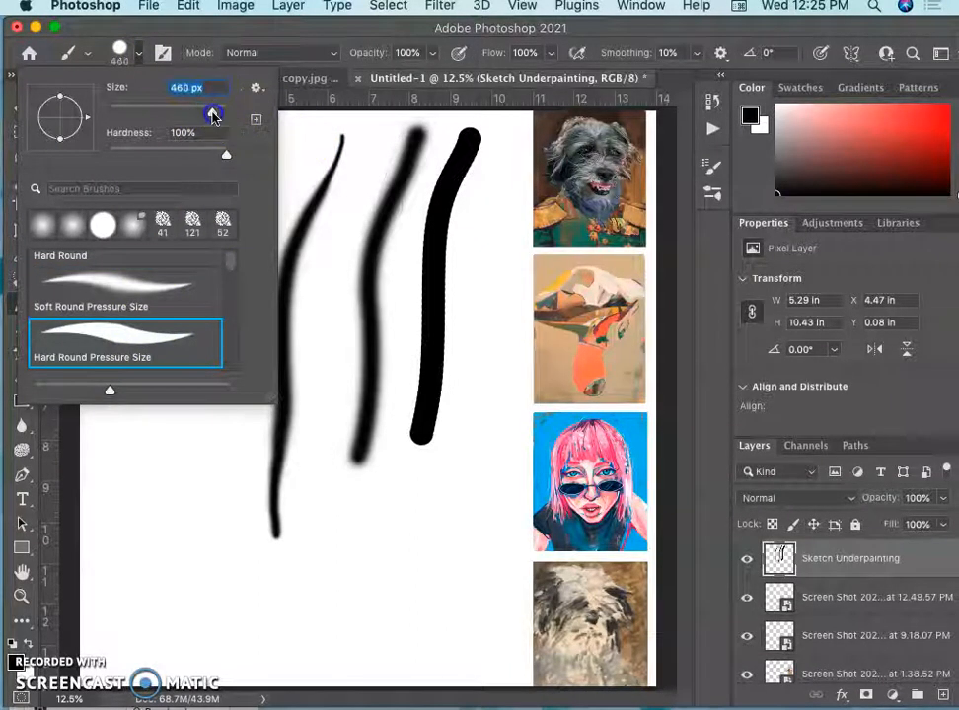
drag(215, 112, 232, 112)
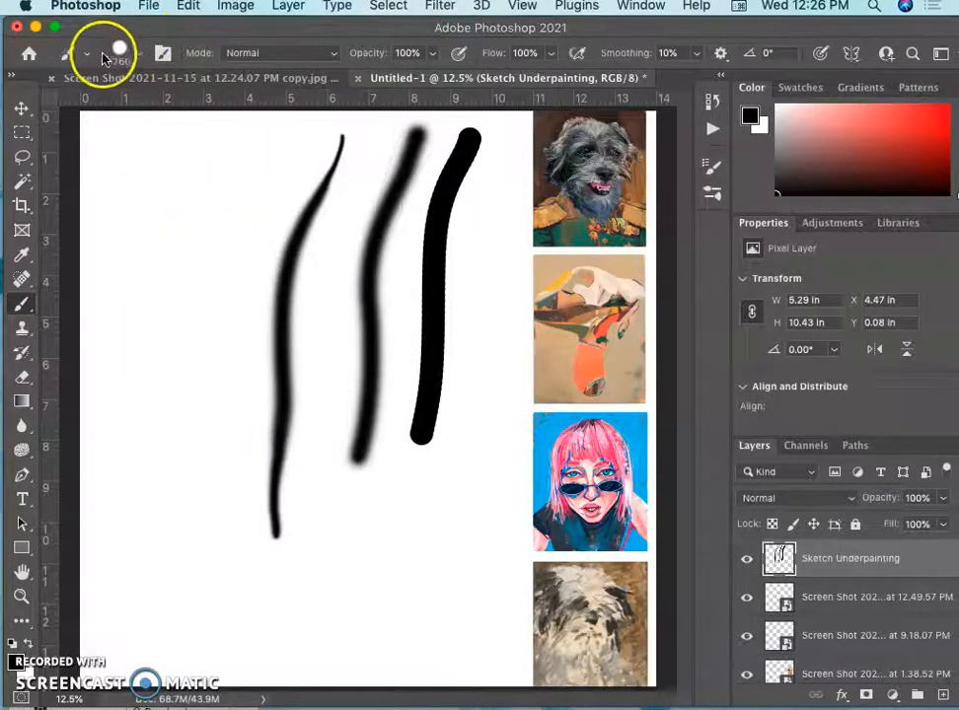
mouse_move(174, 241)
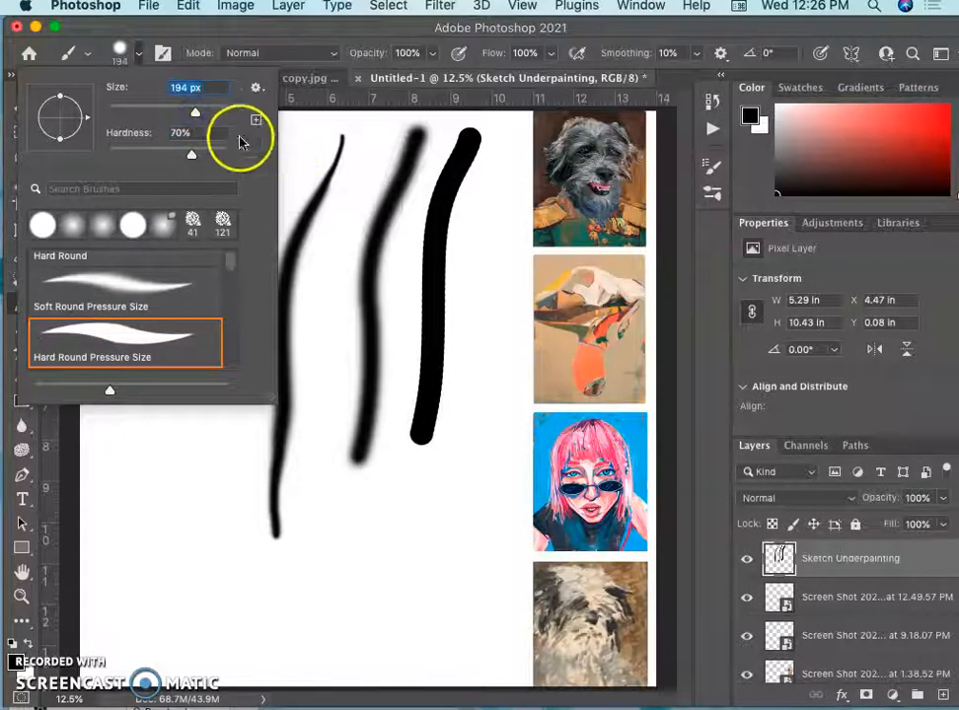
drag(193, 110, 200, 115)
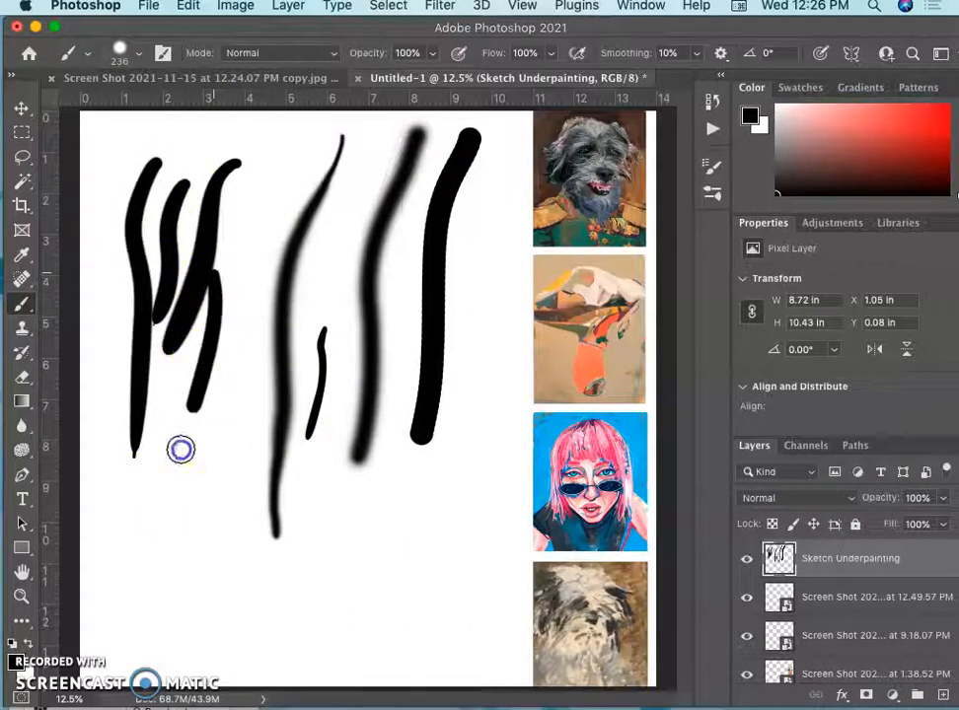
- Paint crisscrossing black test strokes on the left of the canvas and inspect their edges
drag(181, 450, 233, 373)
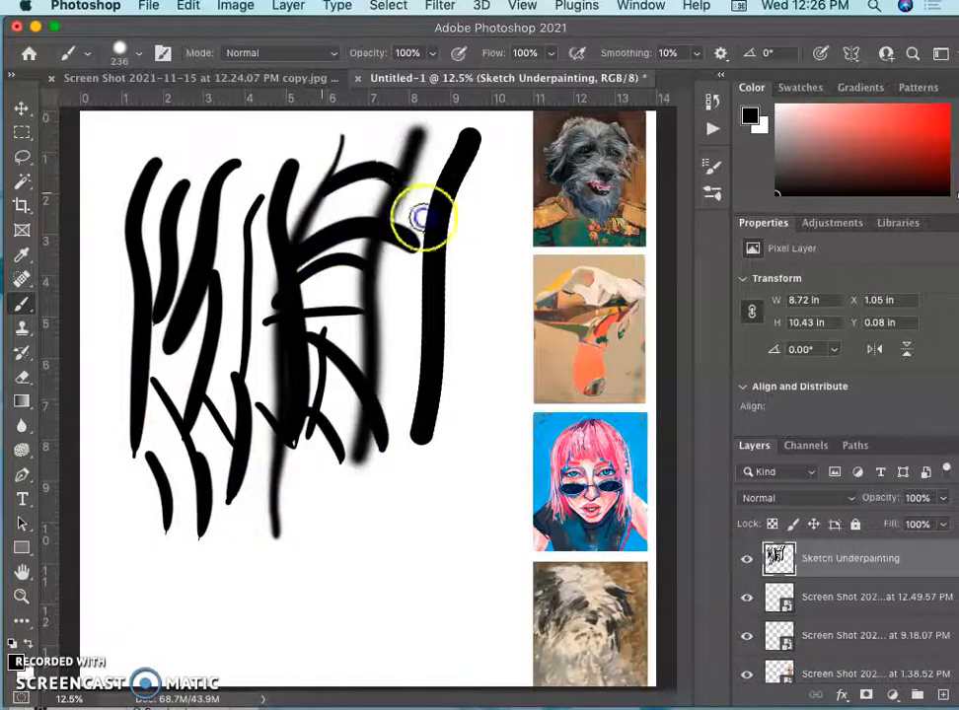
drag(424, 217, 272, 365)
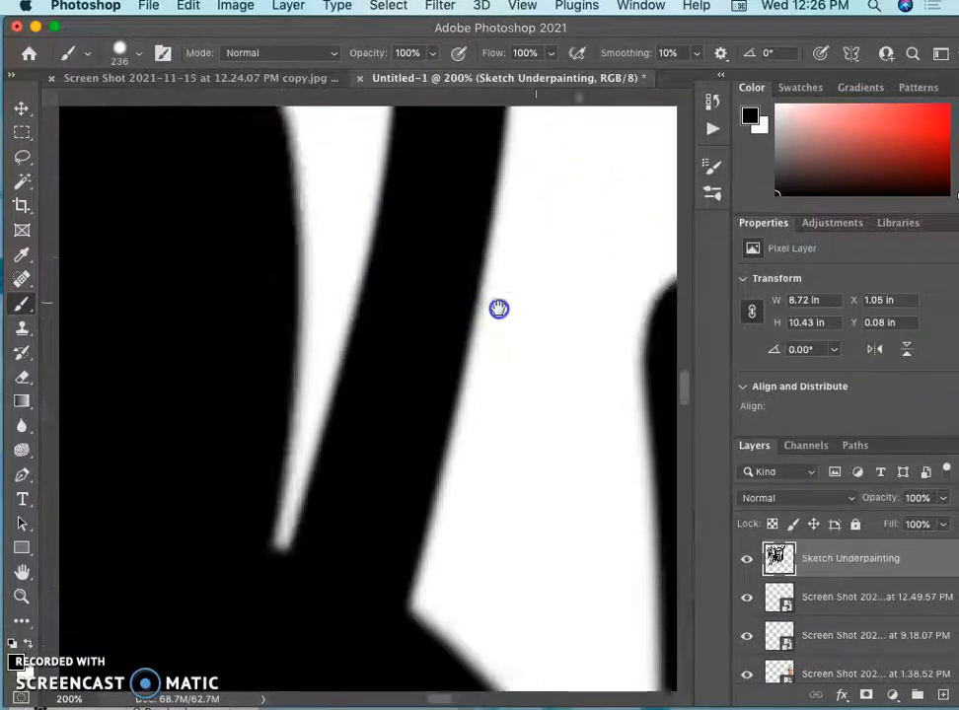
drag(500, 308, 480, 310)
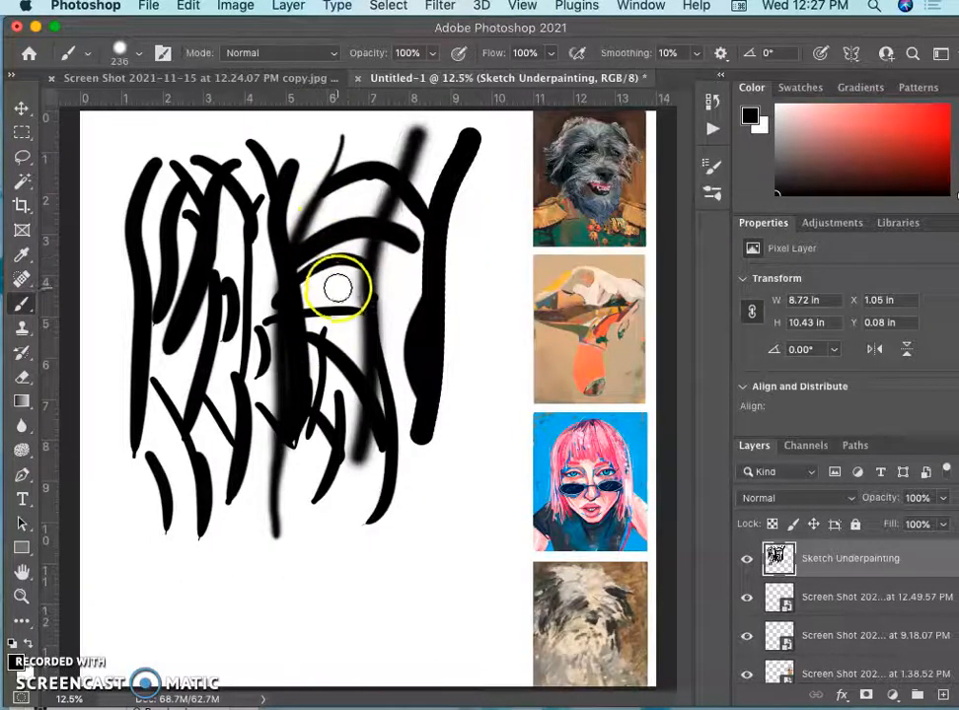
click(22, 156)
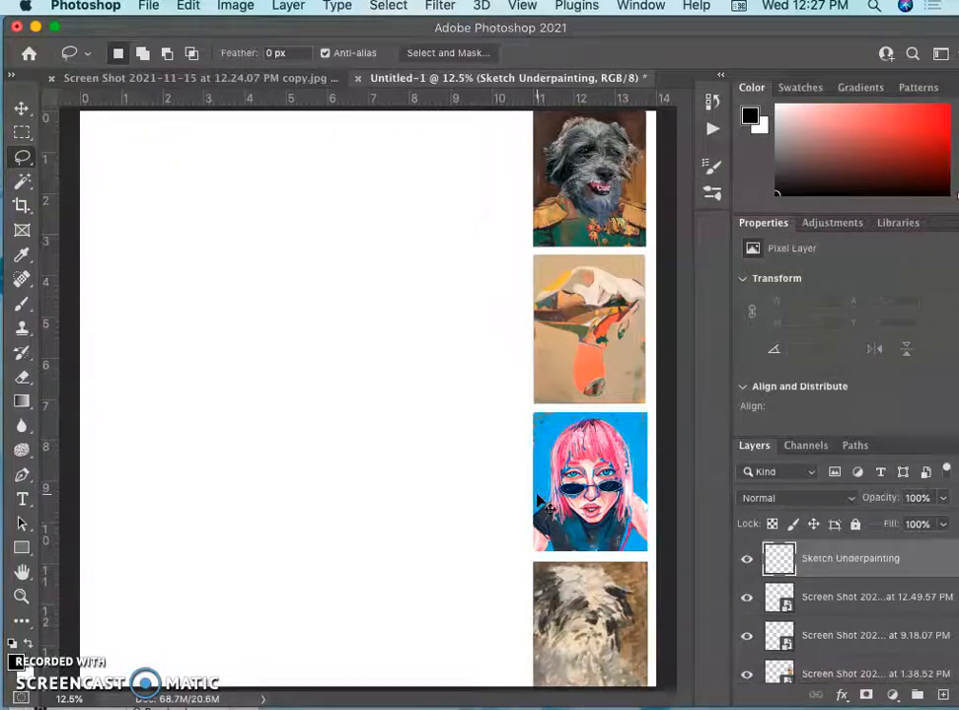
mouse_move(109, 207)
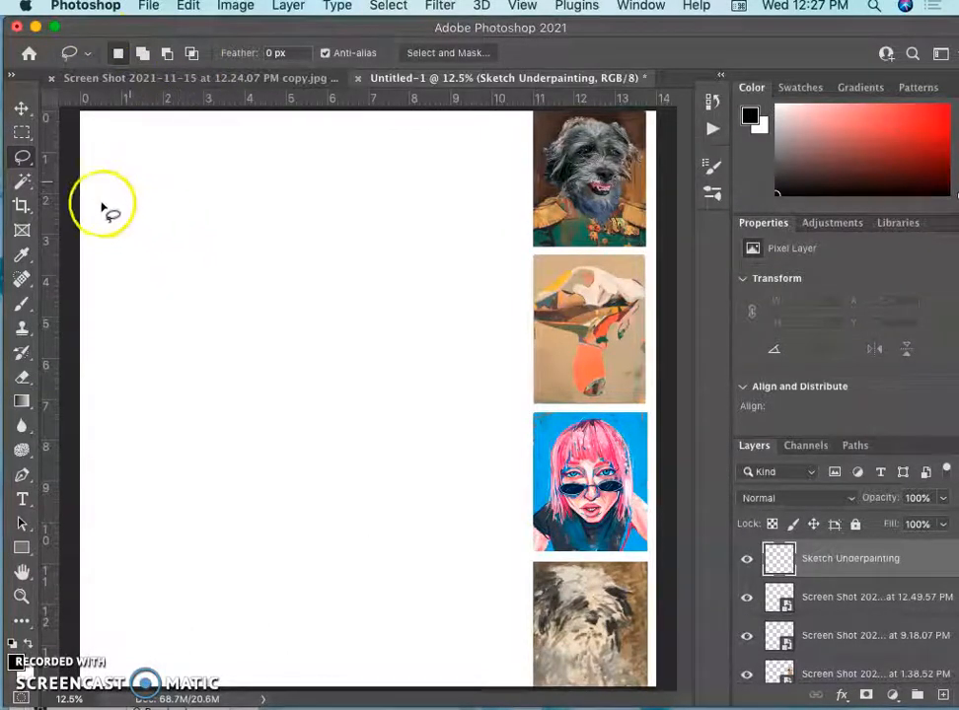
mouse_move(178, 521)
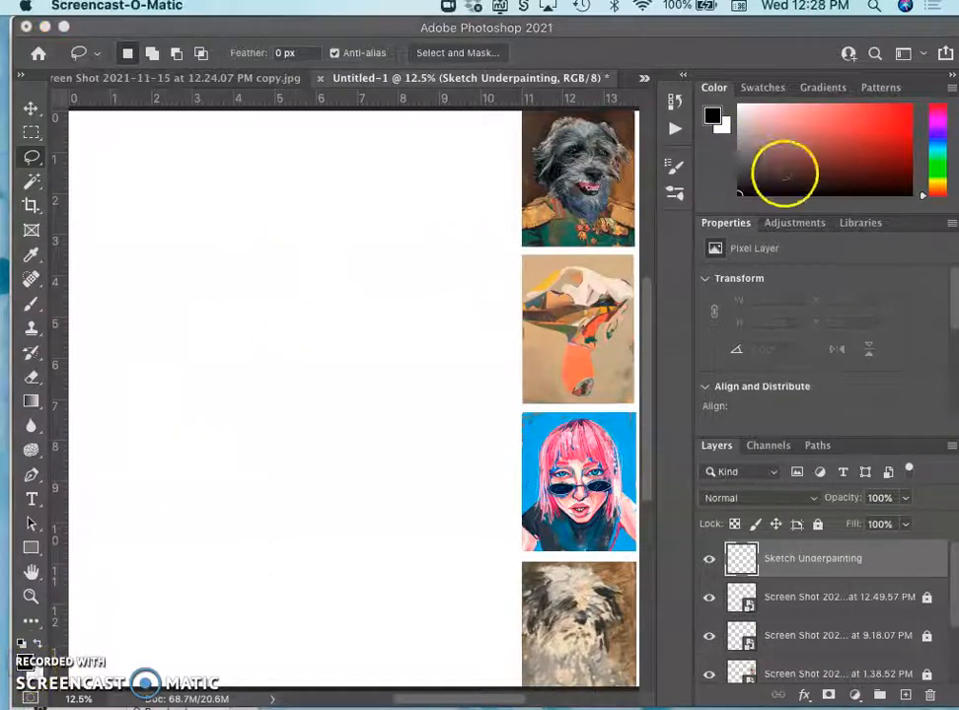
- Choose a warm brown foreground colour and set the brush to 80% opacity
click(801, 158)
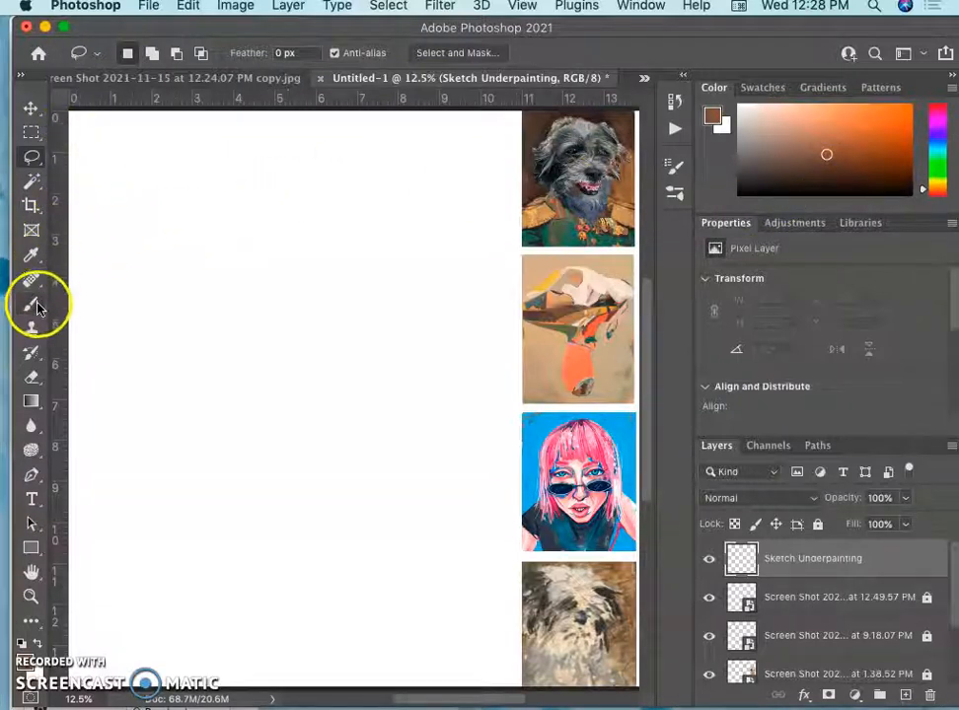
click(31, 304)
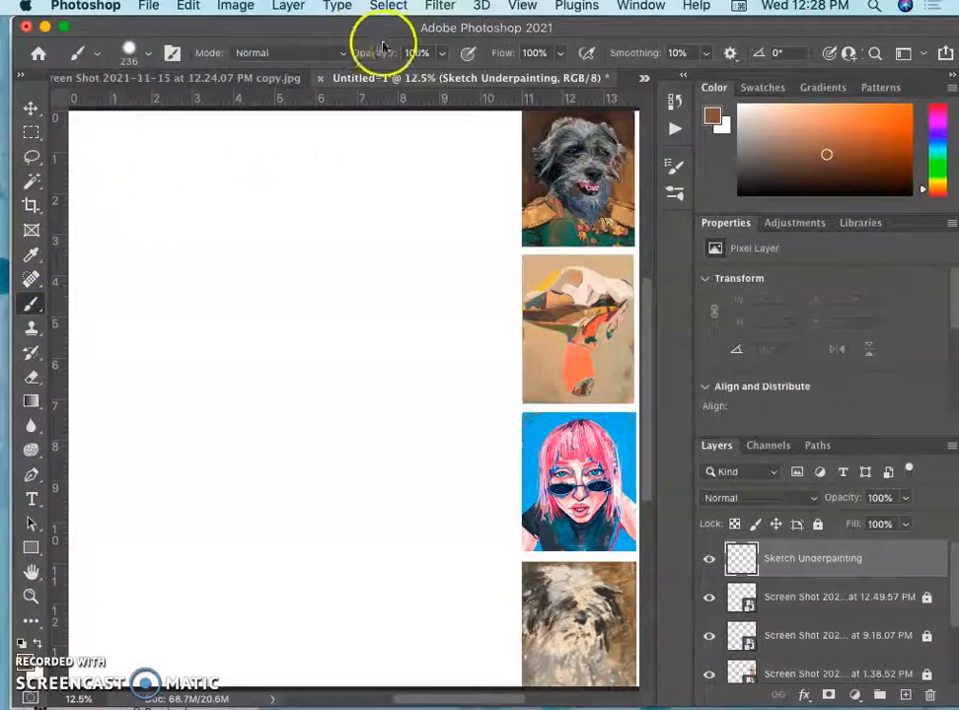
click(128, 51)
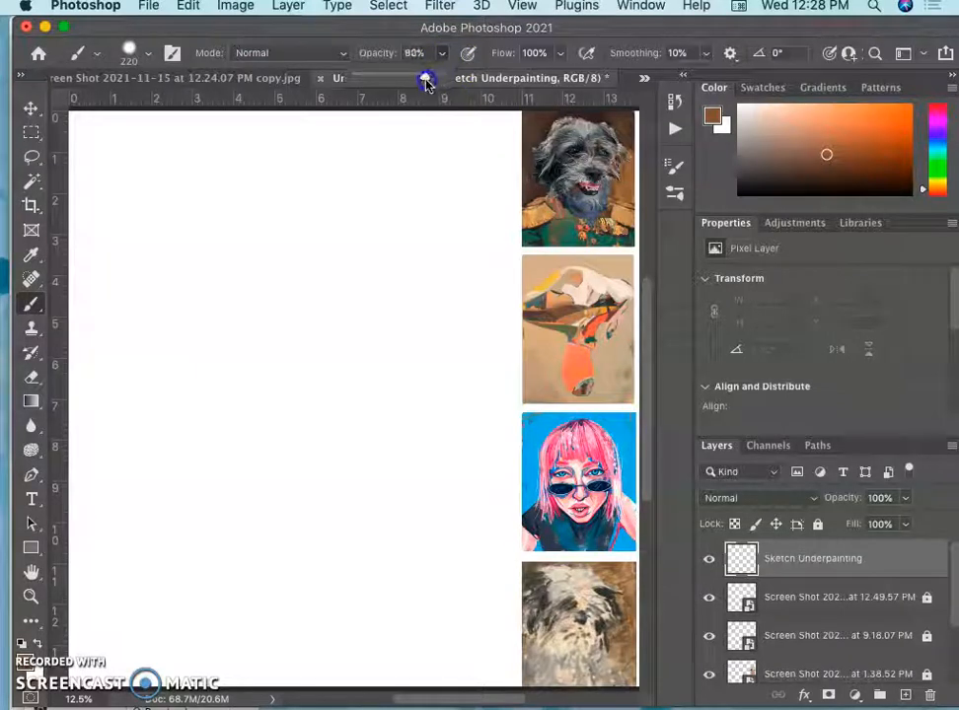
mouse_move(265, 286)
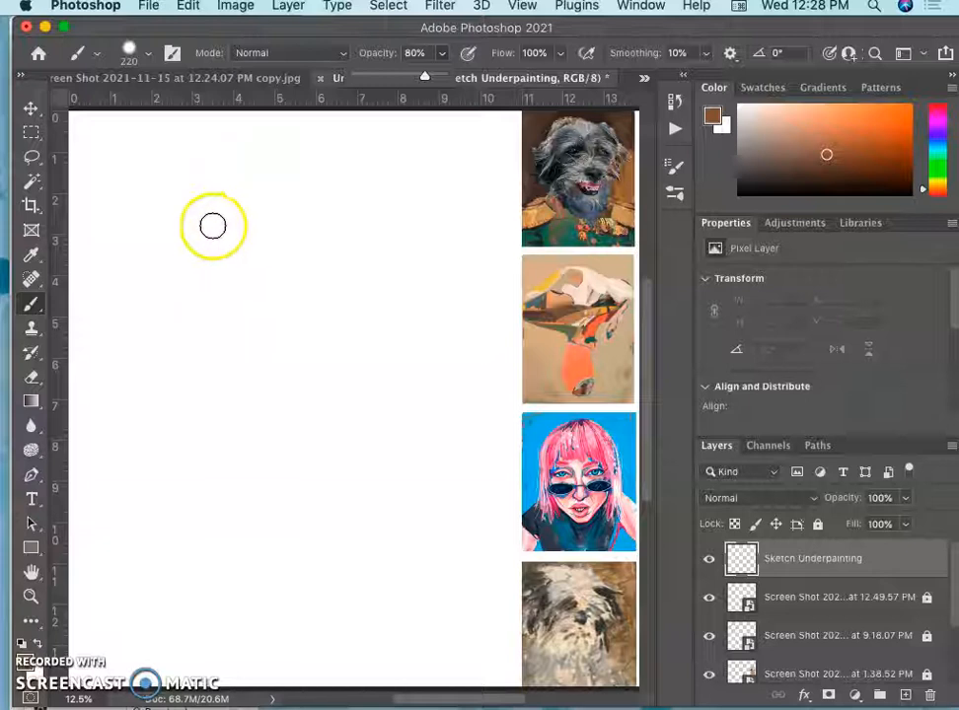
mouse_move(257, 209)
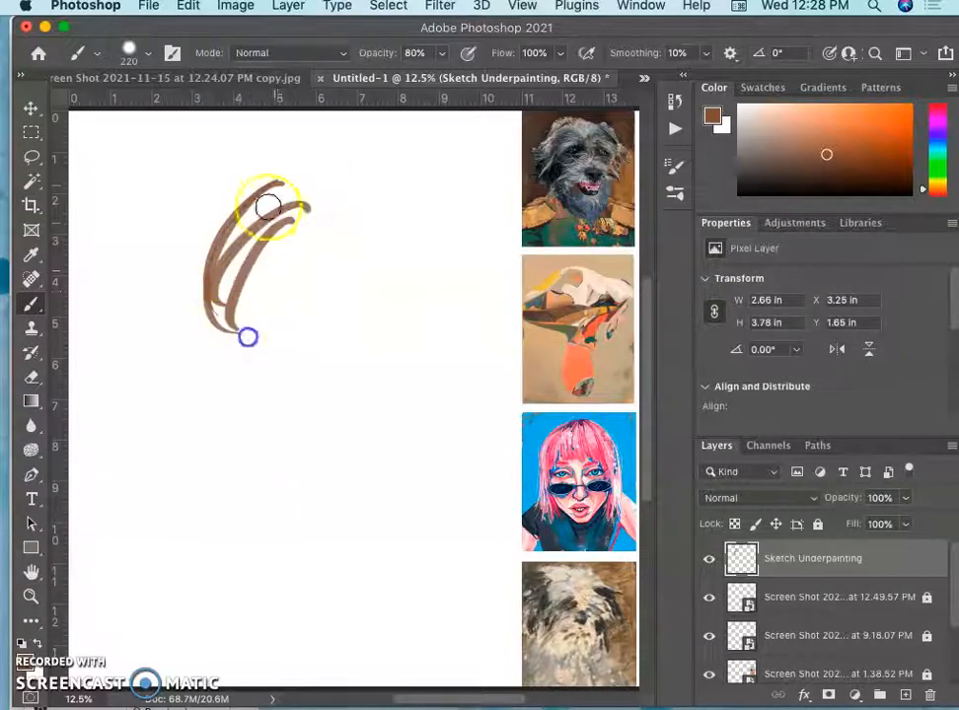
- Scribble the dog's head outline, eyes, snout and jaw in brown
drag(249, 336, 233, 234)
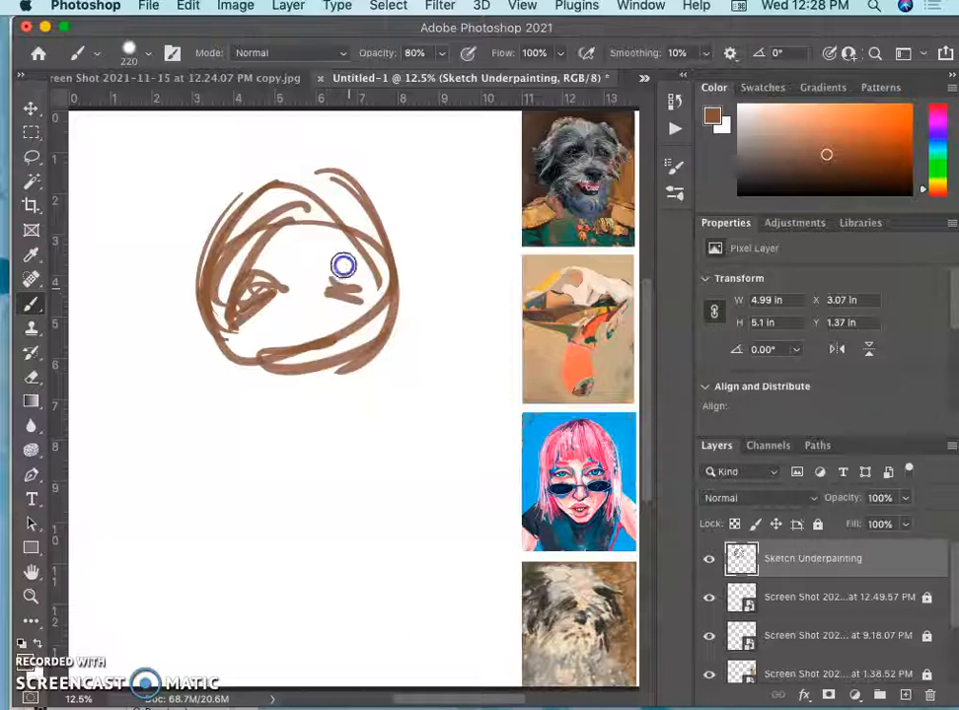
drag(343, 266, 174, 353)
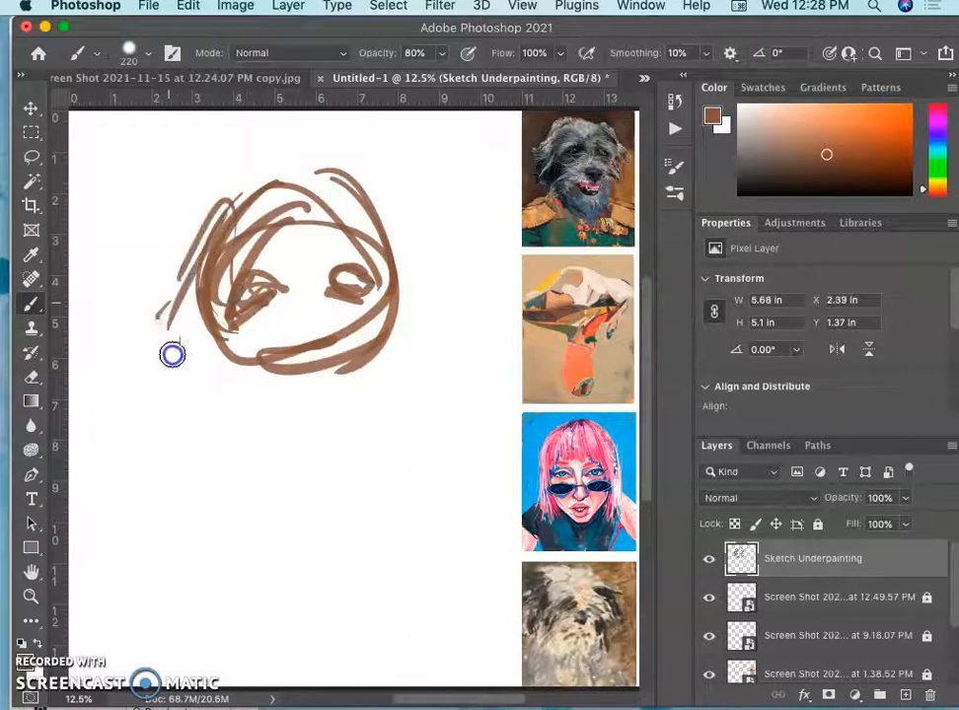
drag(173, 353, 314, 352)
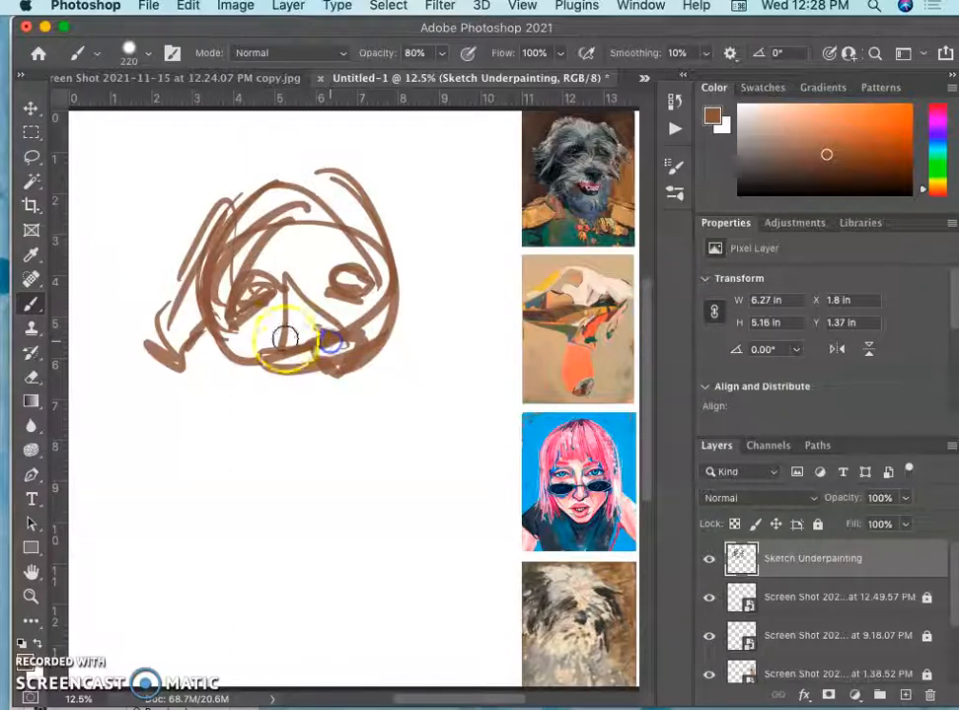
drag(286, 339, 382, 383)
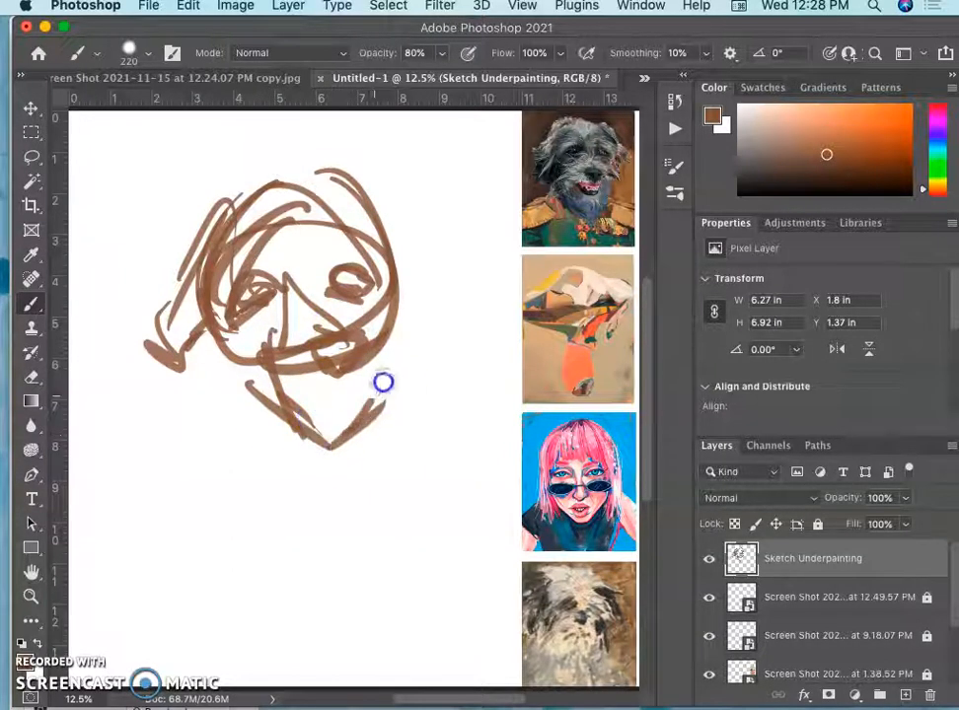
drag(382, 382, 379, 211)
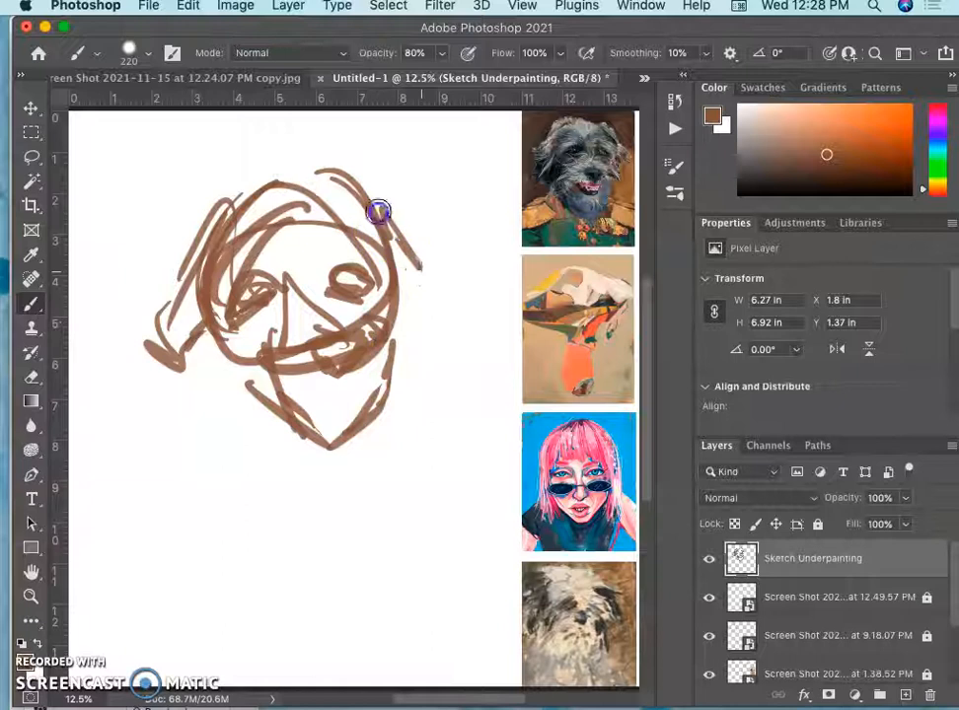
drag(379, 213, 241, 385)
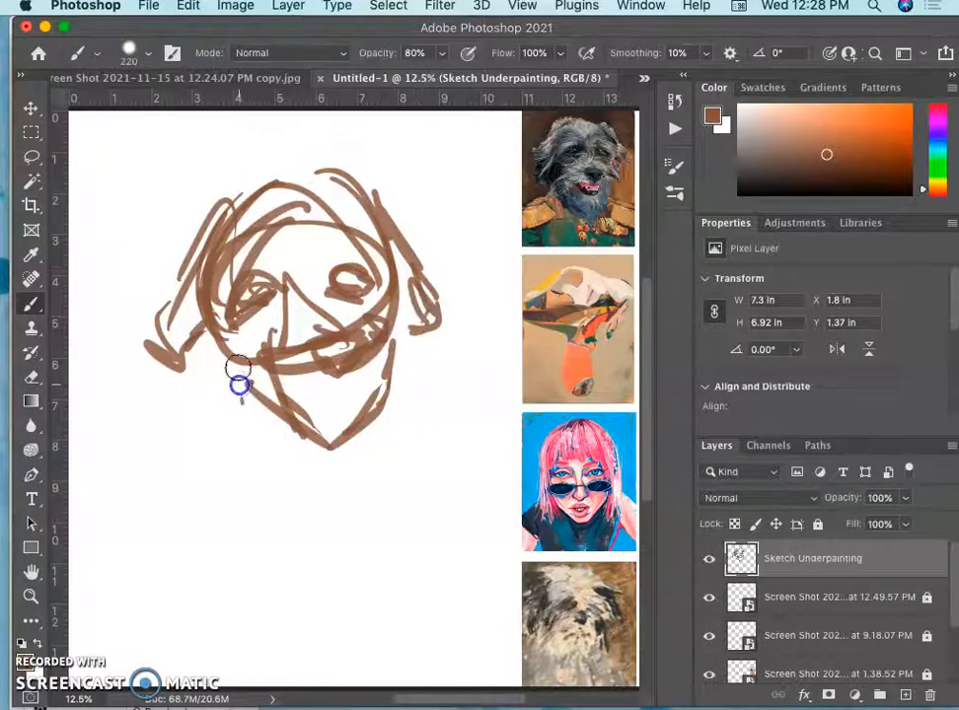
drag(238, 385, 414, 398)
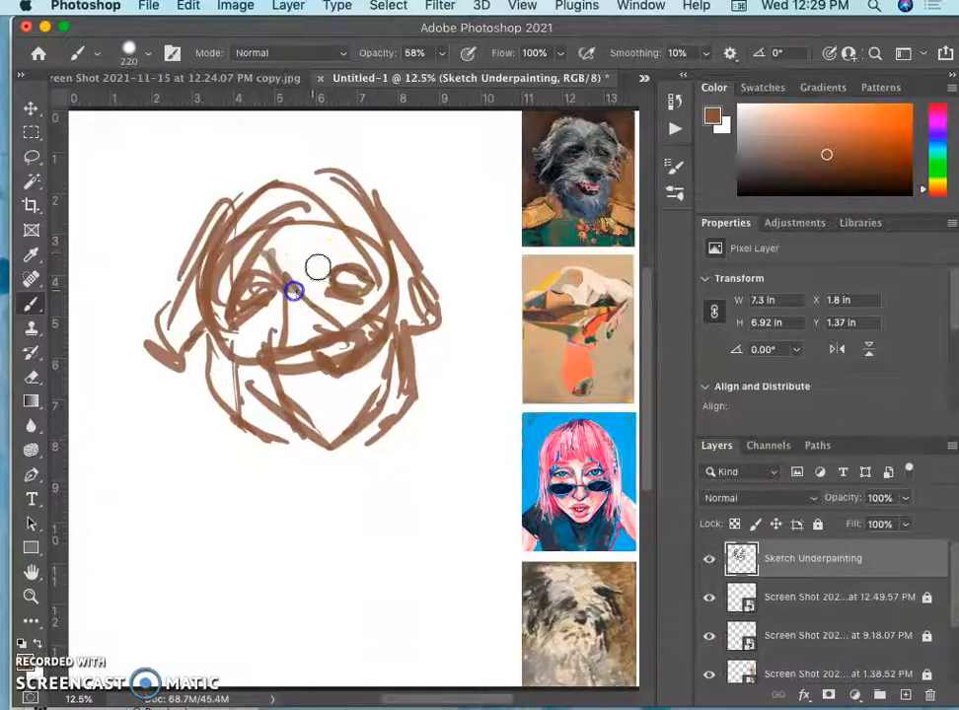
- Add nose, muzzle, chin and cheek detail strokes to the scribbled head
drag(294, 292, 304, 300)
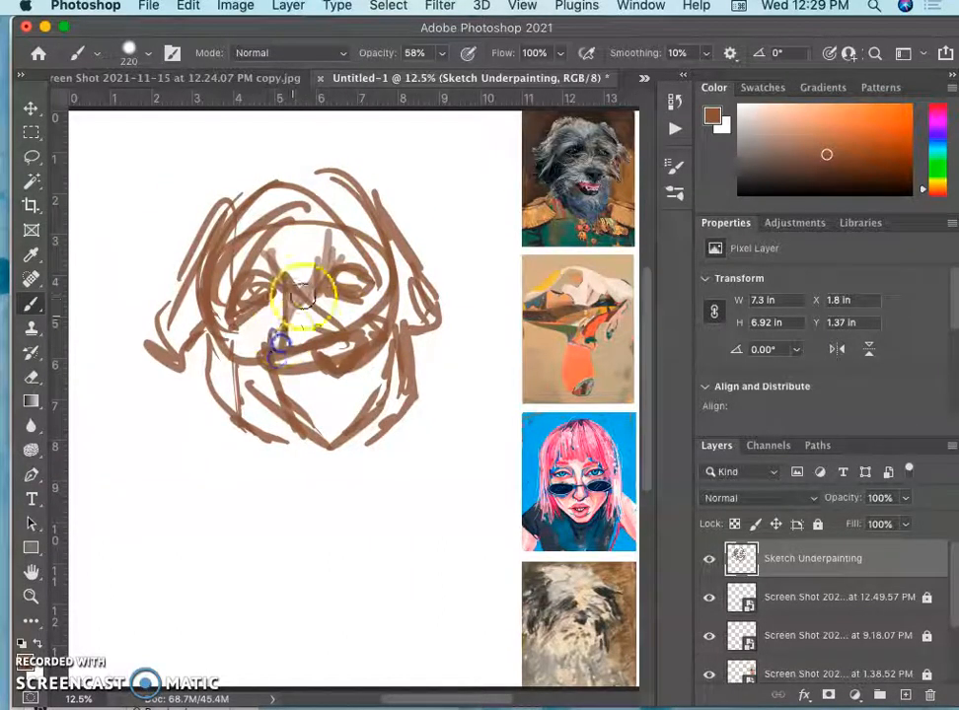
drag(304, 296, 268, 367)
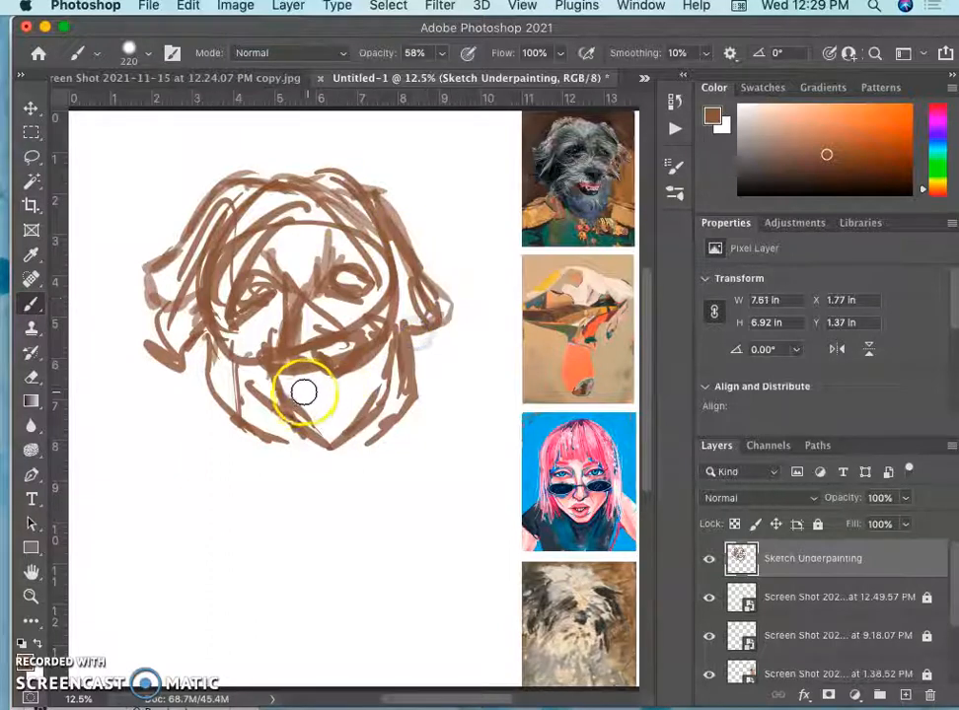
drag(304, 393, 323, 417)
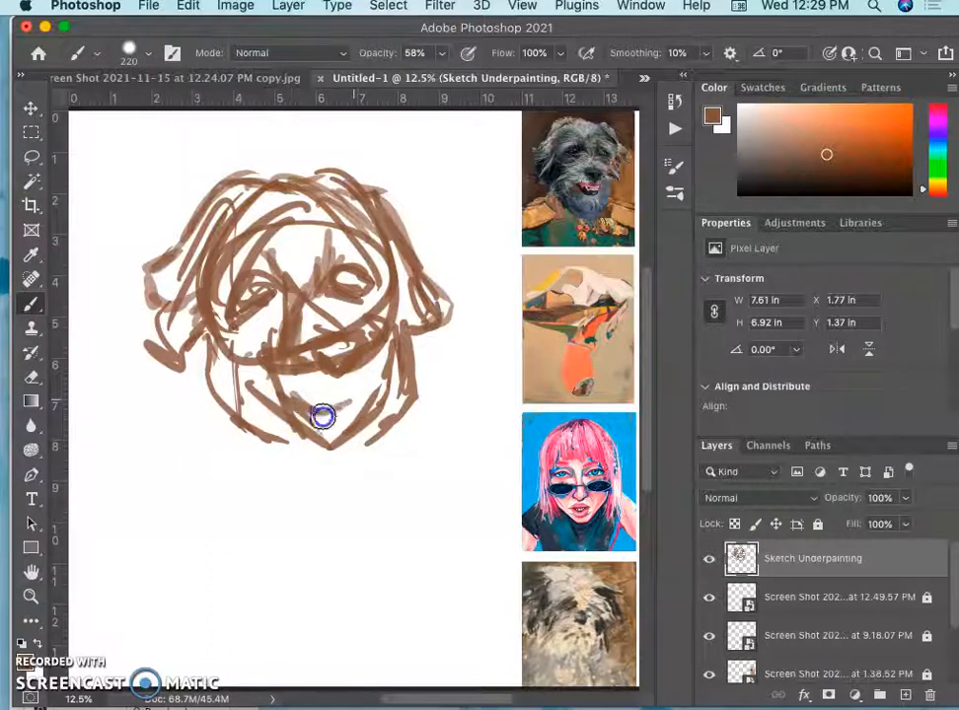
drag(323, 415, 267, 394)
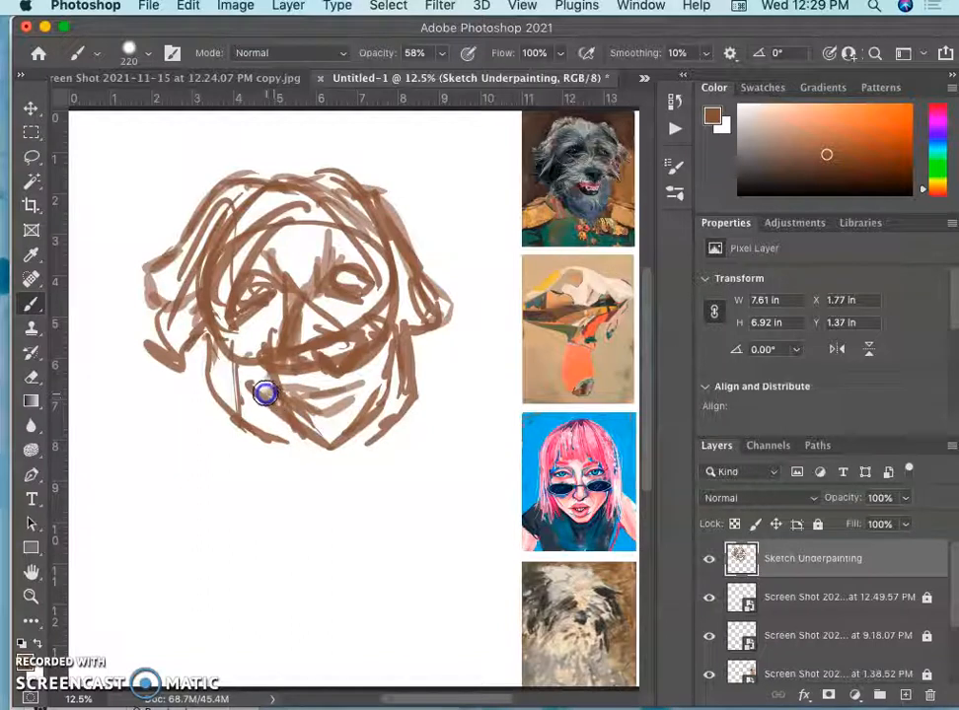
drag(267, 395, 343, 383)
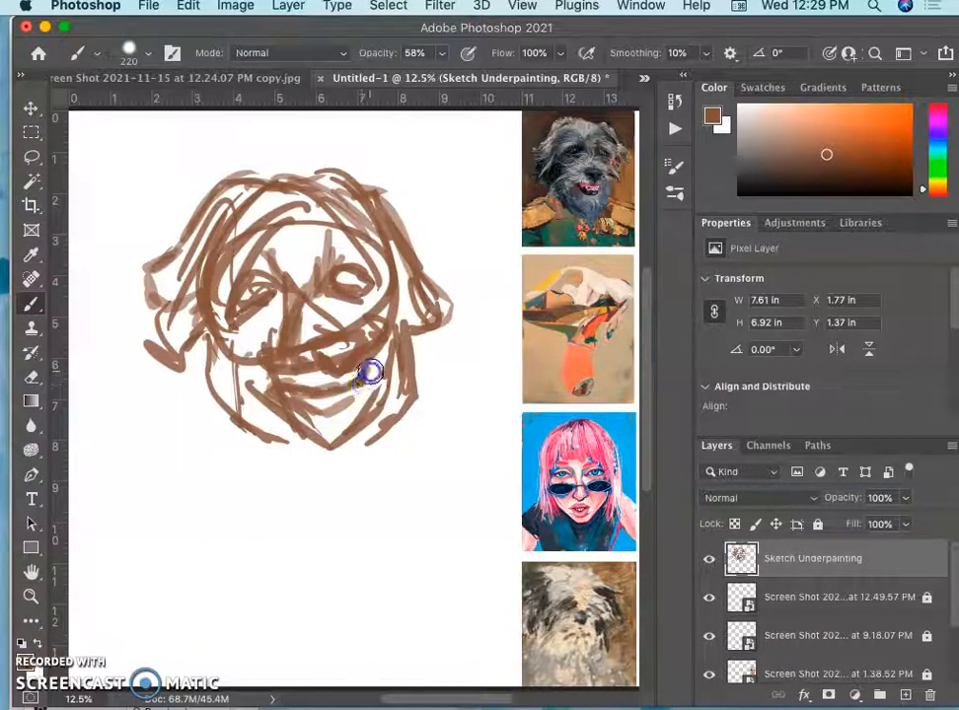
drag(371, 373, 359, 390)
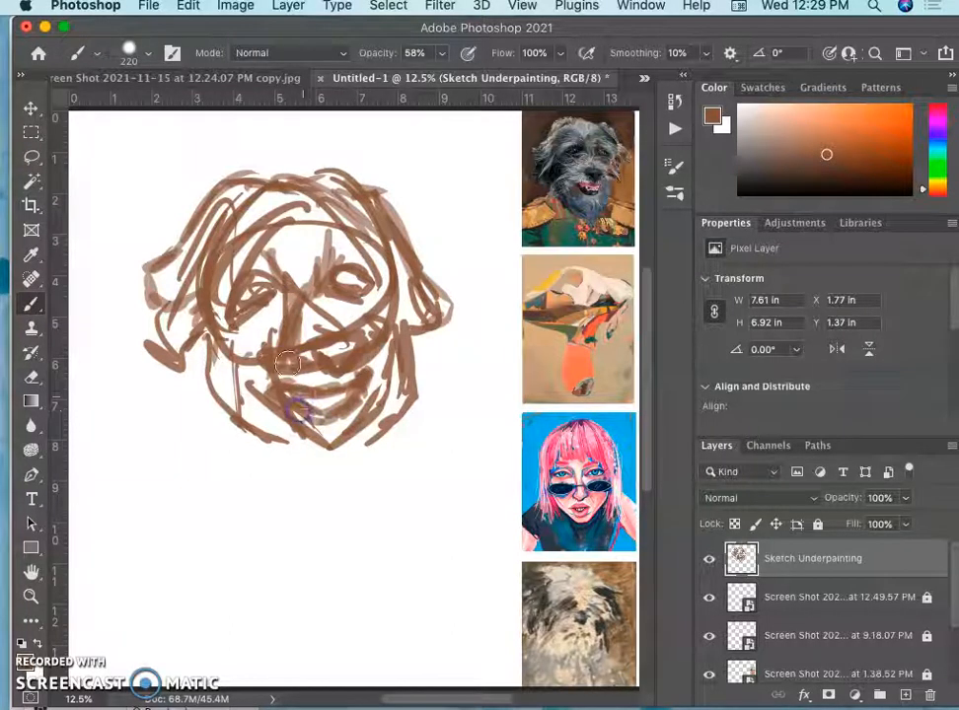
drag(288, 366, 272, 273)
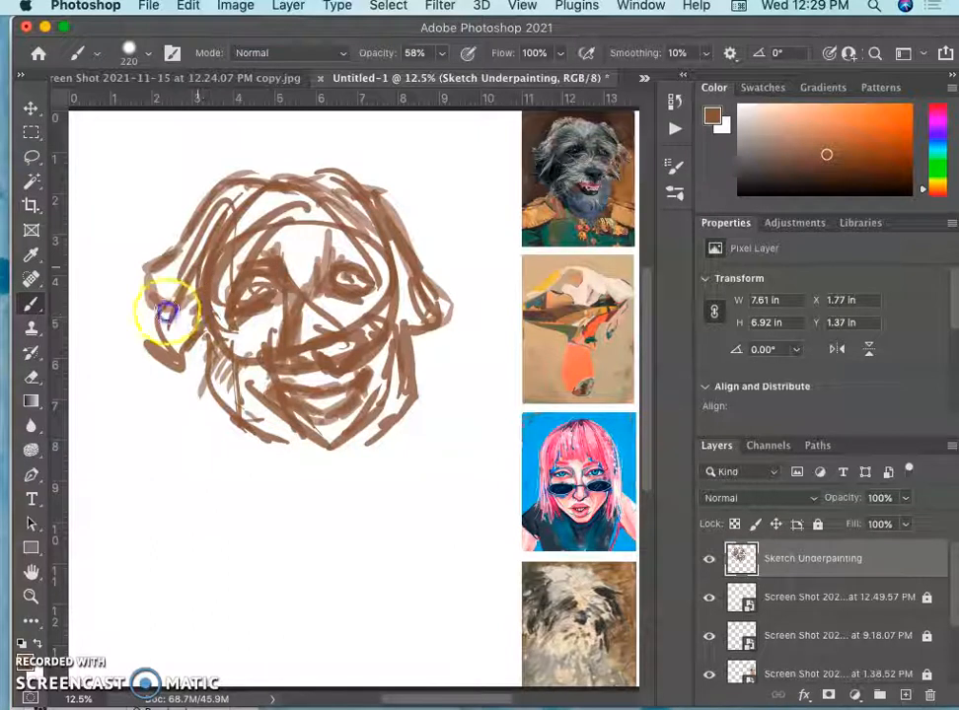
- Sketch the left ear and block in both shoulders below the head
drag(168, 312, 148, 268)
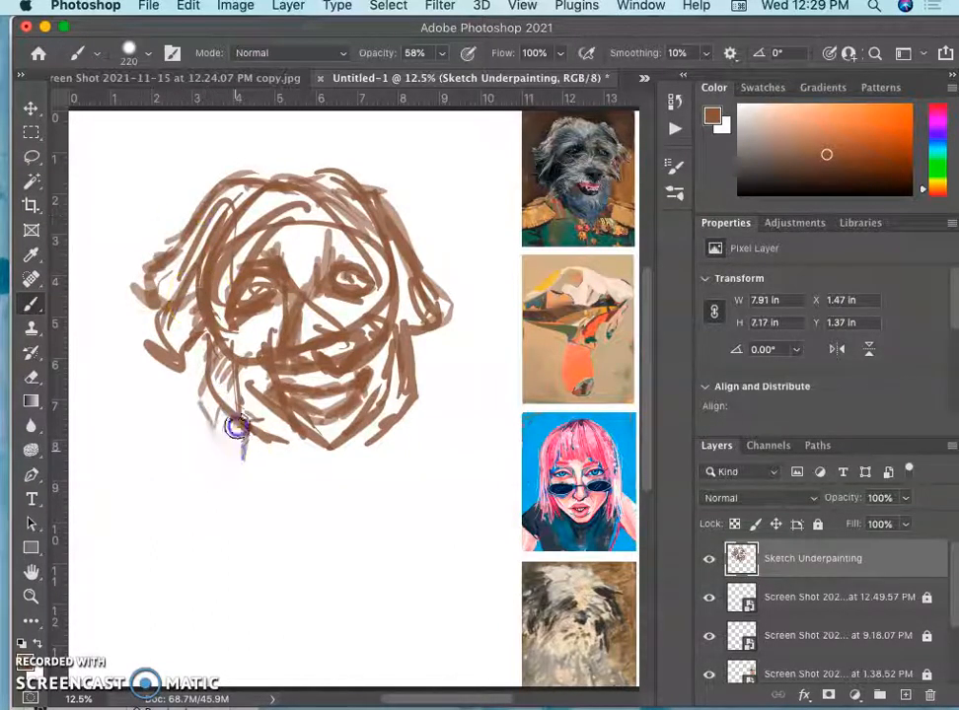
drag(237, 424, 138, 470)
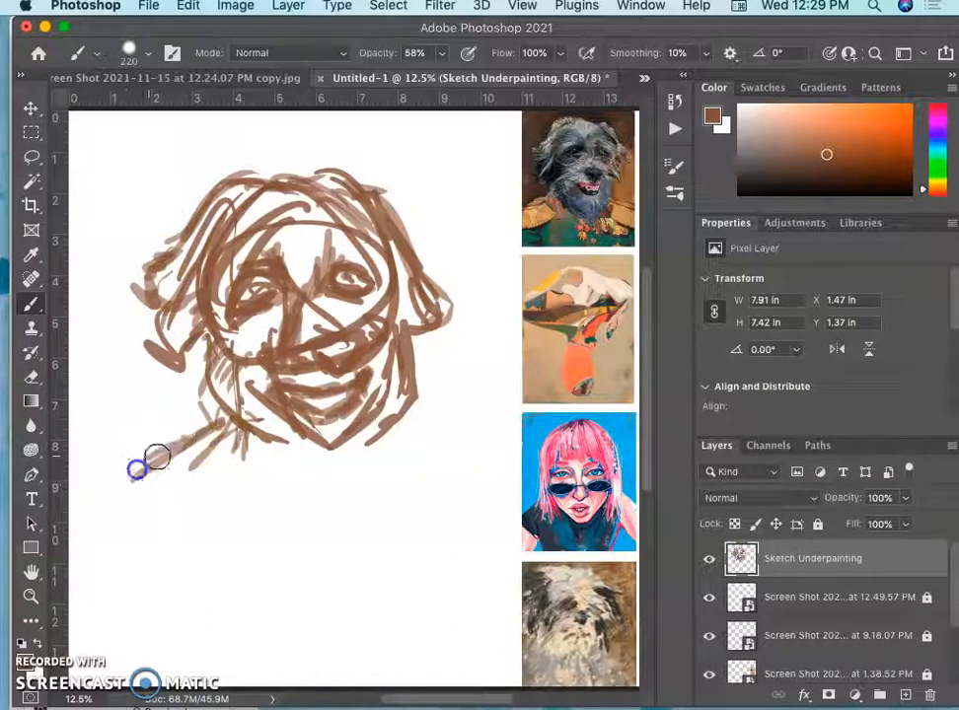
drag(138, 469, 221, 471)
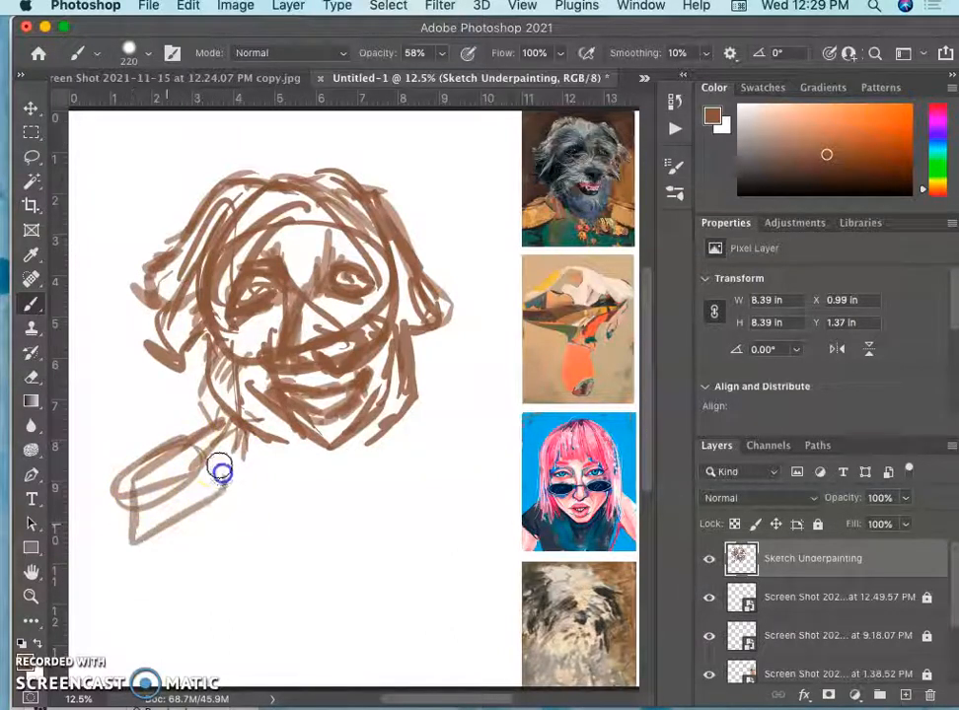
drag(219, 470, 126, 540)
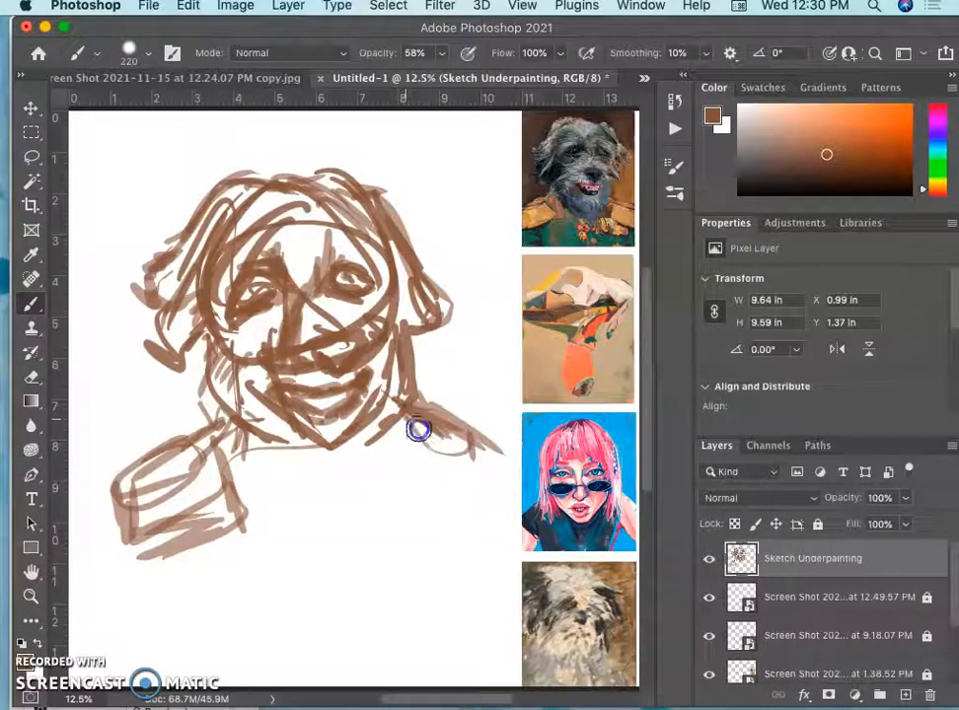
drag(416, 430, 397, 486)
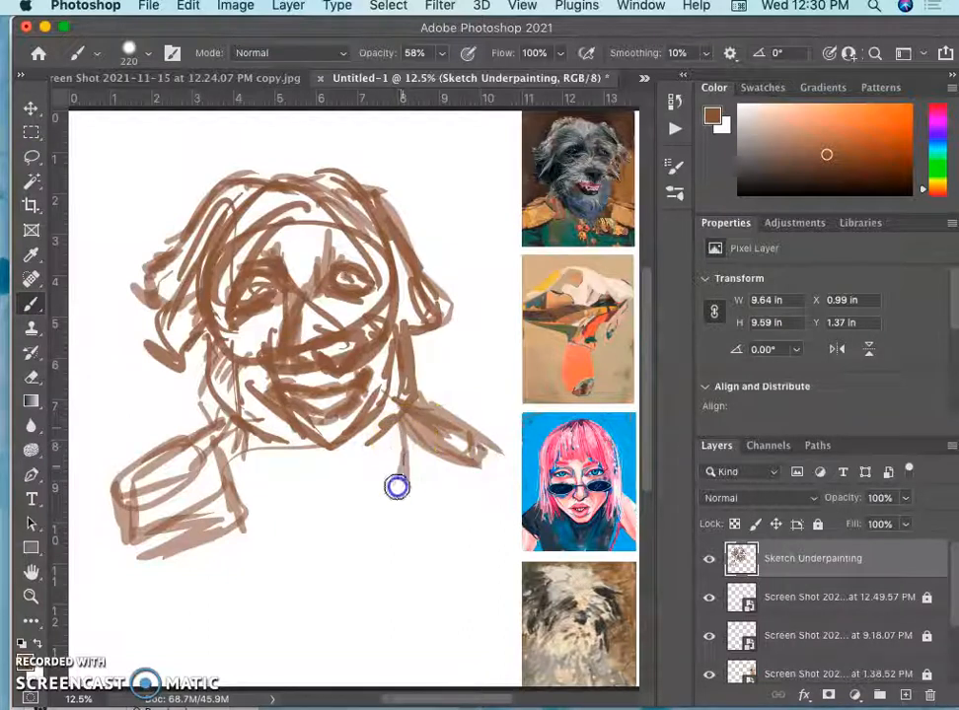
drag(397, 485, 503, 472)
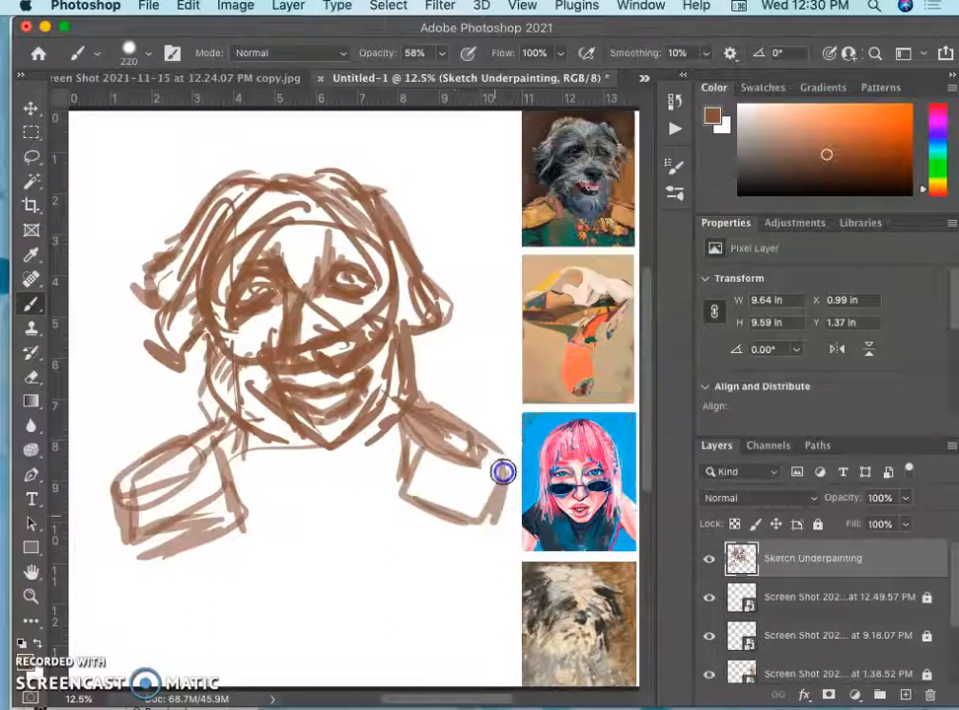
- Draw the collar, jacket lapels, lower edge and two button marks, with extra face strokes
drag(503, 472, 313, 456)
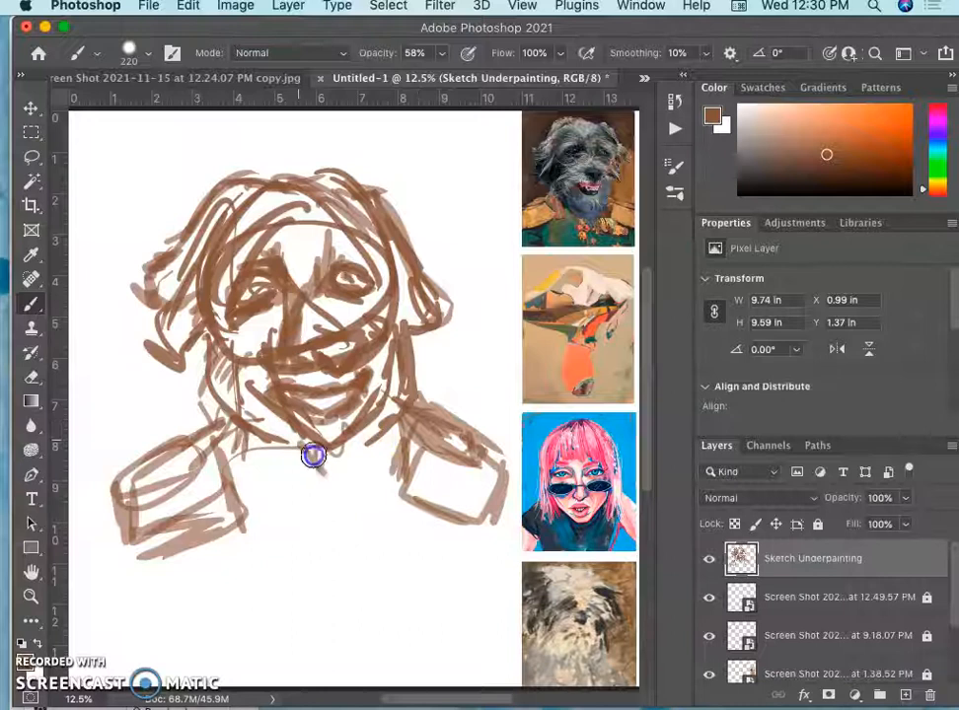
drag(314, 455, 351, 474)
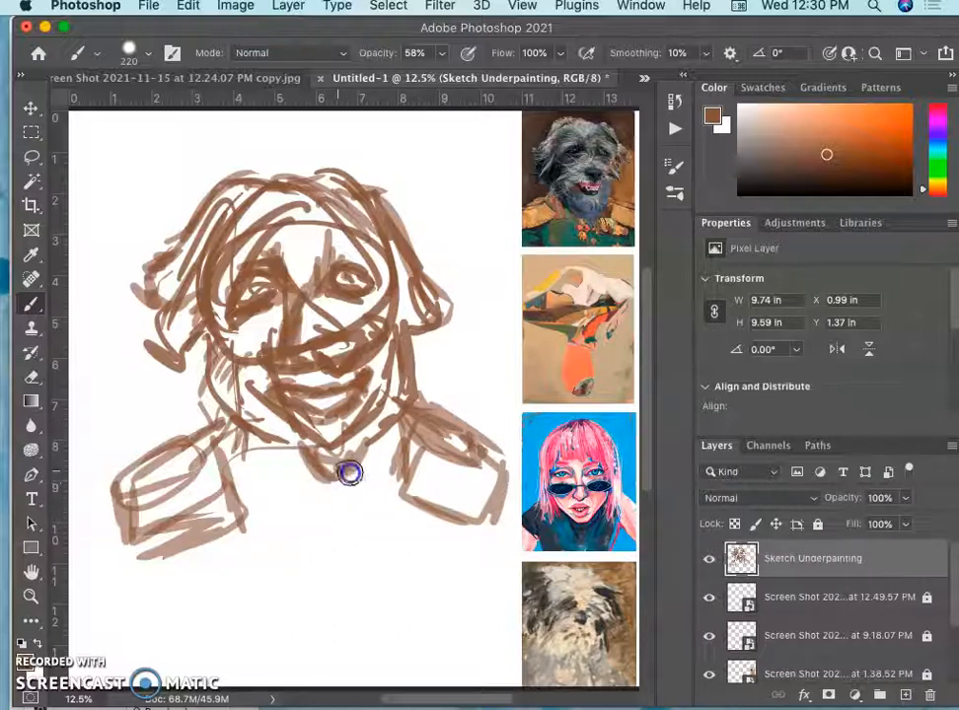
drag(351, 474, 399, 395)
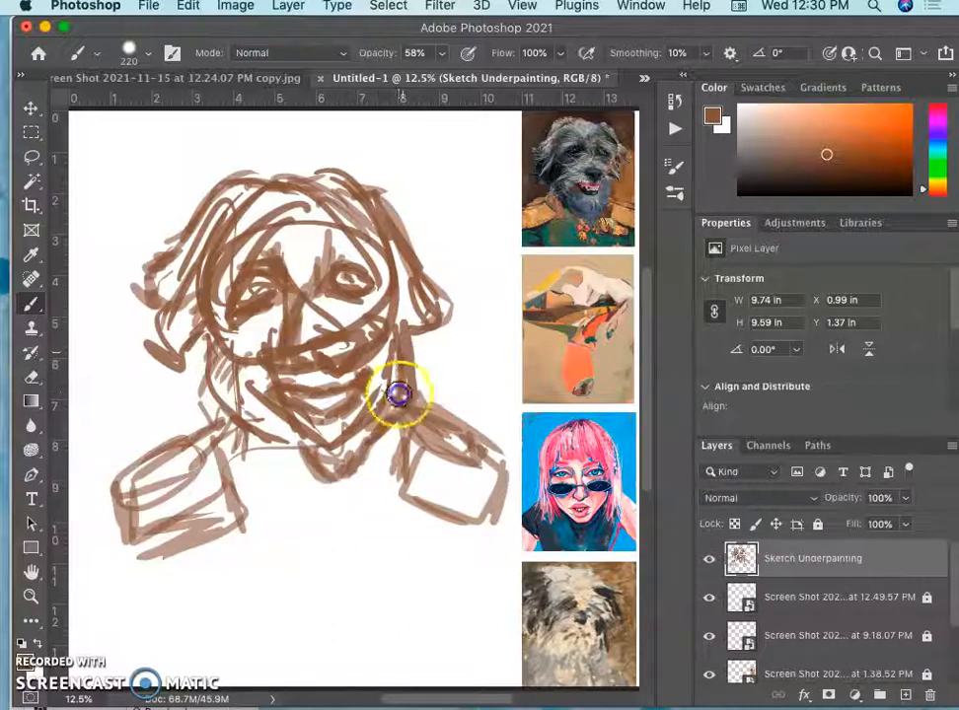
drag(399, 395, 296, 469)
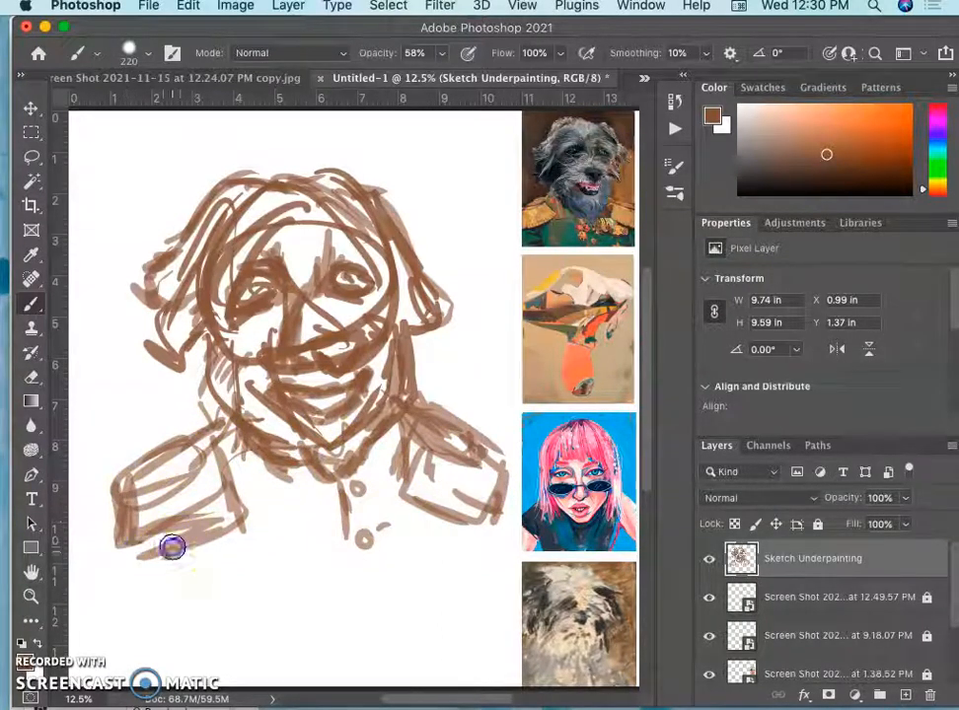
drag(173, 548, 241, 574)
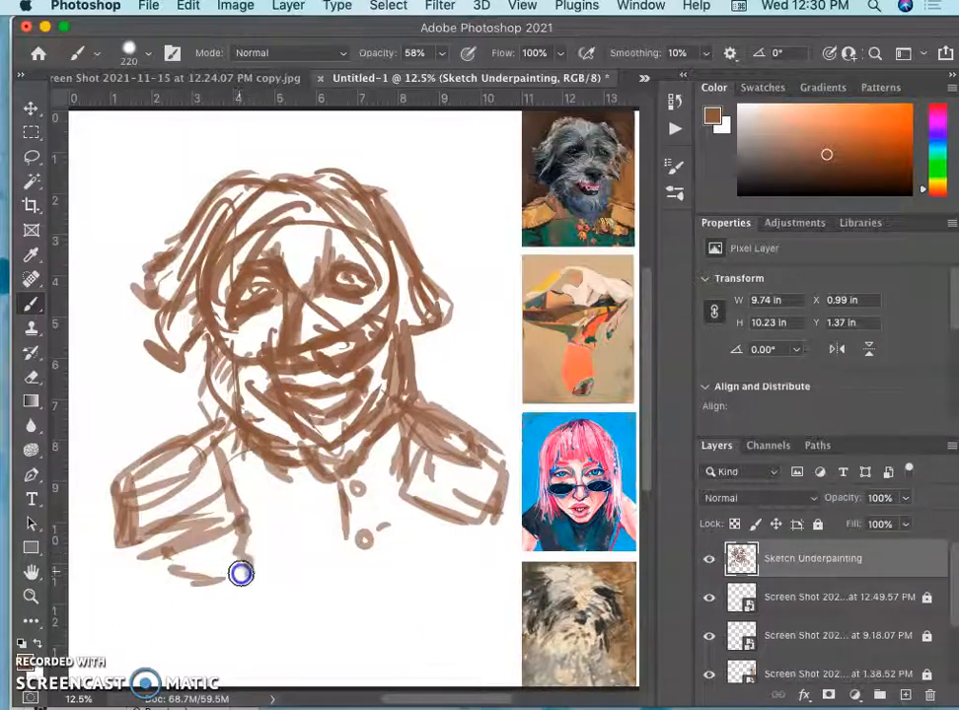
drag(241, 575, 338, 565)
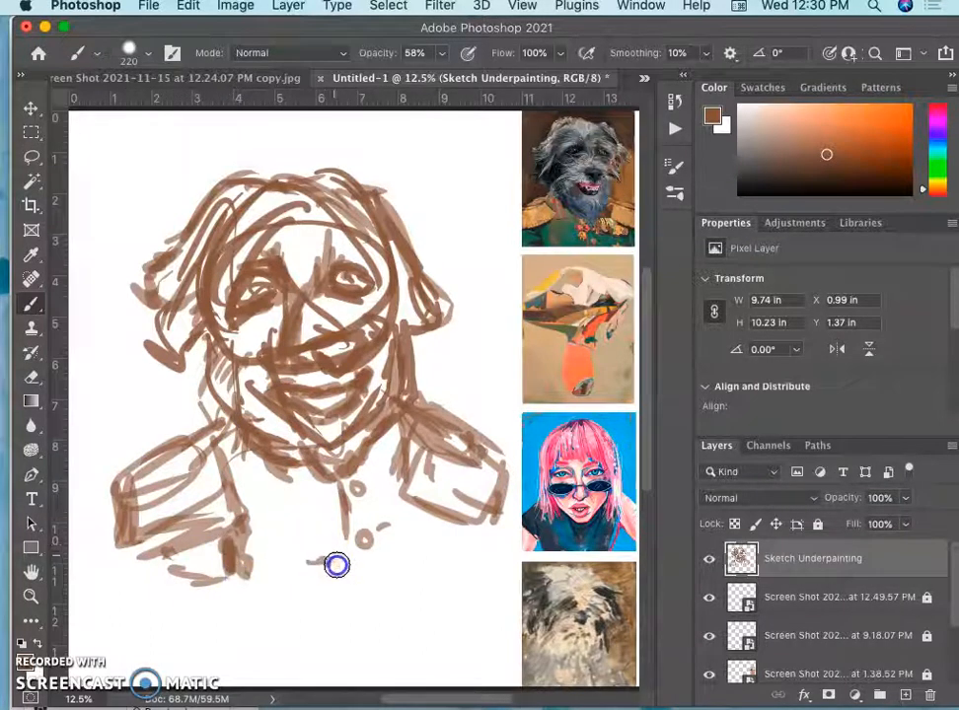
drag(337, 564, 444, 525)
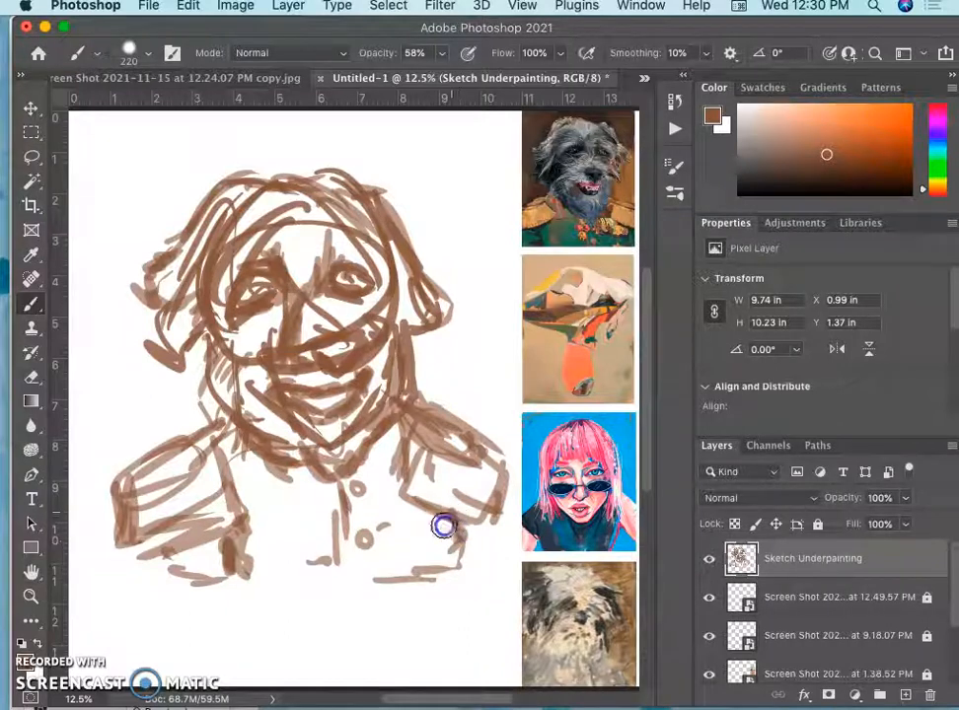
drag(444, 525, 375, 325)
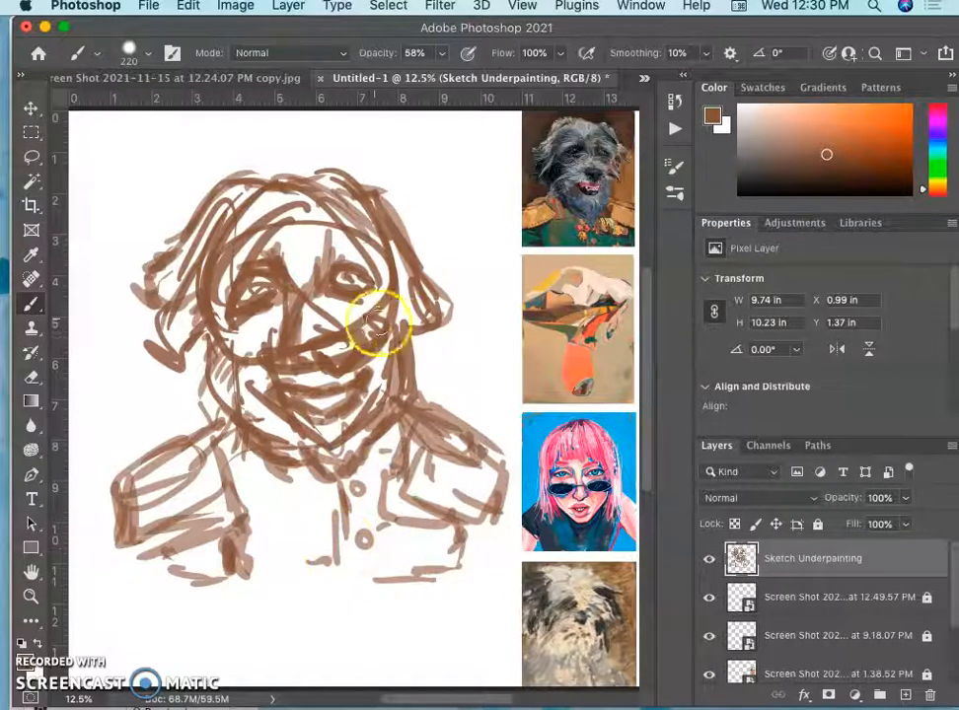
mouse_move(454, 379)
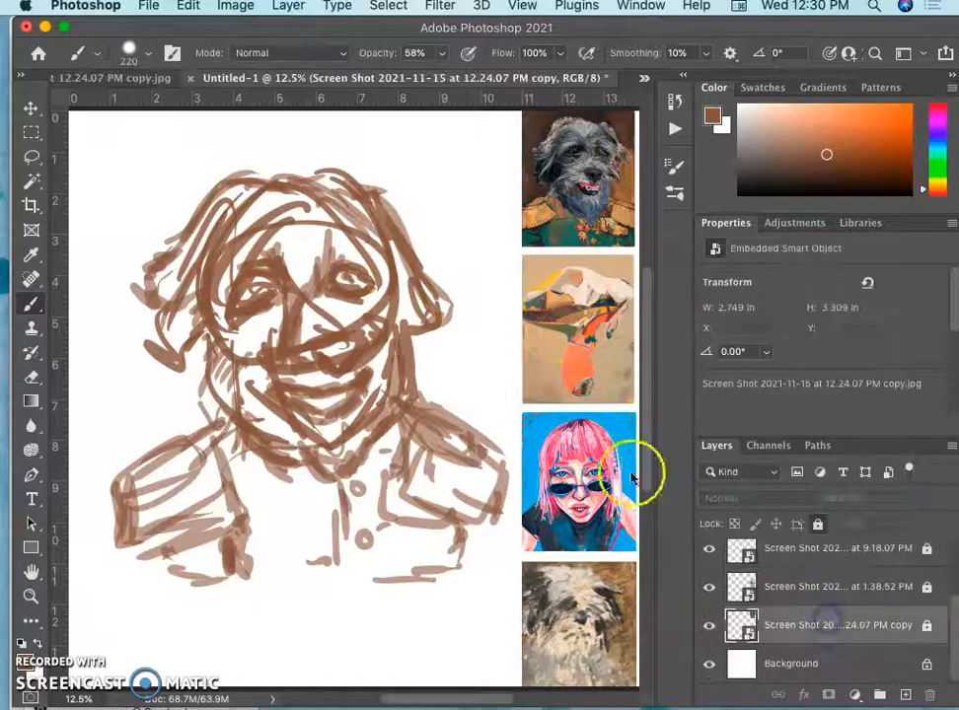
mouse_move(937, 385)
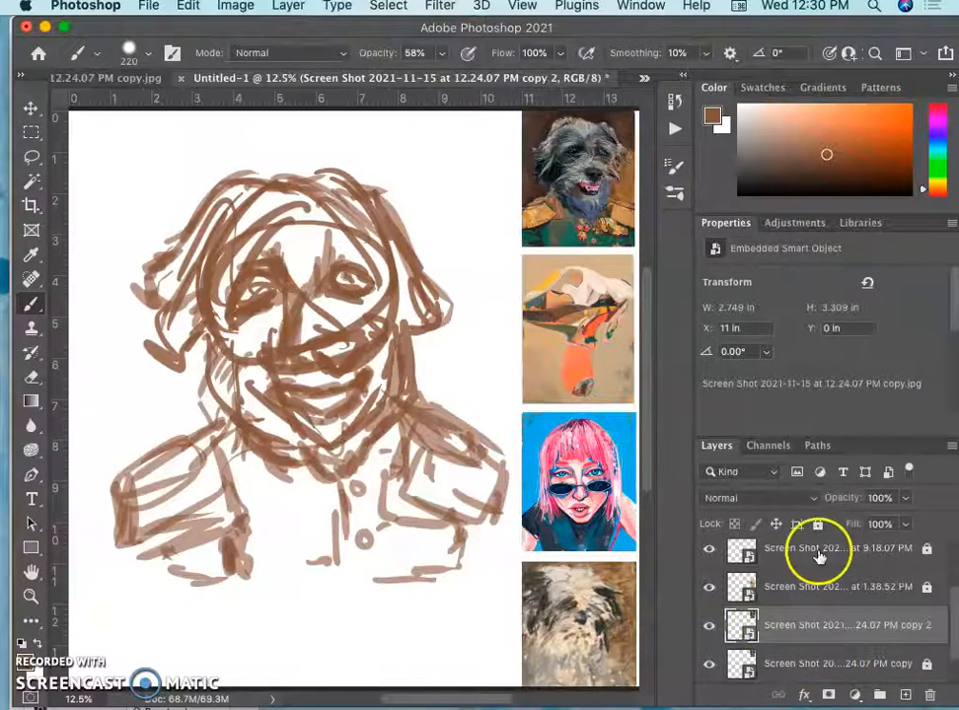
- Enlarge the reference photo copy to fill the canvas and fade it to about 47% opacity
click(31, 106)
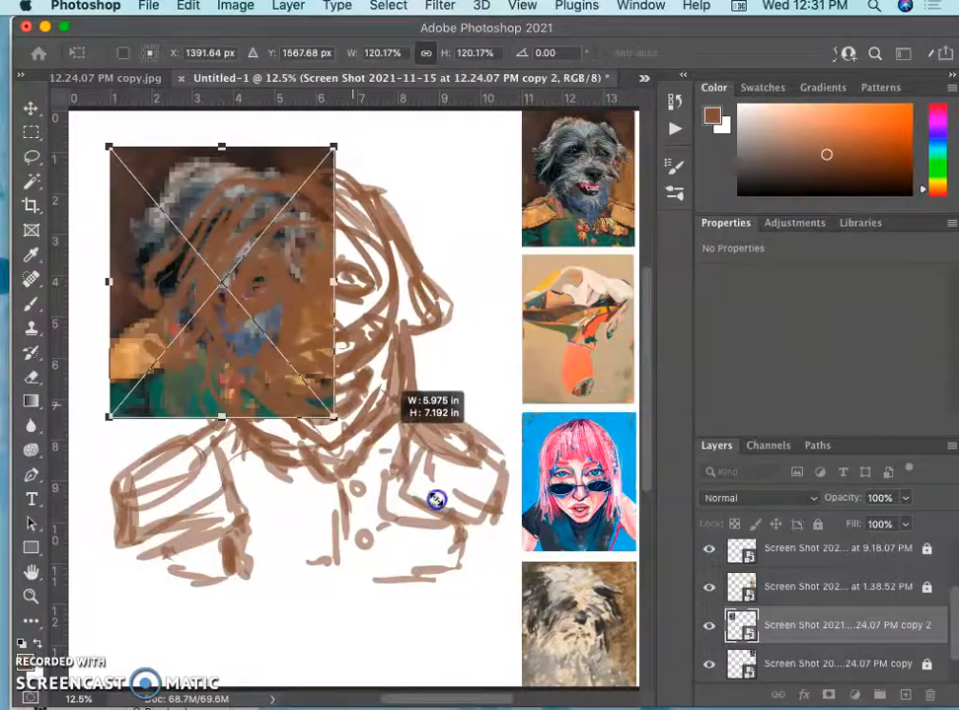
drag(436, 499, 509, 607)
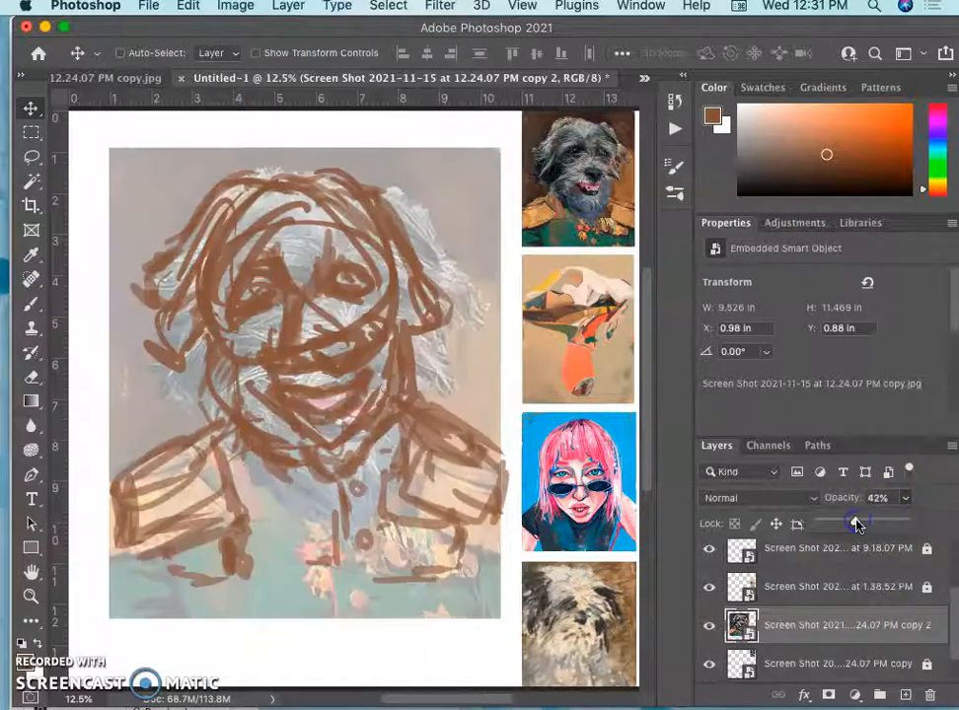
drag(852, 523, 861, 523)
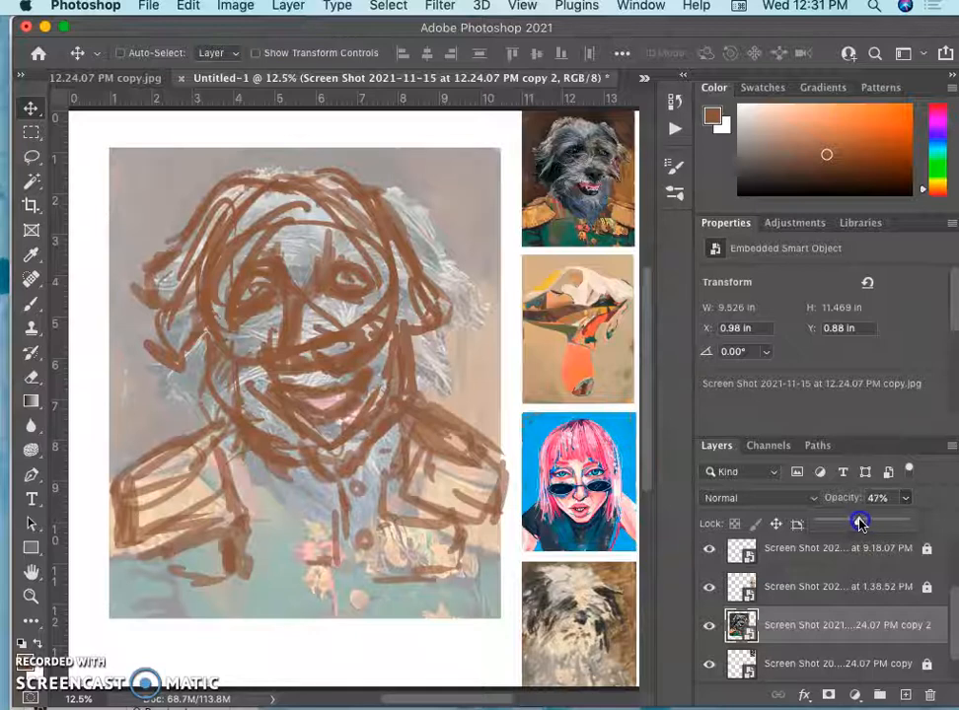
drag(858, 521, 866, 521)
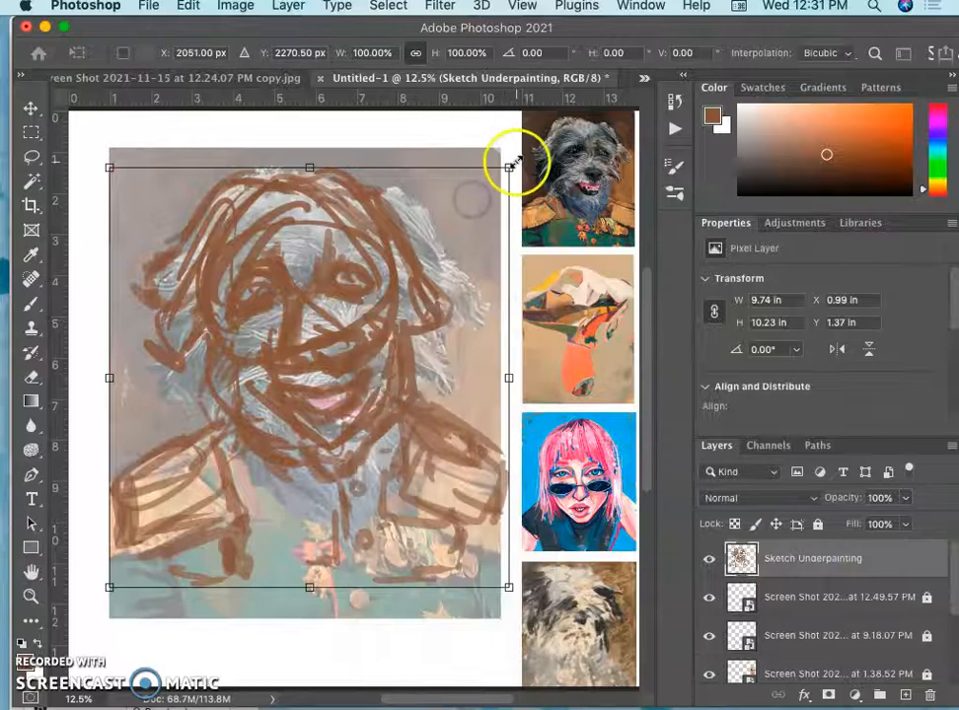
- Scale and warp the Sketch Underpainting so it lines up with the faded reference photo
drag(515, 166, 509, 166)
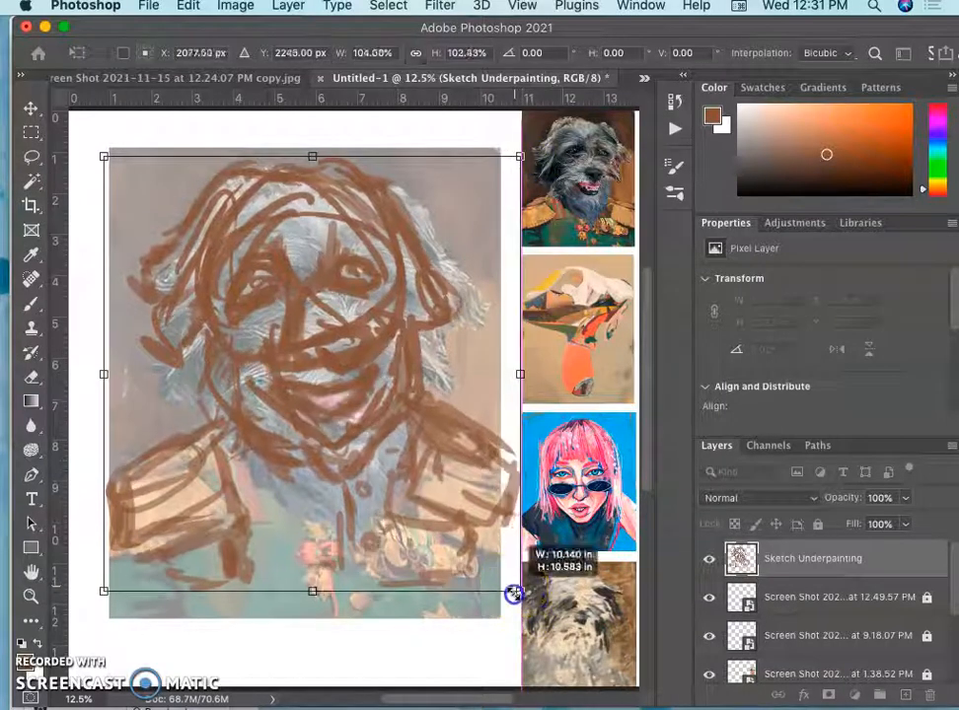
drag(513, 594, 513, 619)
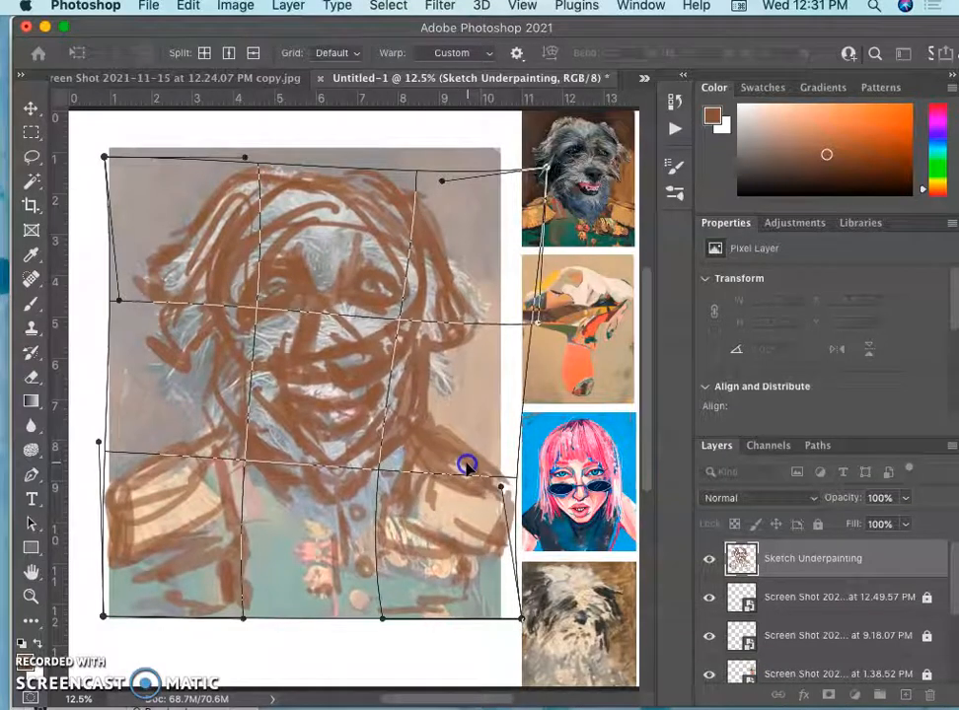
drag(466, 466, 537, 300)
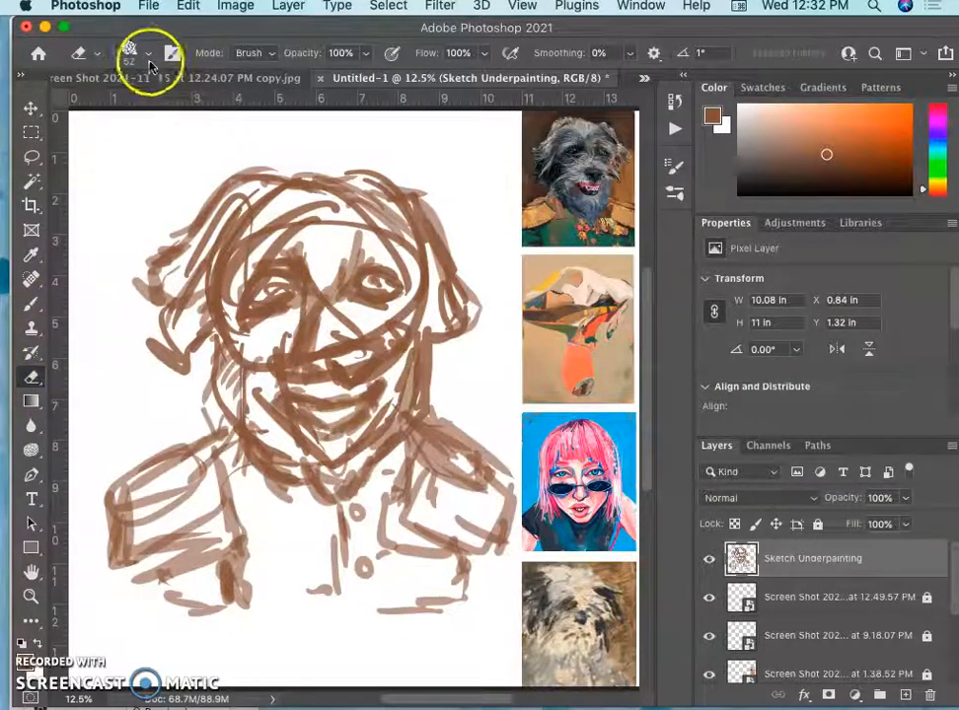
- Bring up the eraser's brush presets at about 191 px with the sketch alone on canvas
click(128, 51)
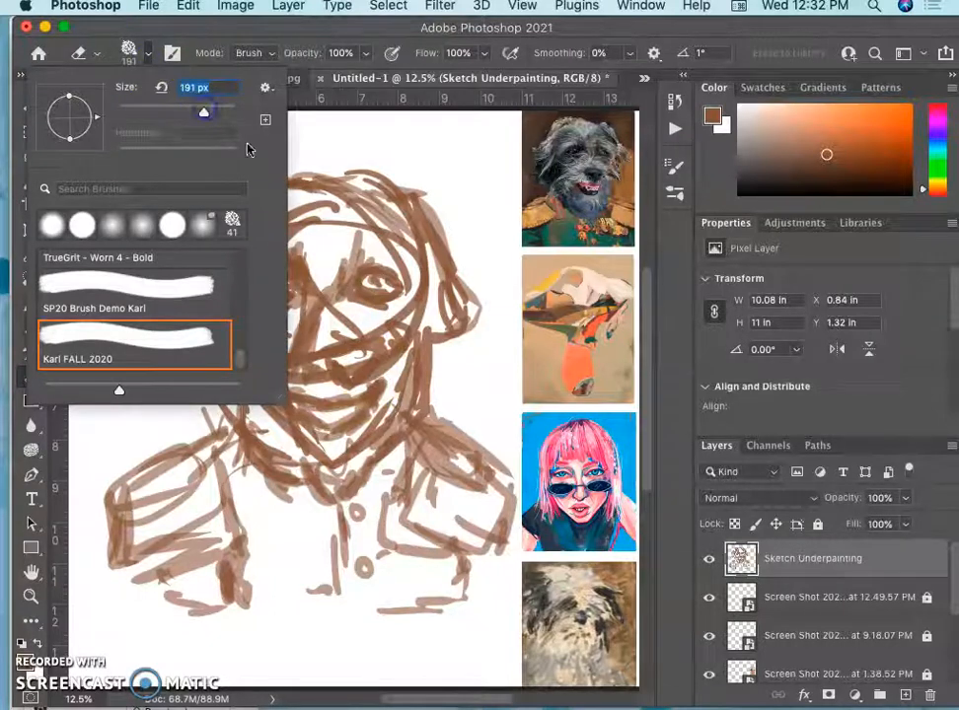